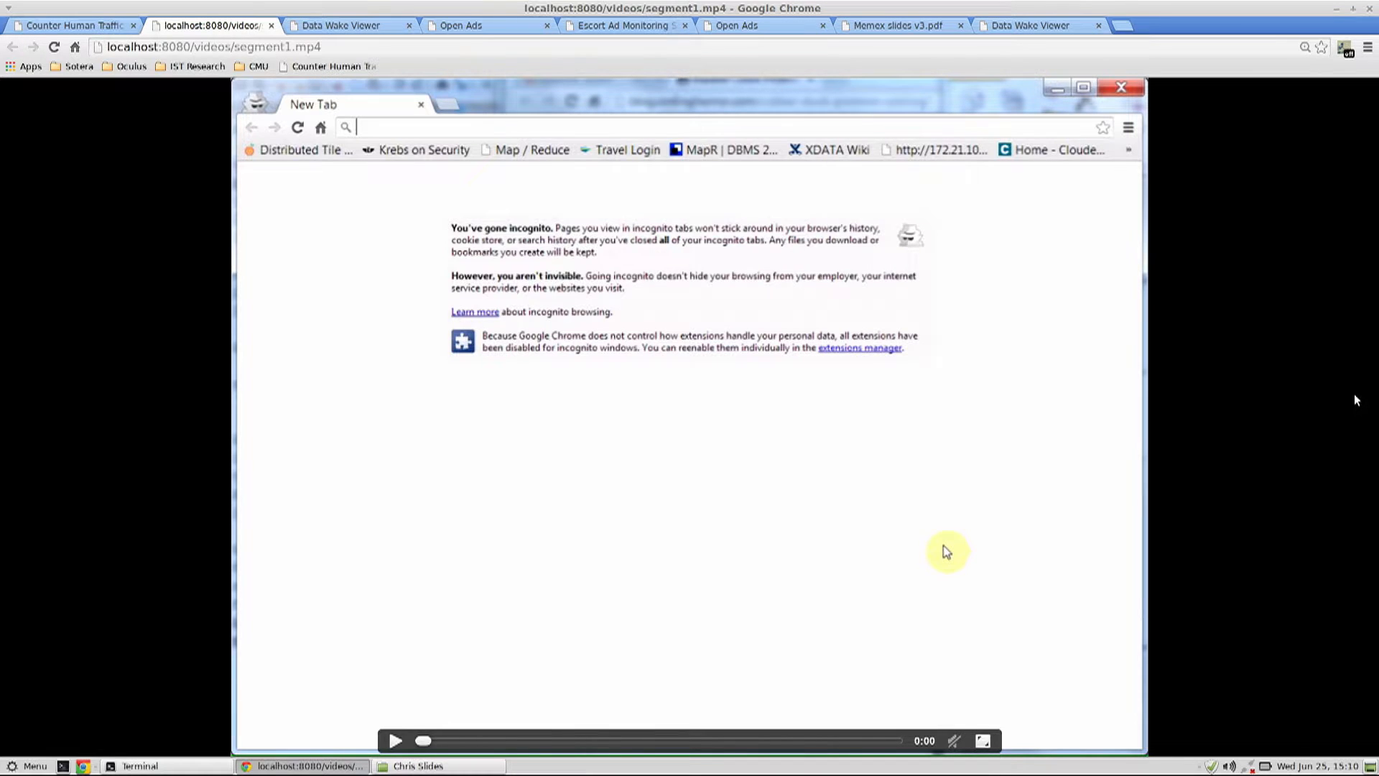
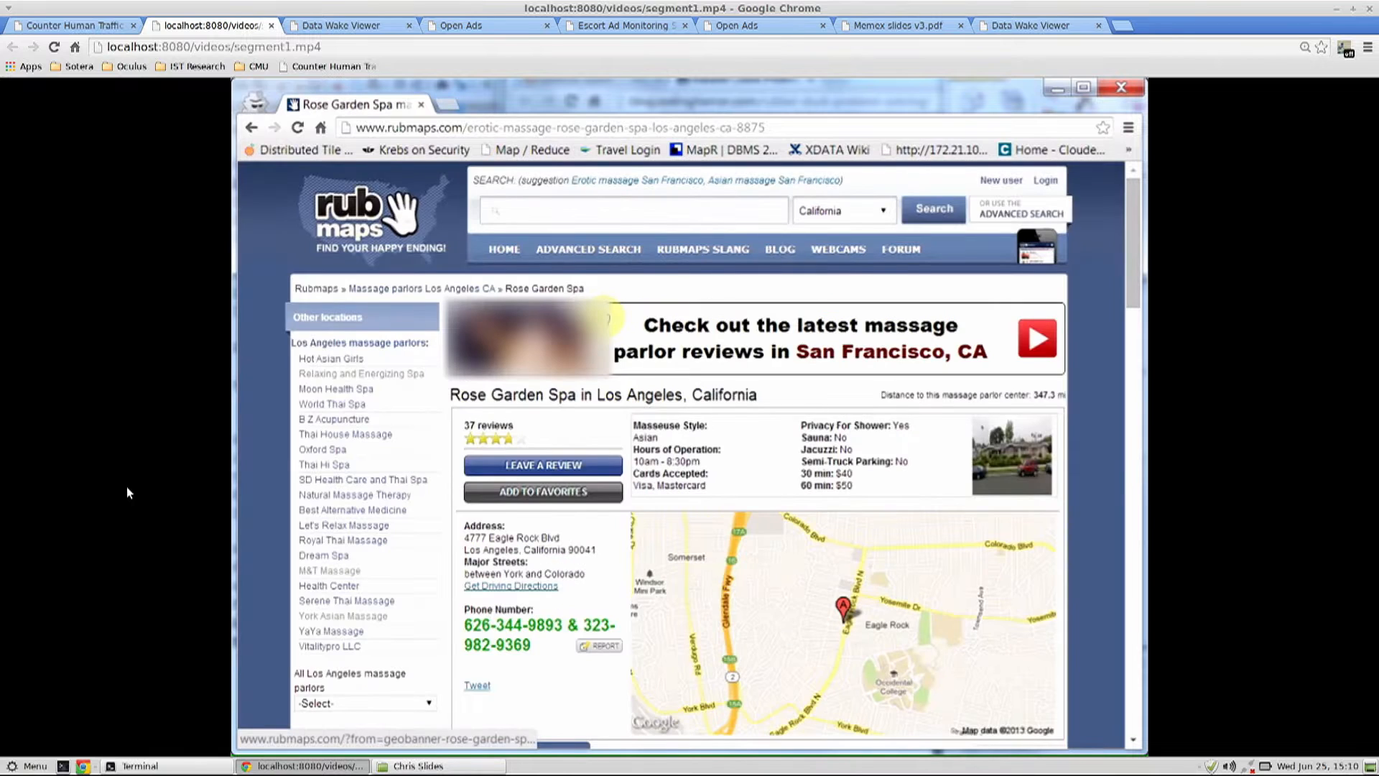
- Follow the email and phone-number search results to the provider review profile
scroll(down, 3)
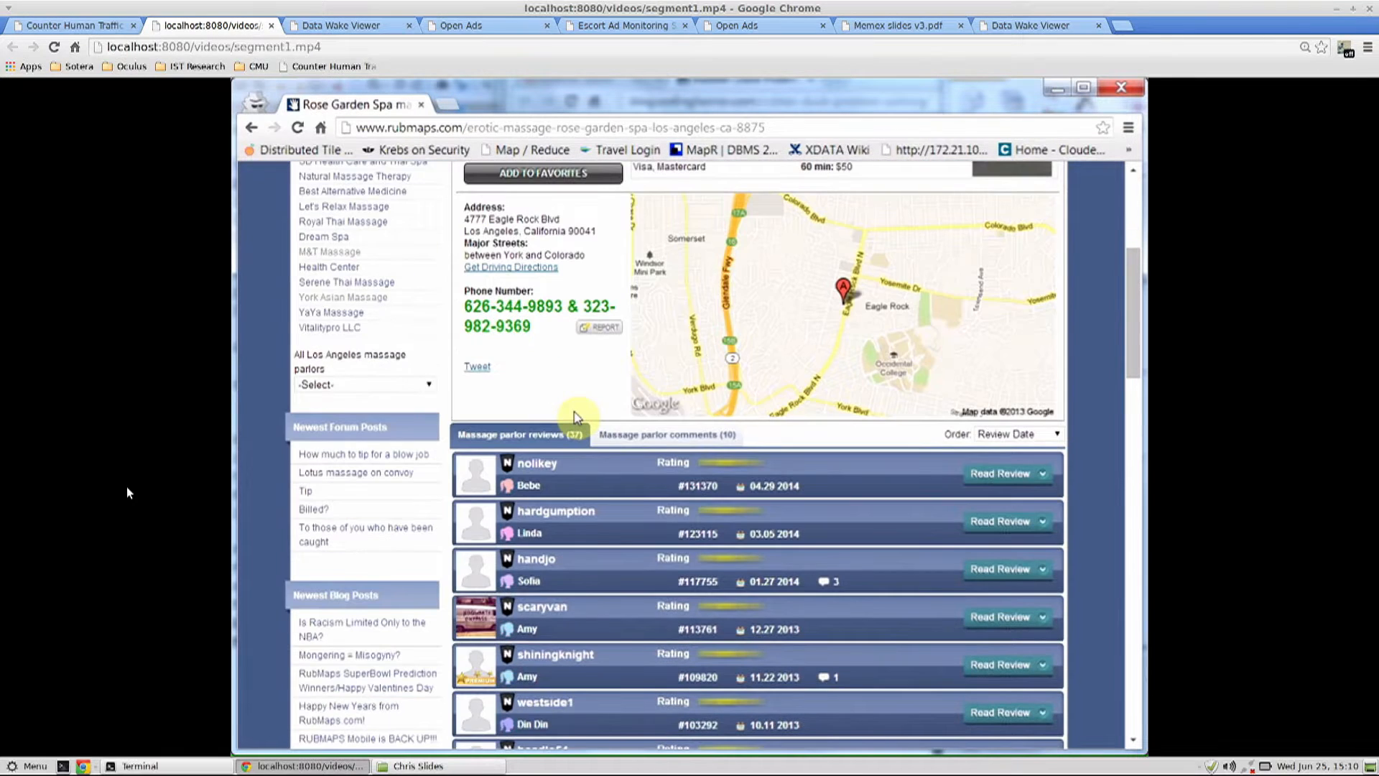
scroll(up, 3)
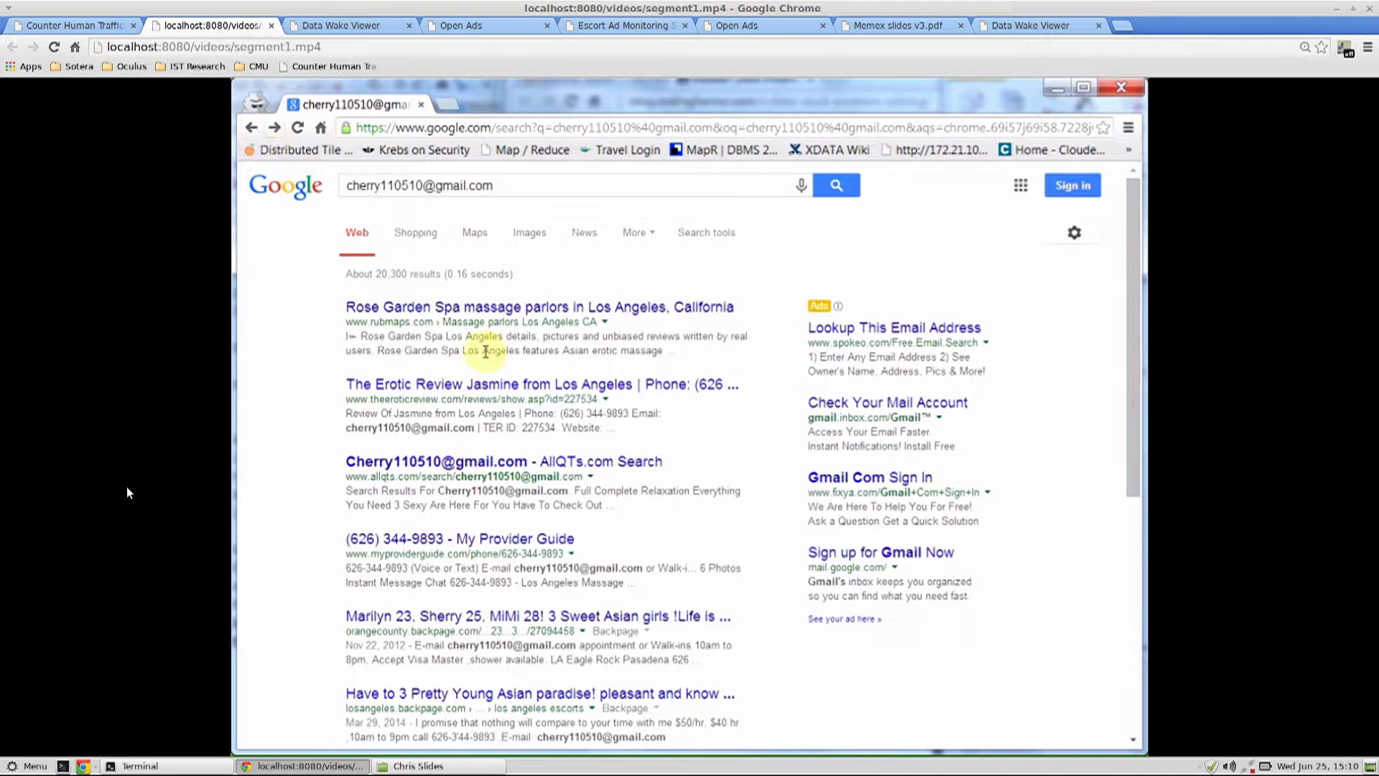
click(458, 539)
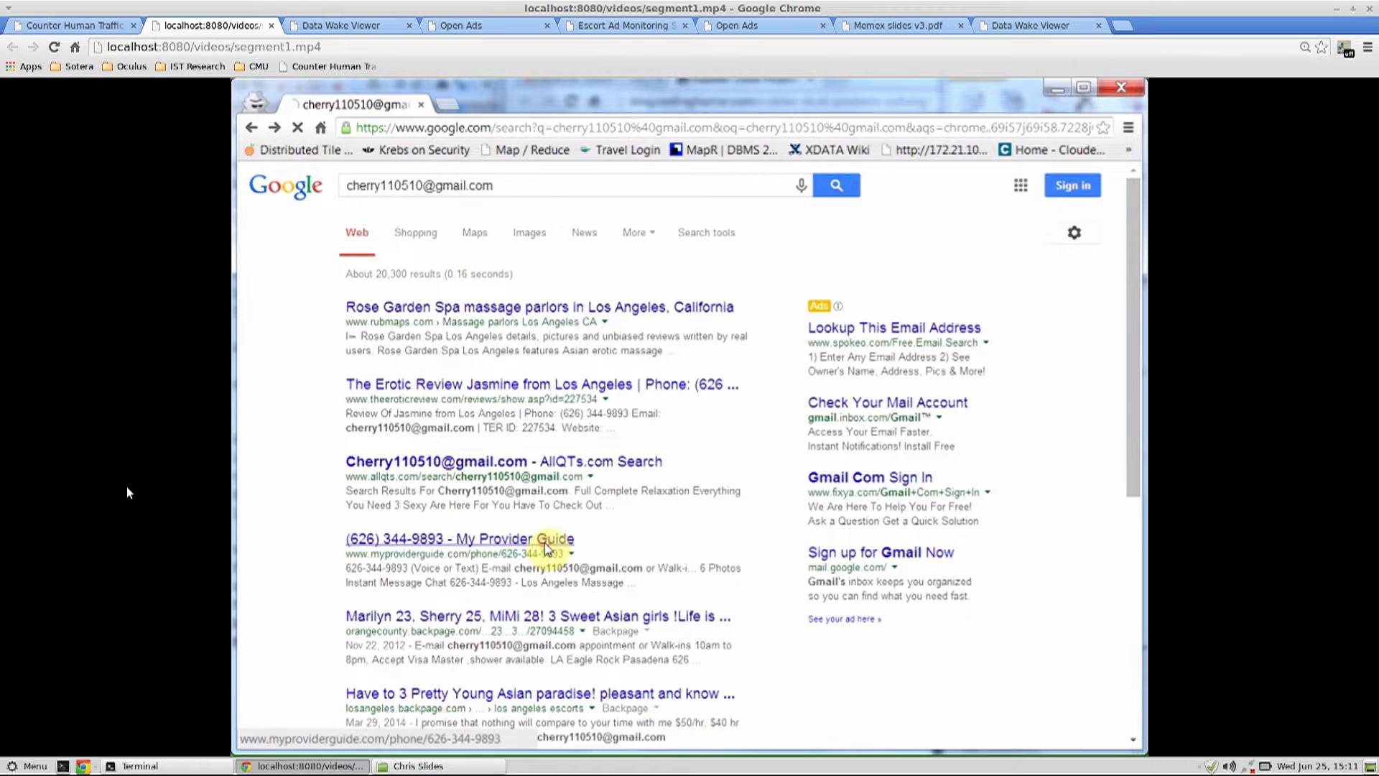
click(460, 539)
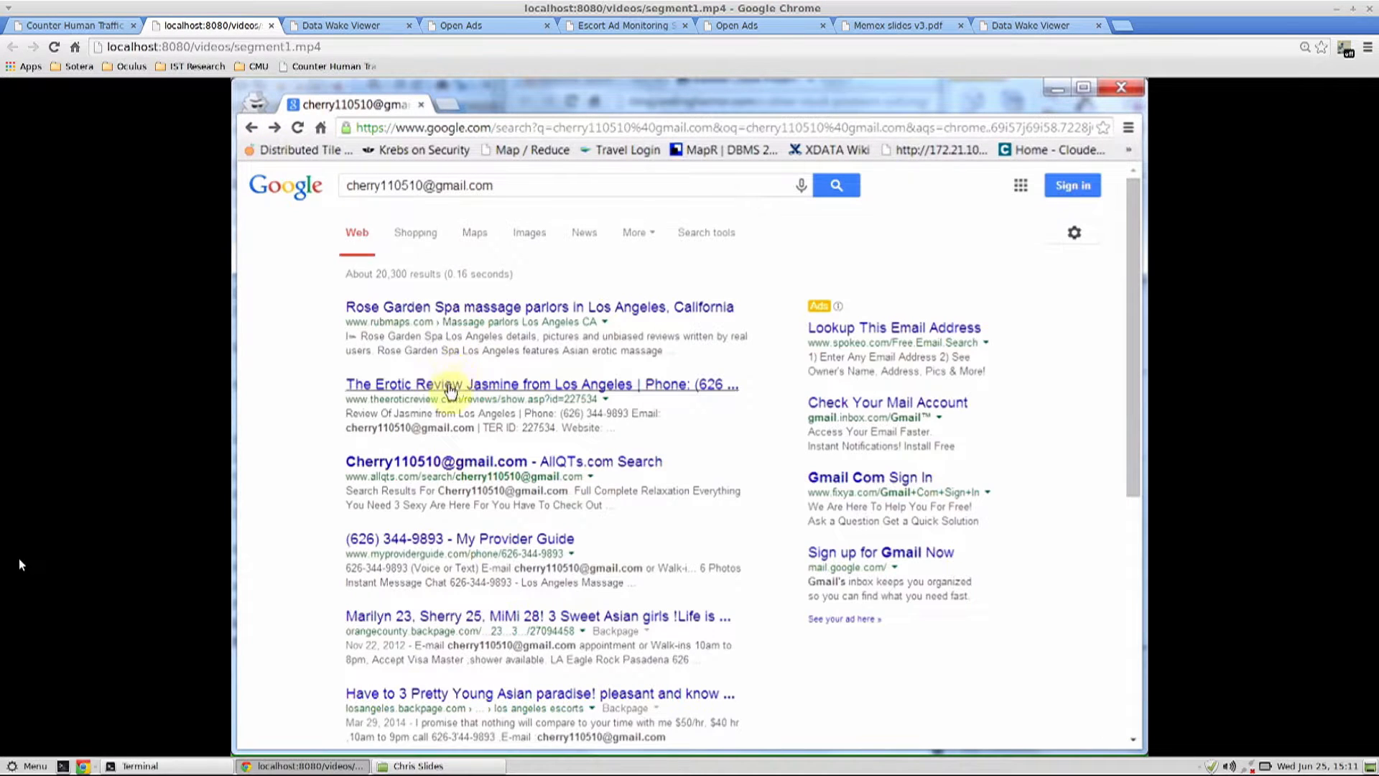
click(541, 385)
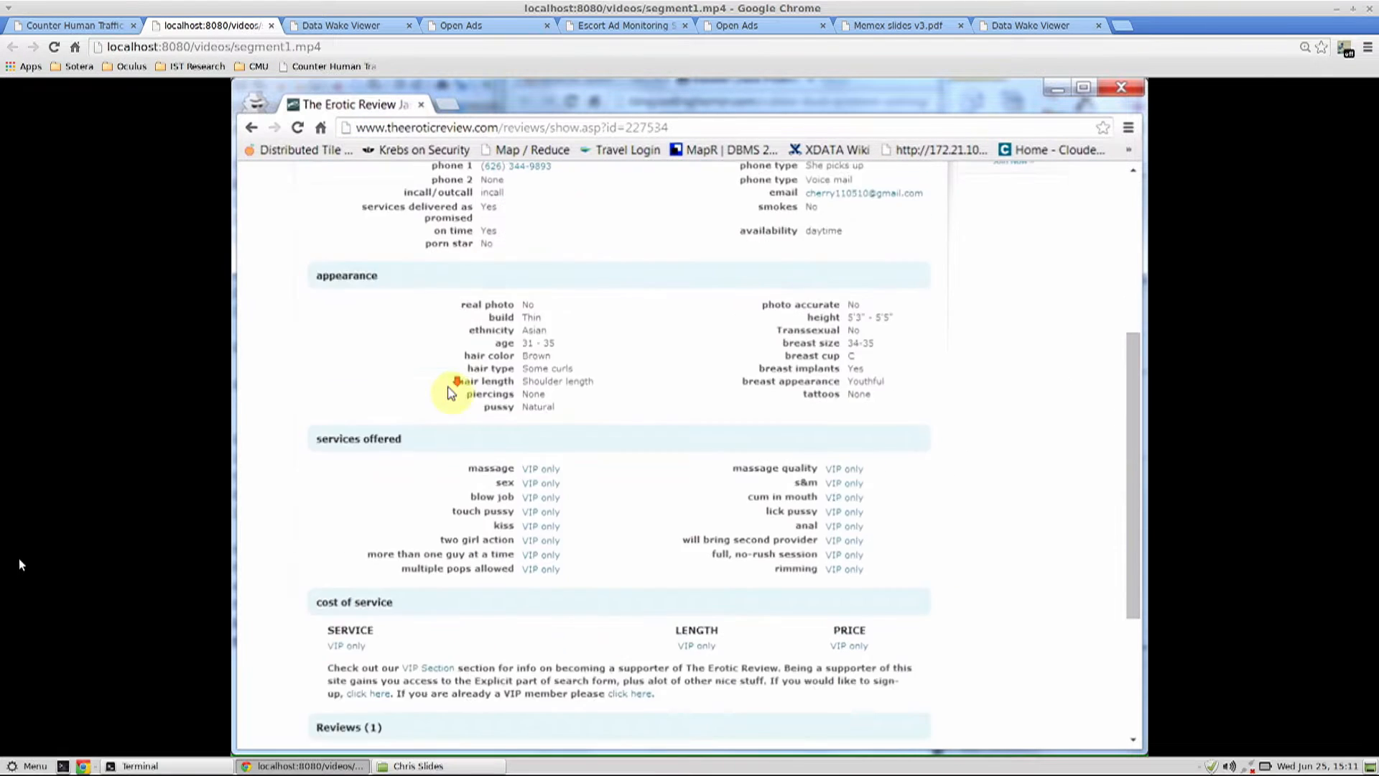
- Scroll through the Rose Garden Spa listing and pause the recording at 0:55
scroll(down, 3)
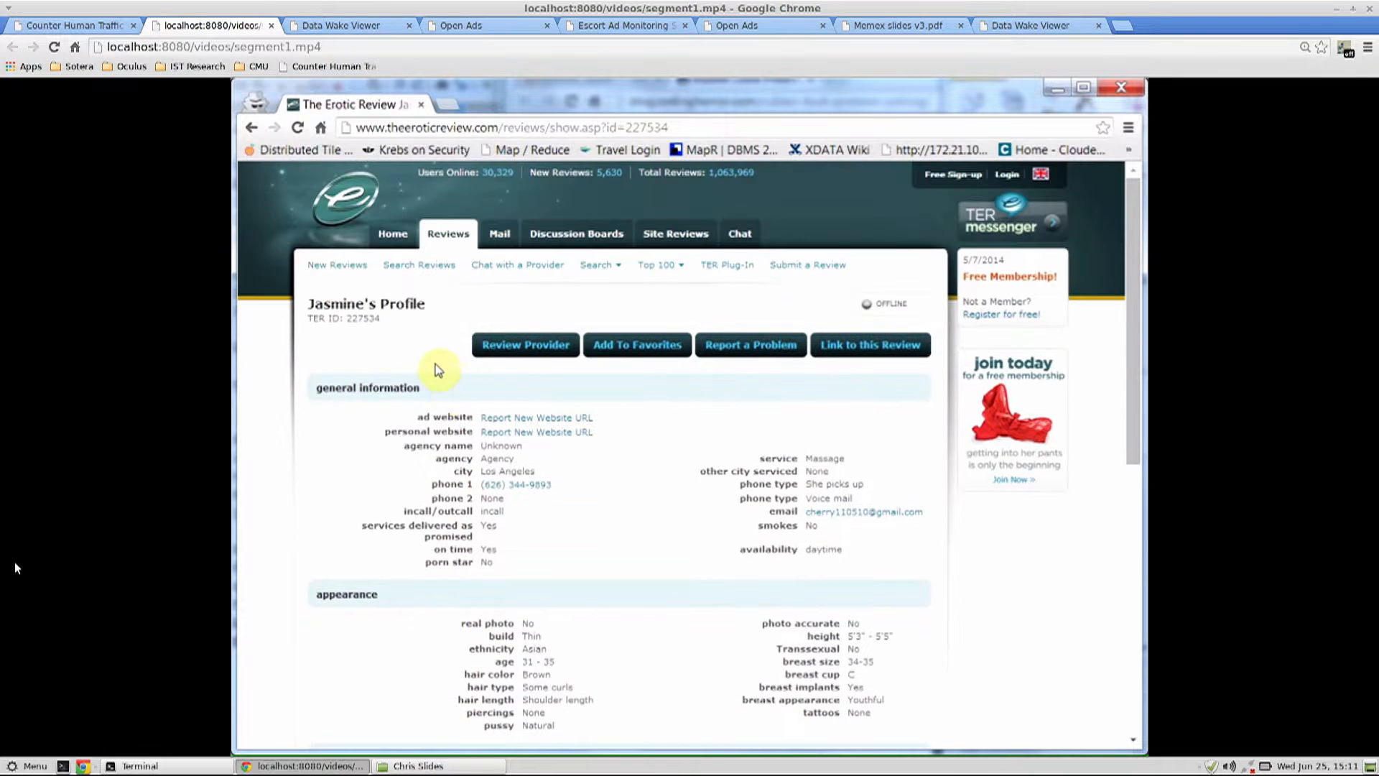
mouse_move(562, 497)
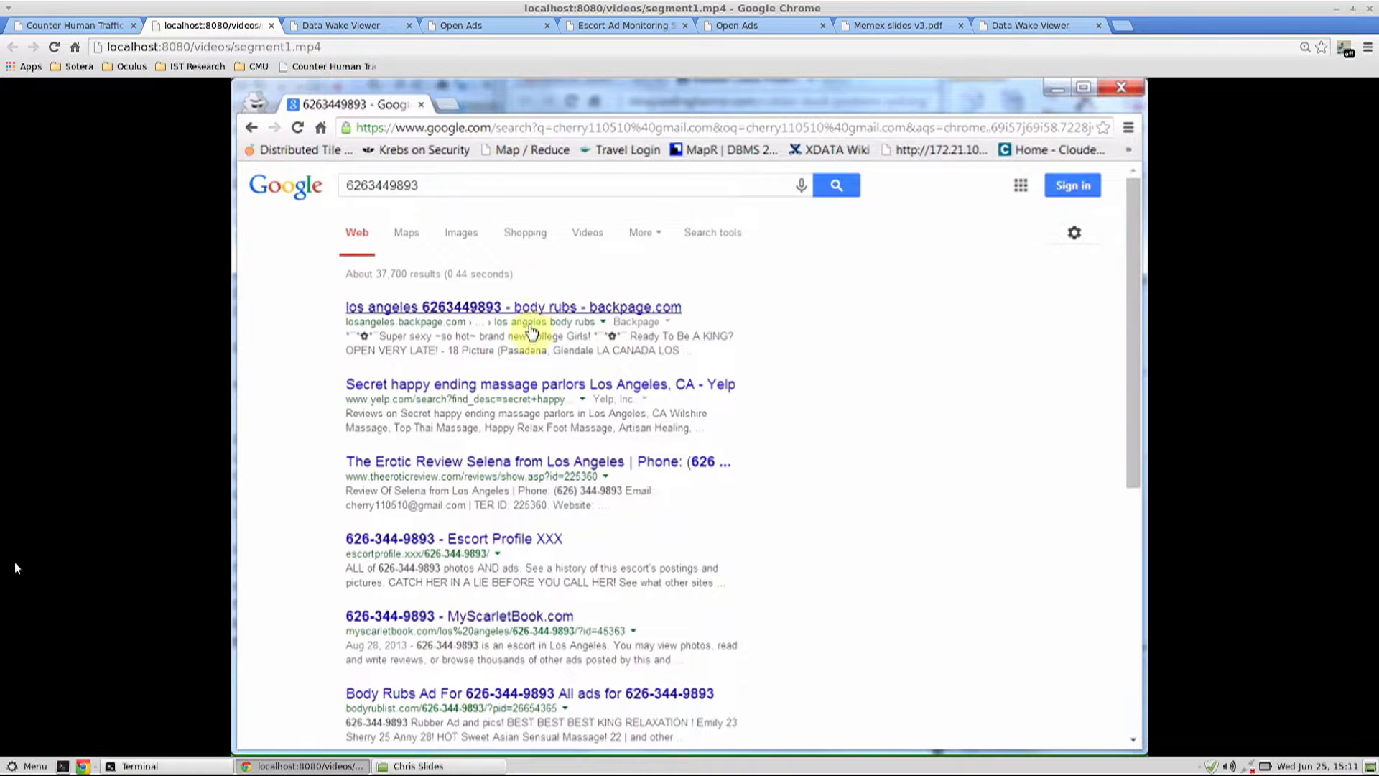
scroll(down, 3)
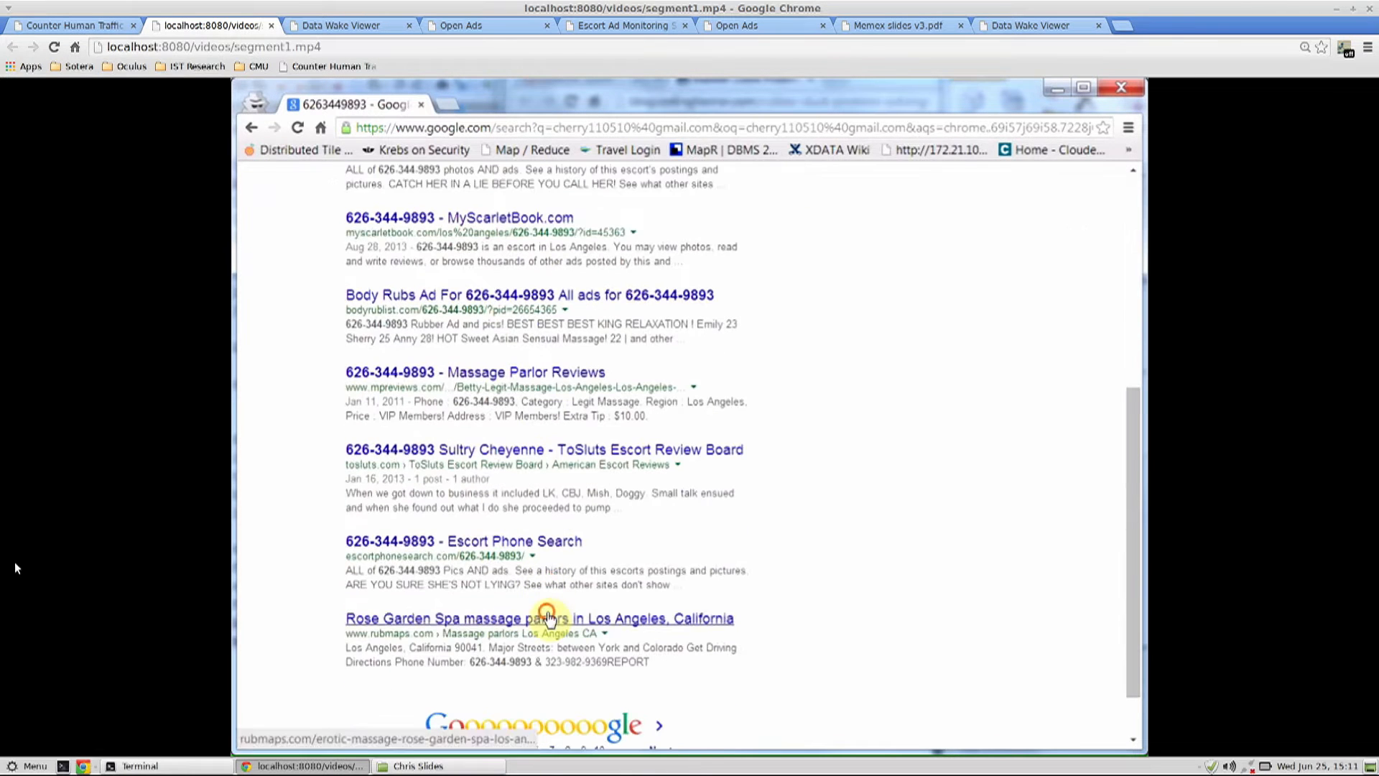
click(539, 618)
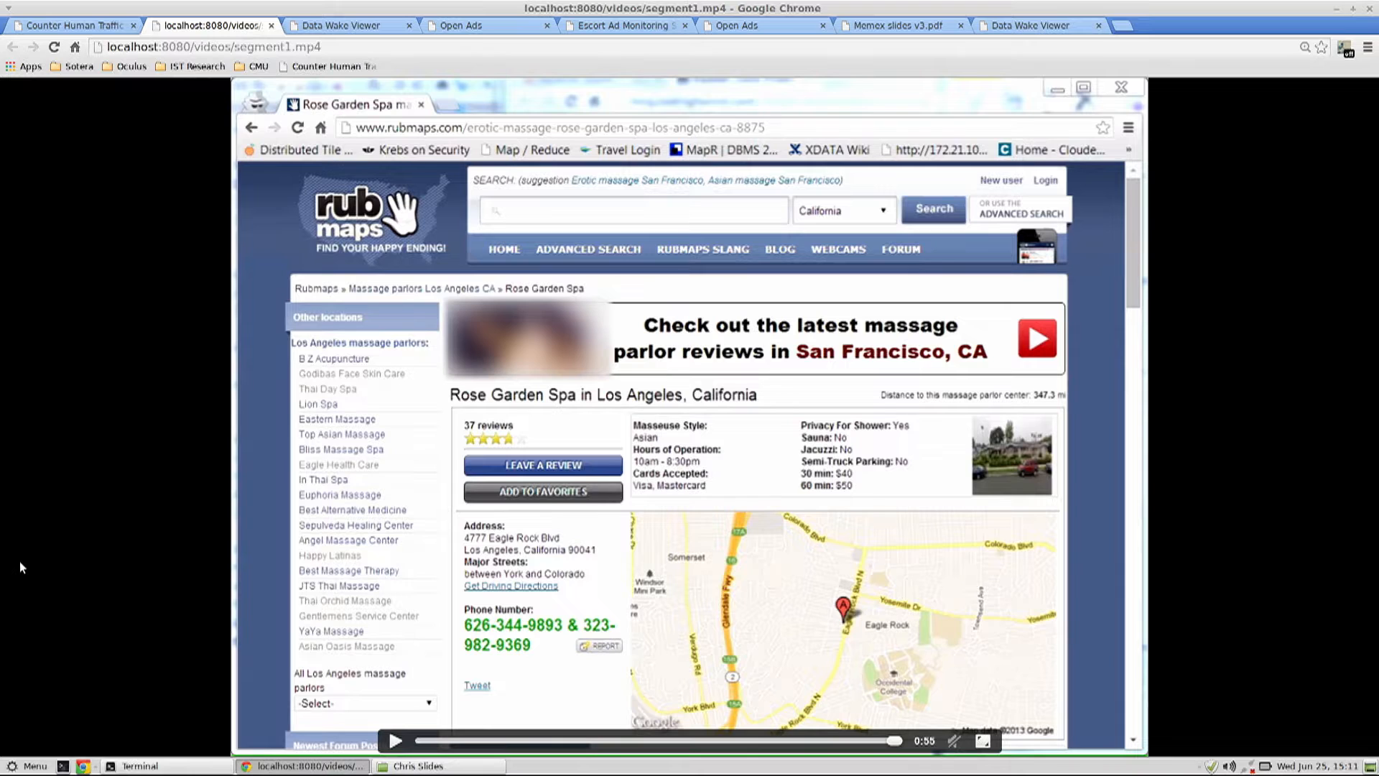
- Show the cherry trail in Data Wake Viewer as a browse-path graph
click(339, 24)
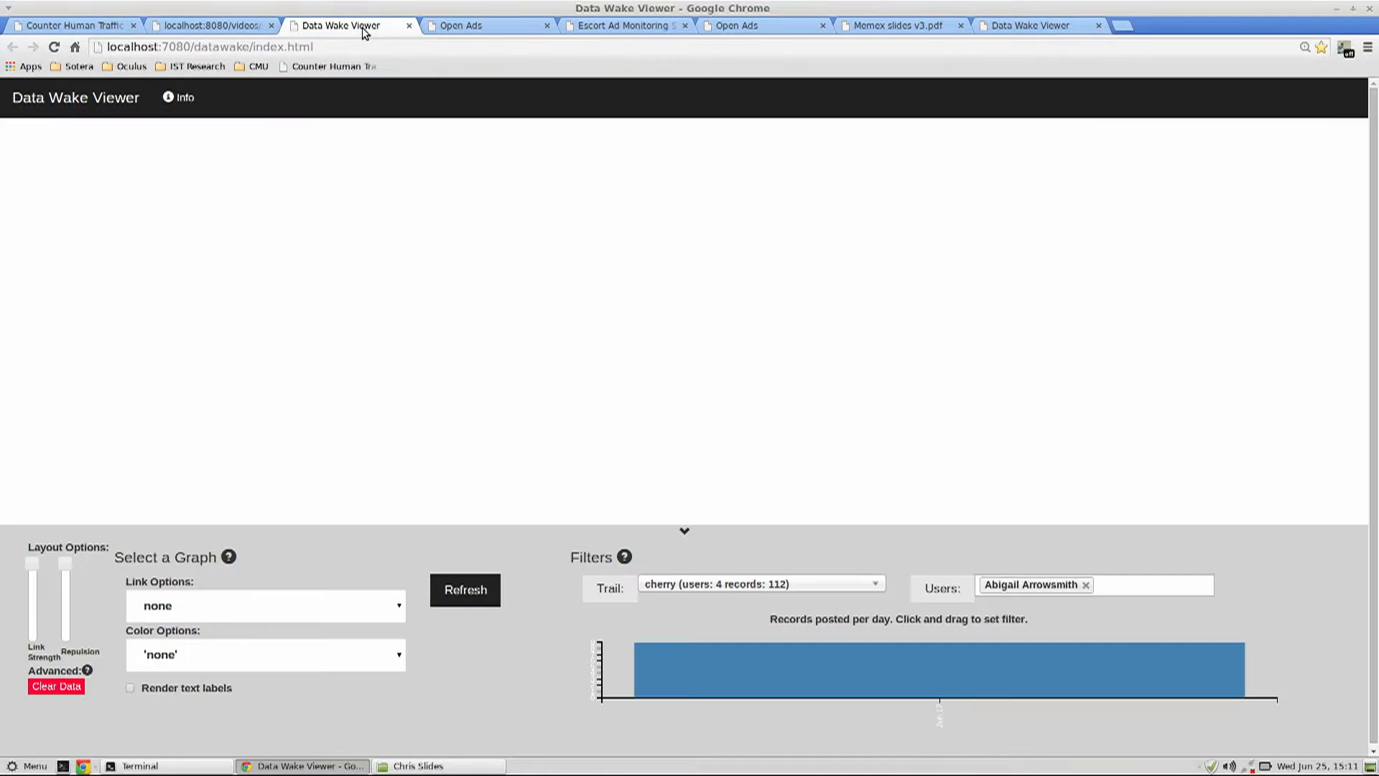
mouse_move(277, 687)
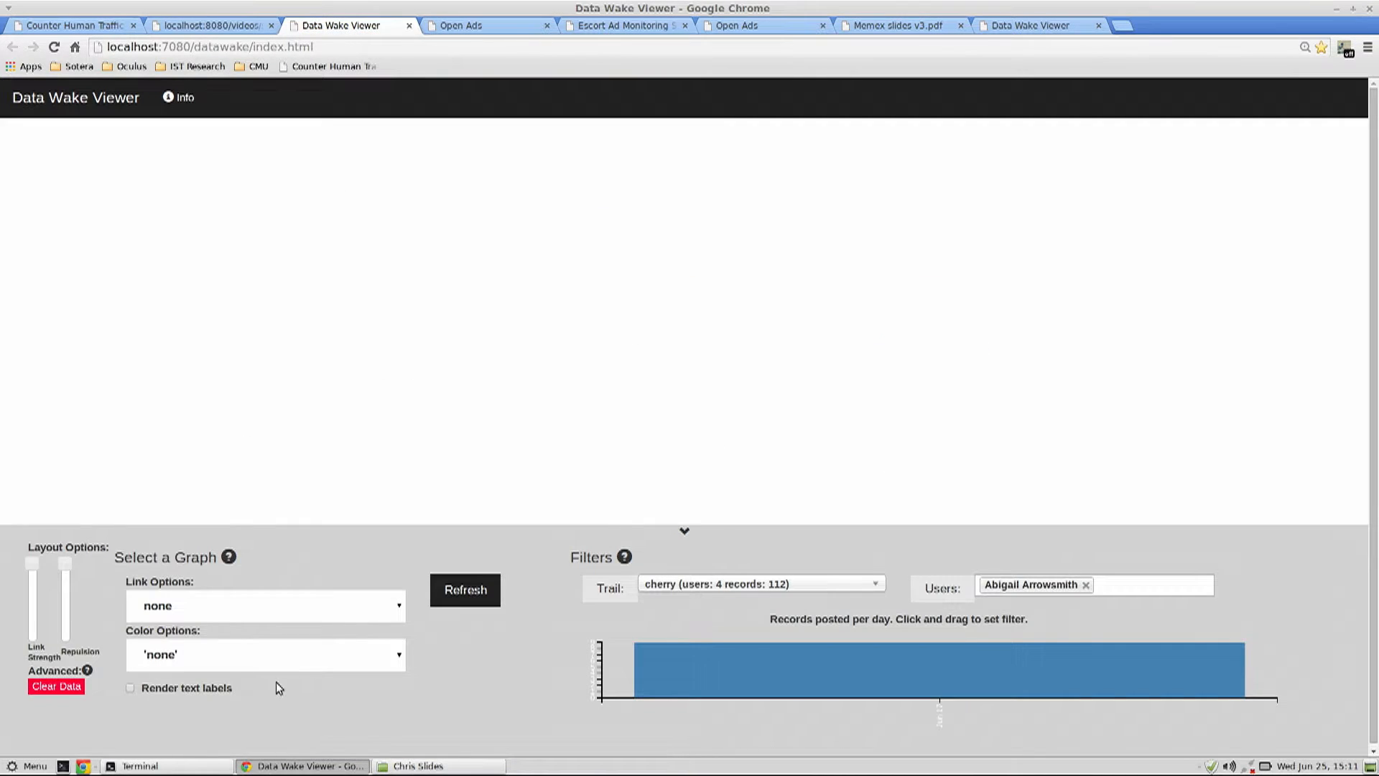
click(264, 605)
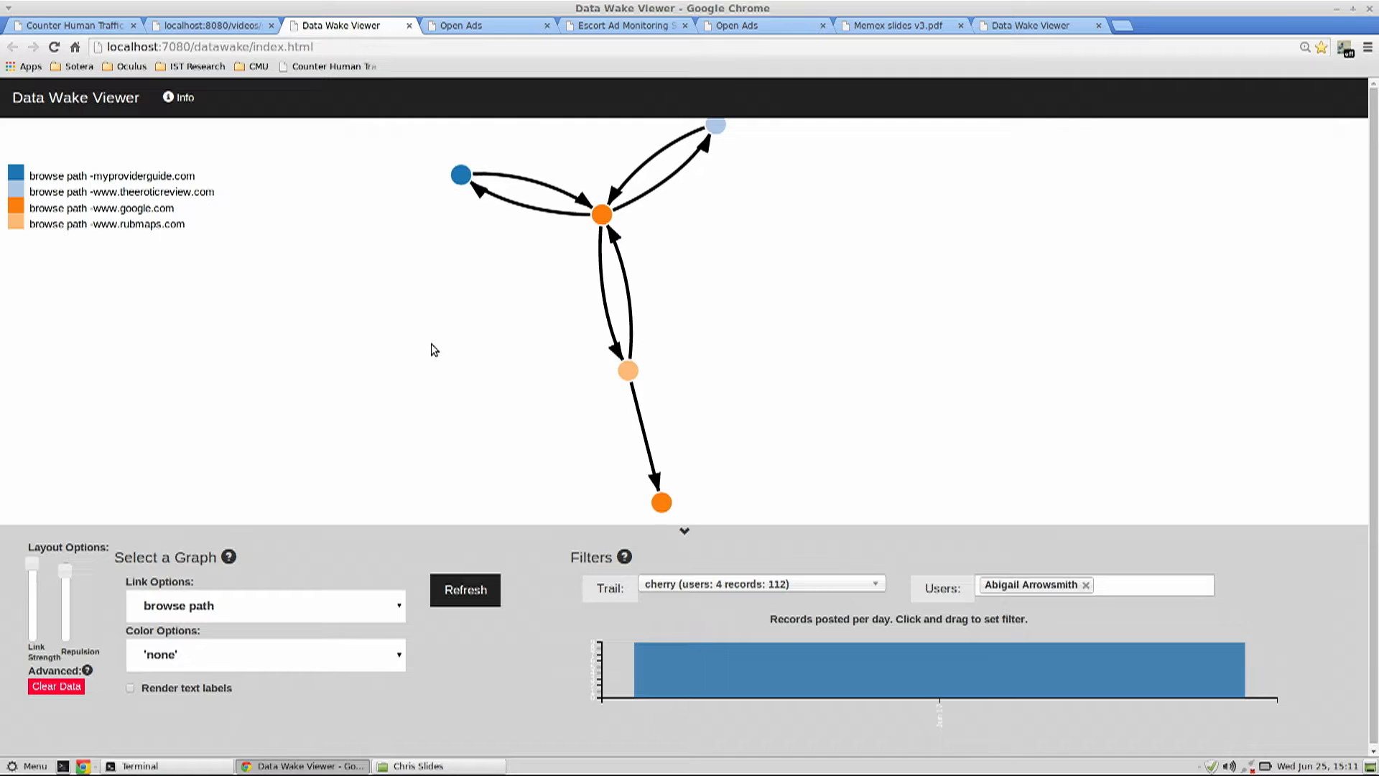
mouse_move(600, 214)
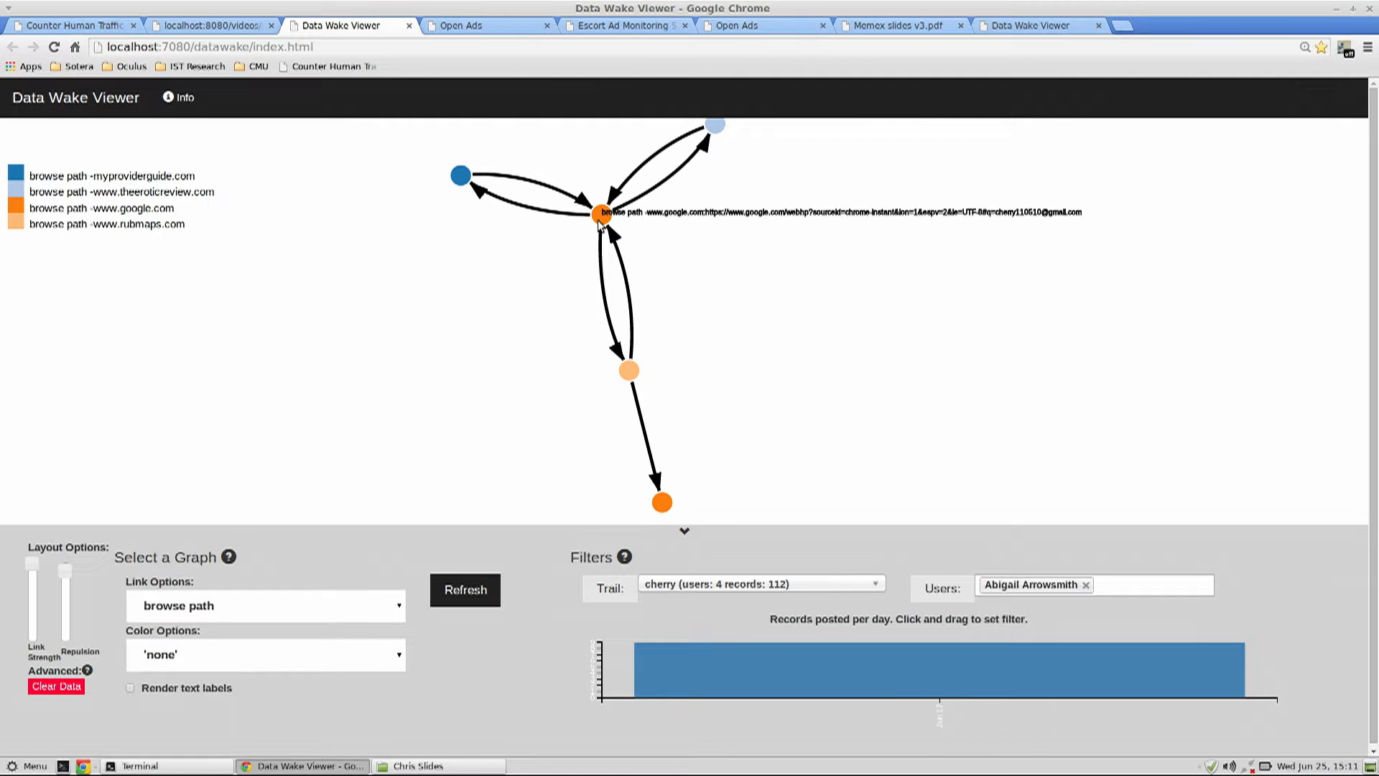
mouse_move(518, 283)
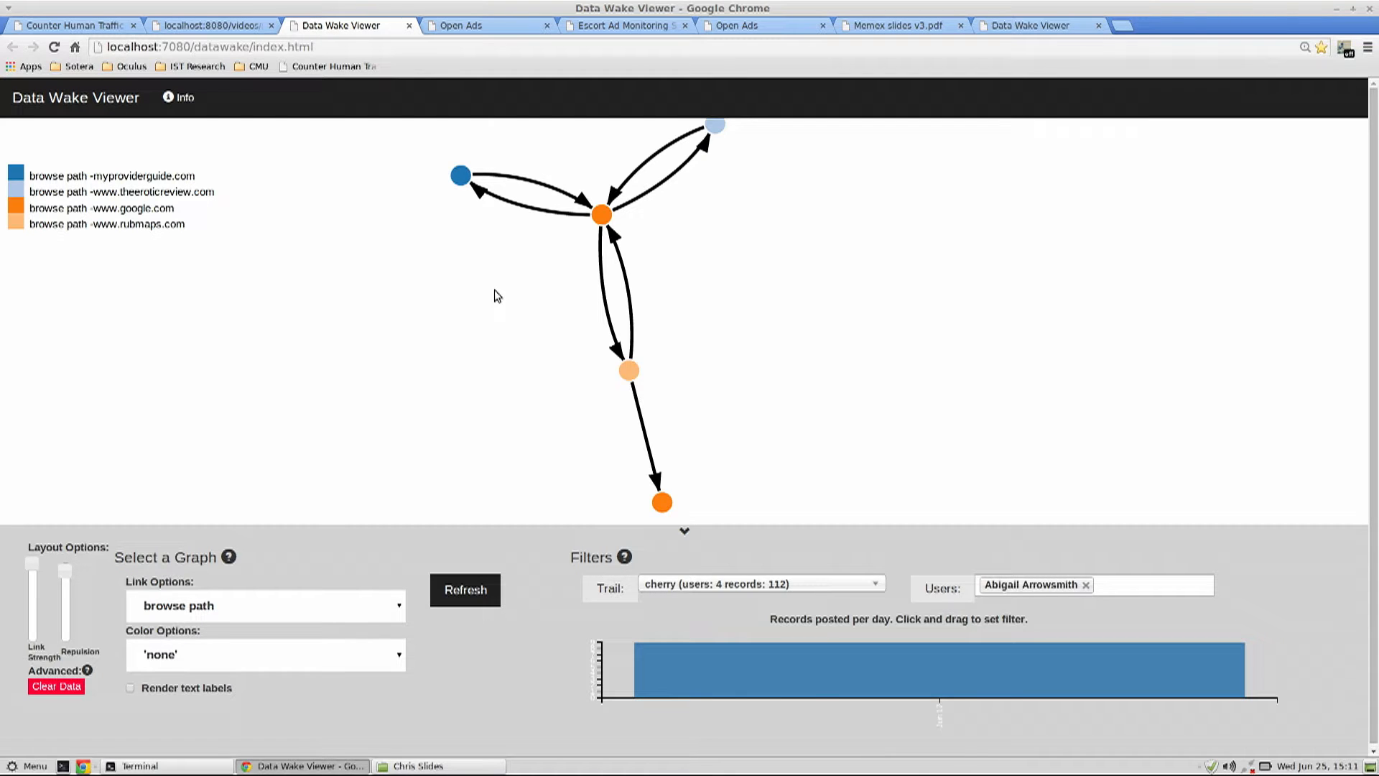
mouse_move(352, 490)
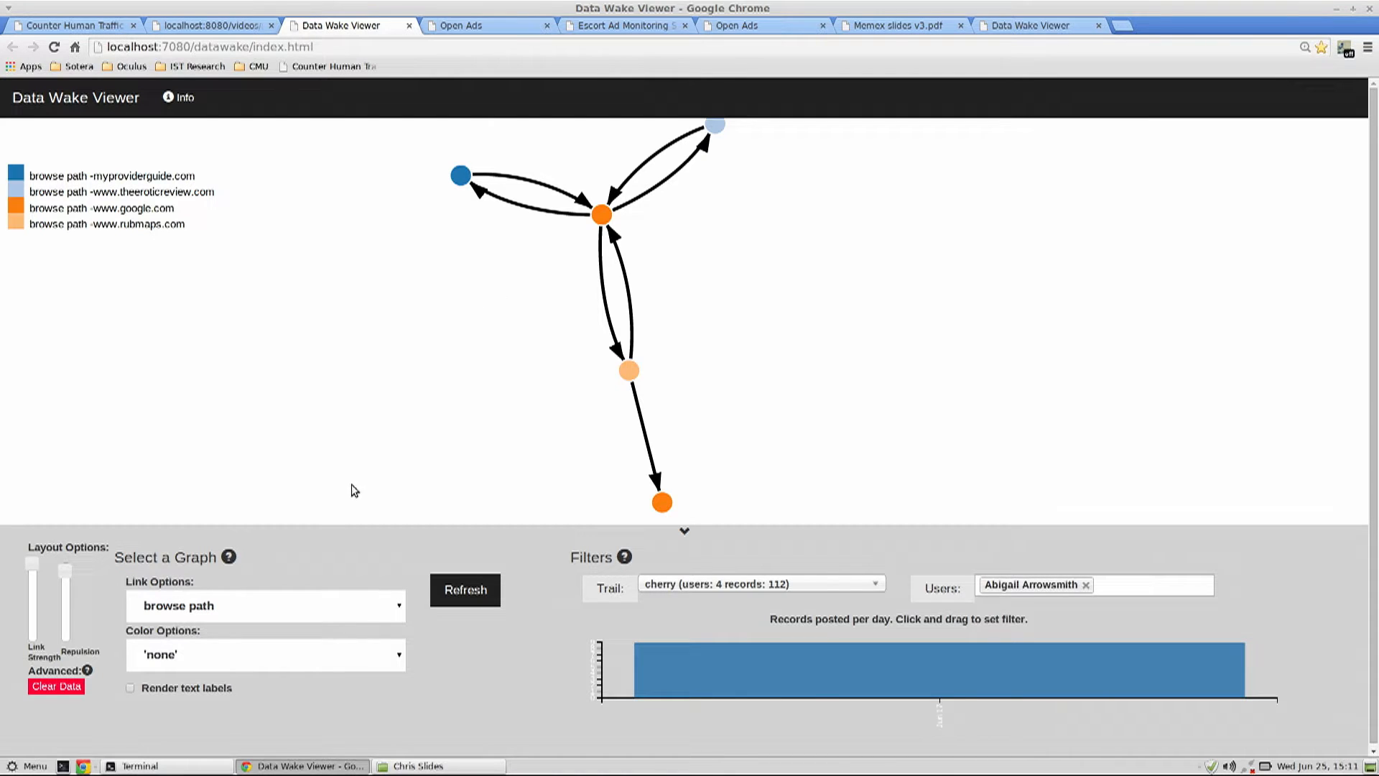
- Change the link type to 'browse path - with adjacent urls'
click(265, 605)
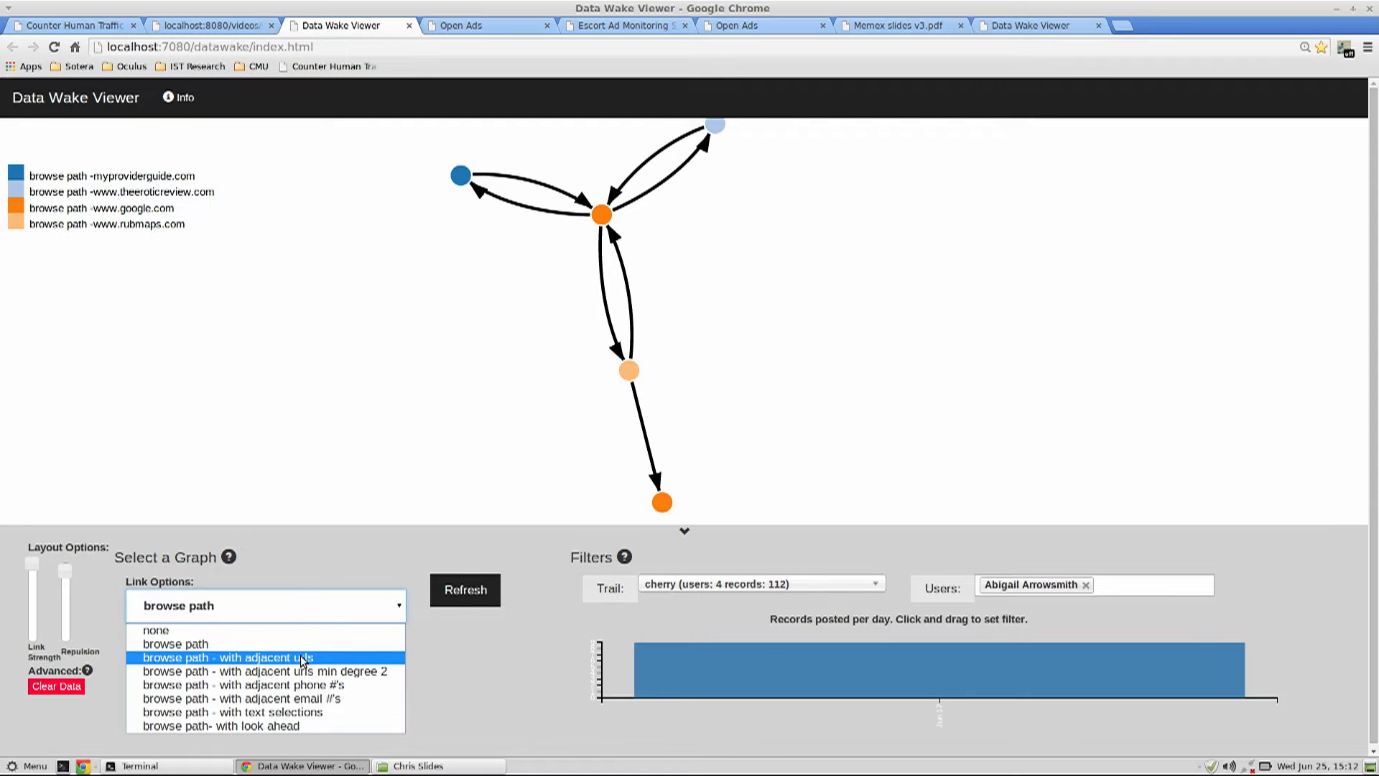
click(227, 656)
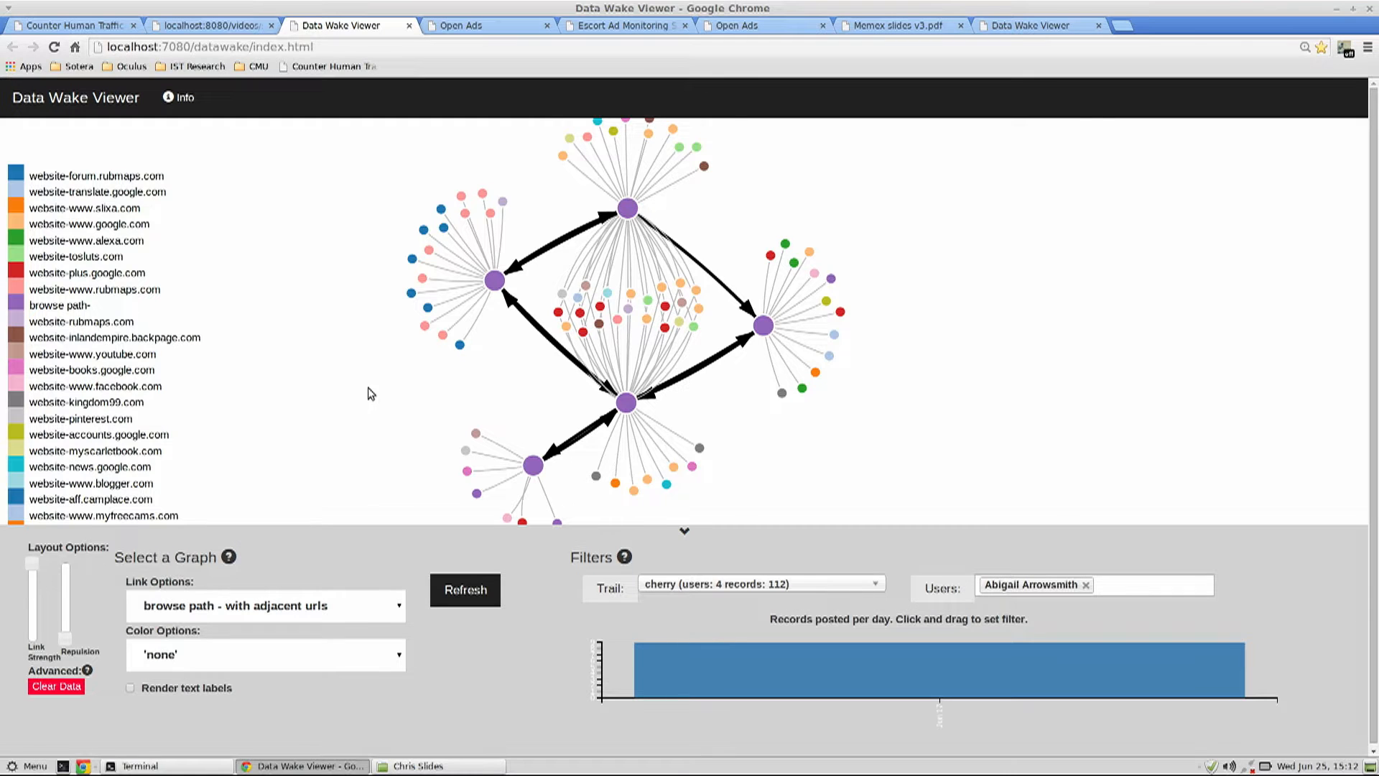
mouse_move(762, 327)
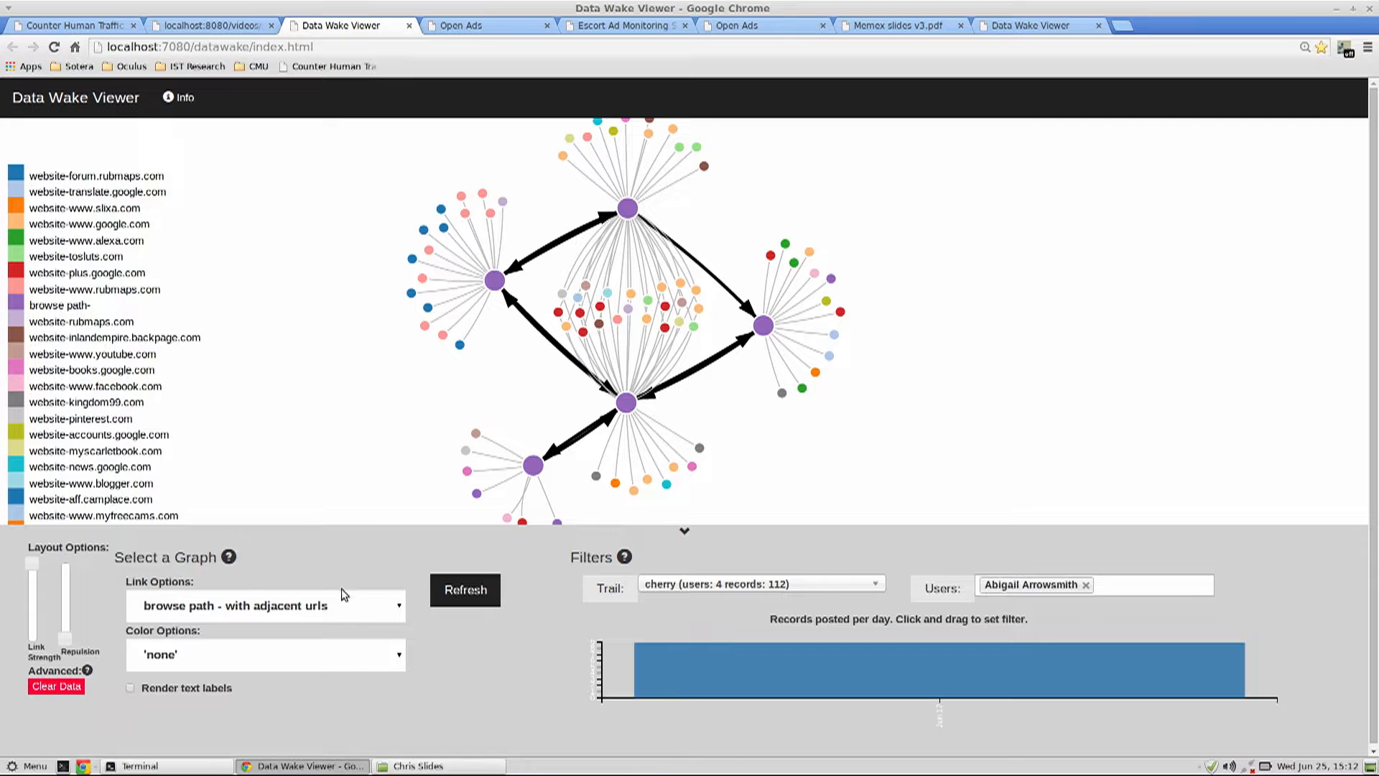
- Change the link type to 'browse path - with adjacent phone #'s'
click(265, 604)
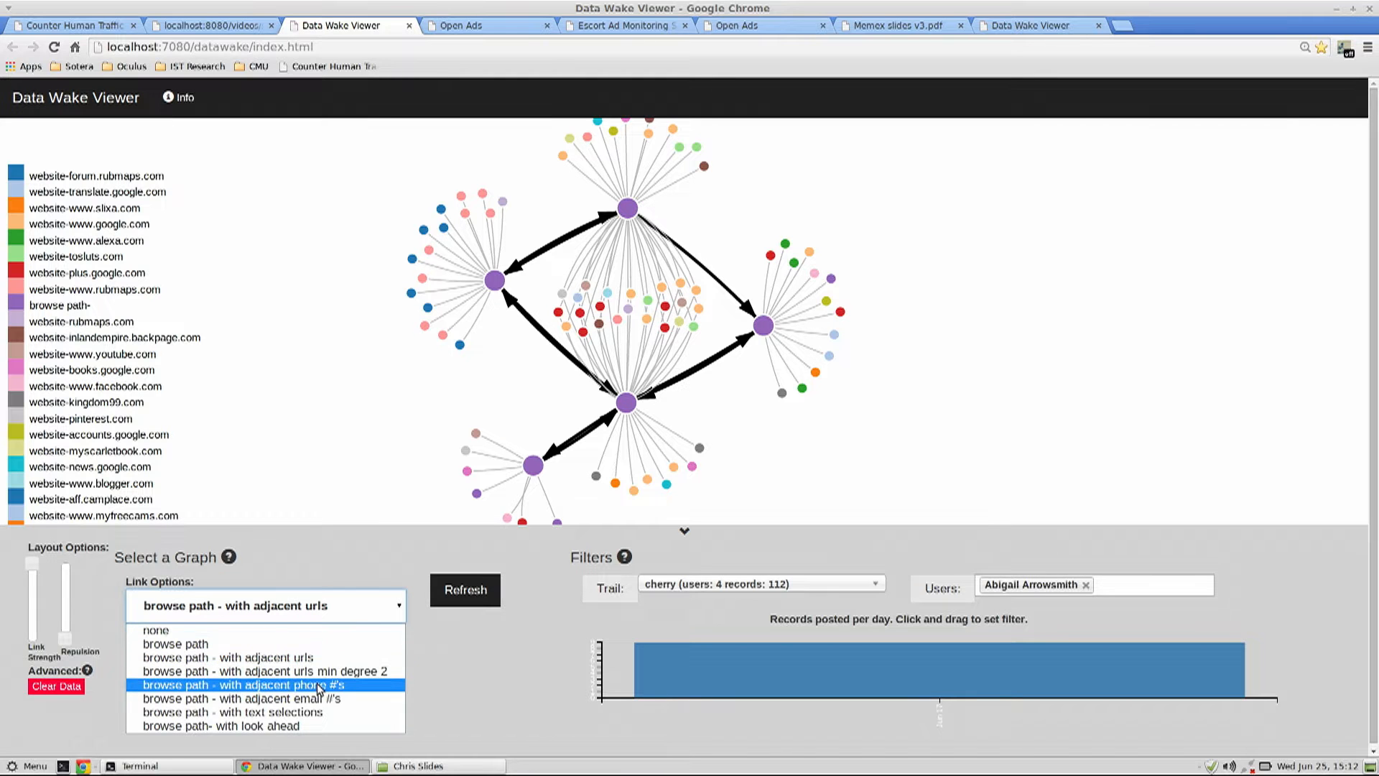
click(260, 684)
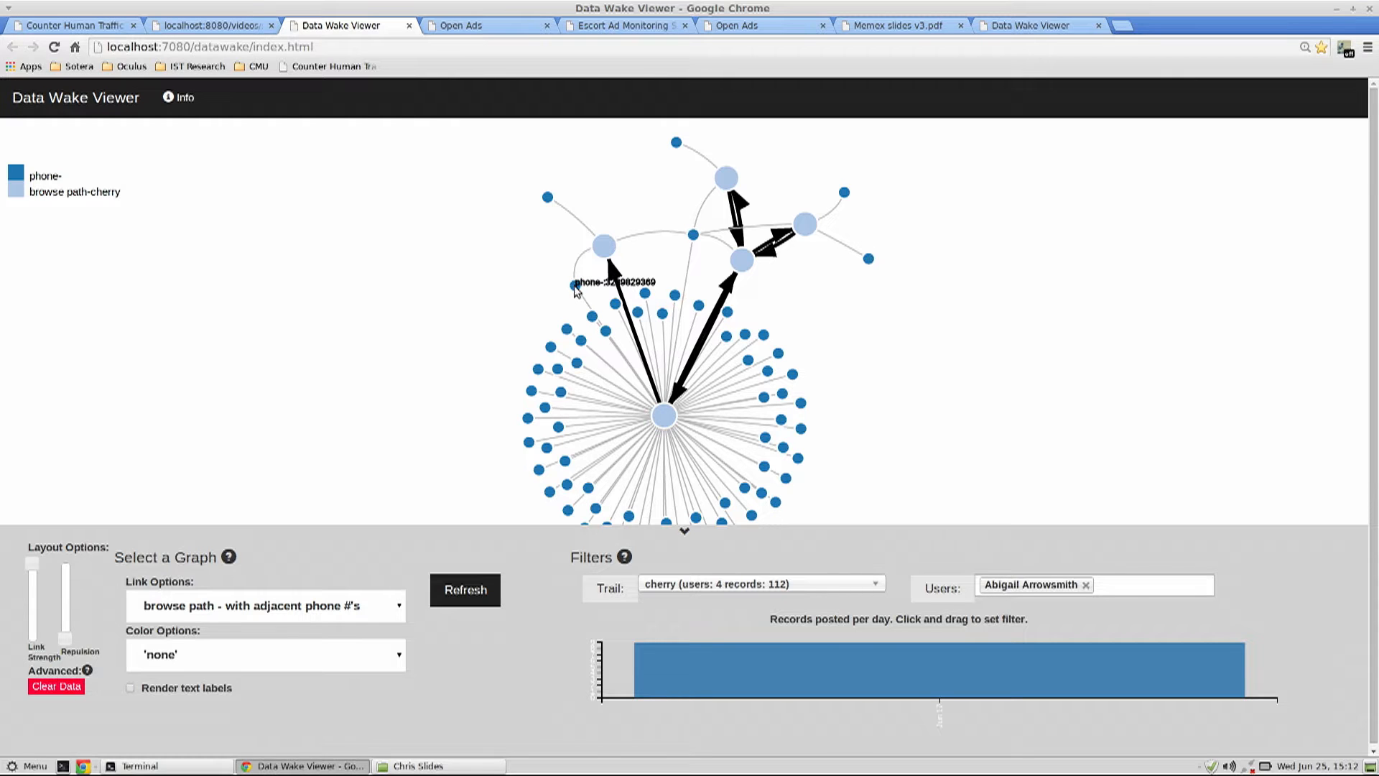
mouse_move(661, 414)
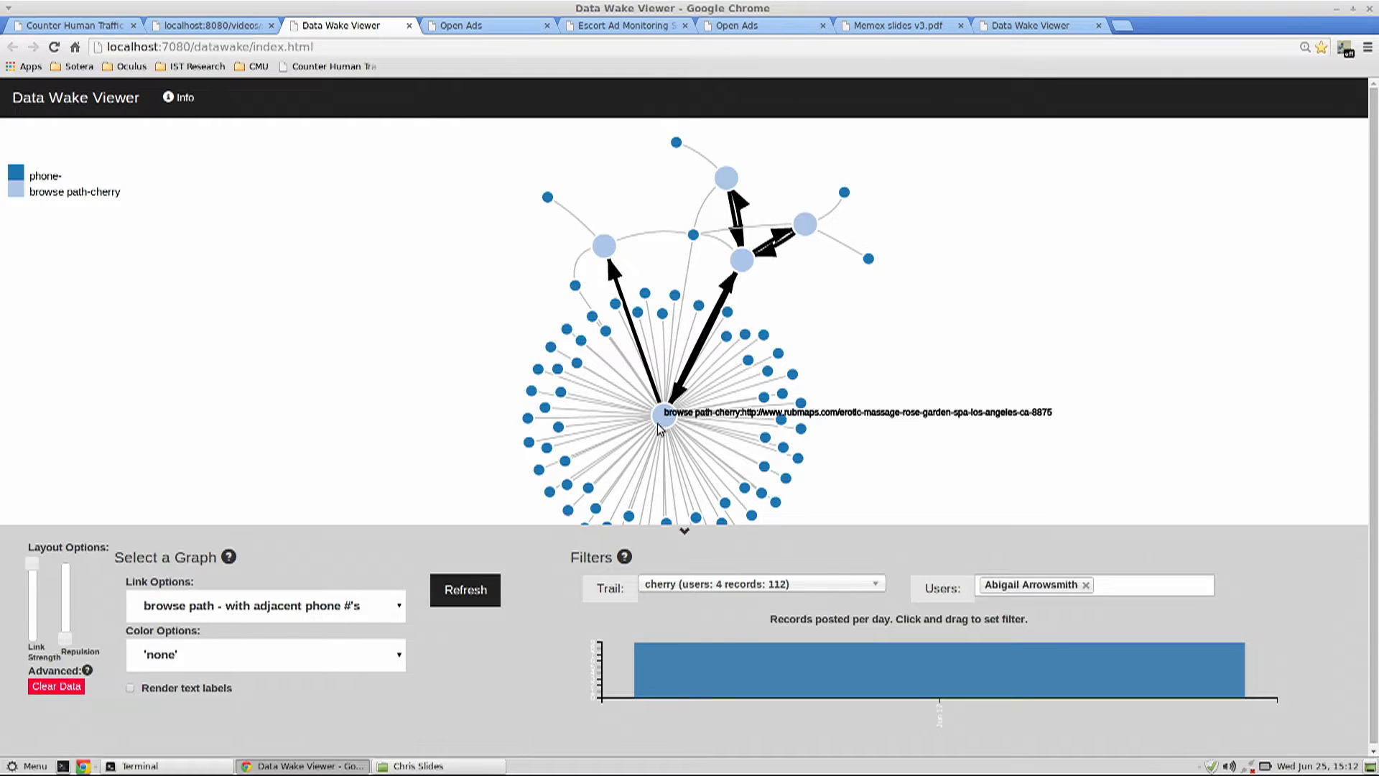
mouse_move(396, 349)
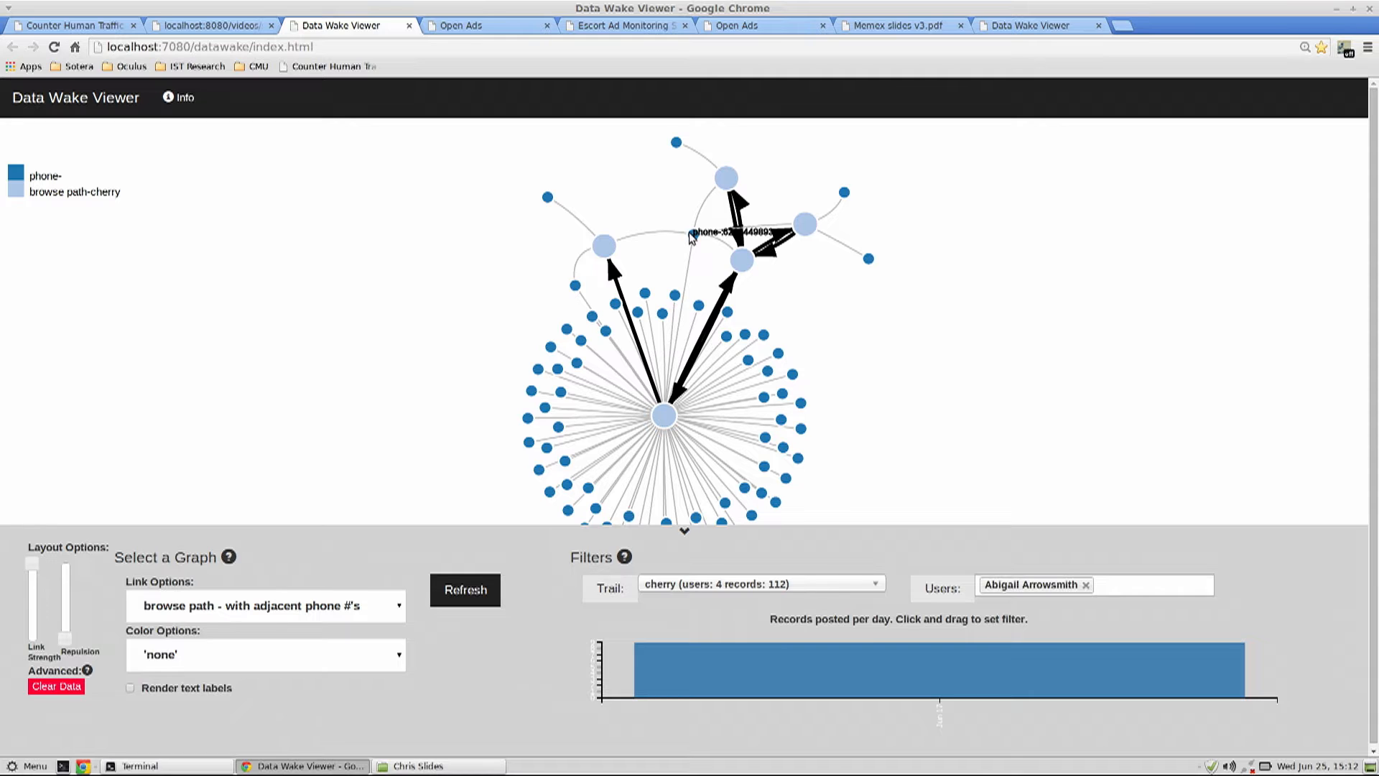
mouse_move(630, 245)
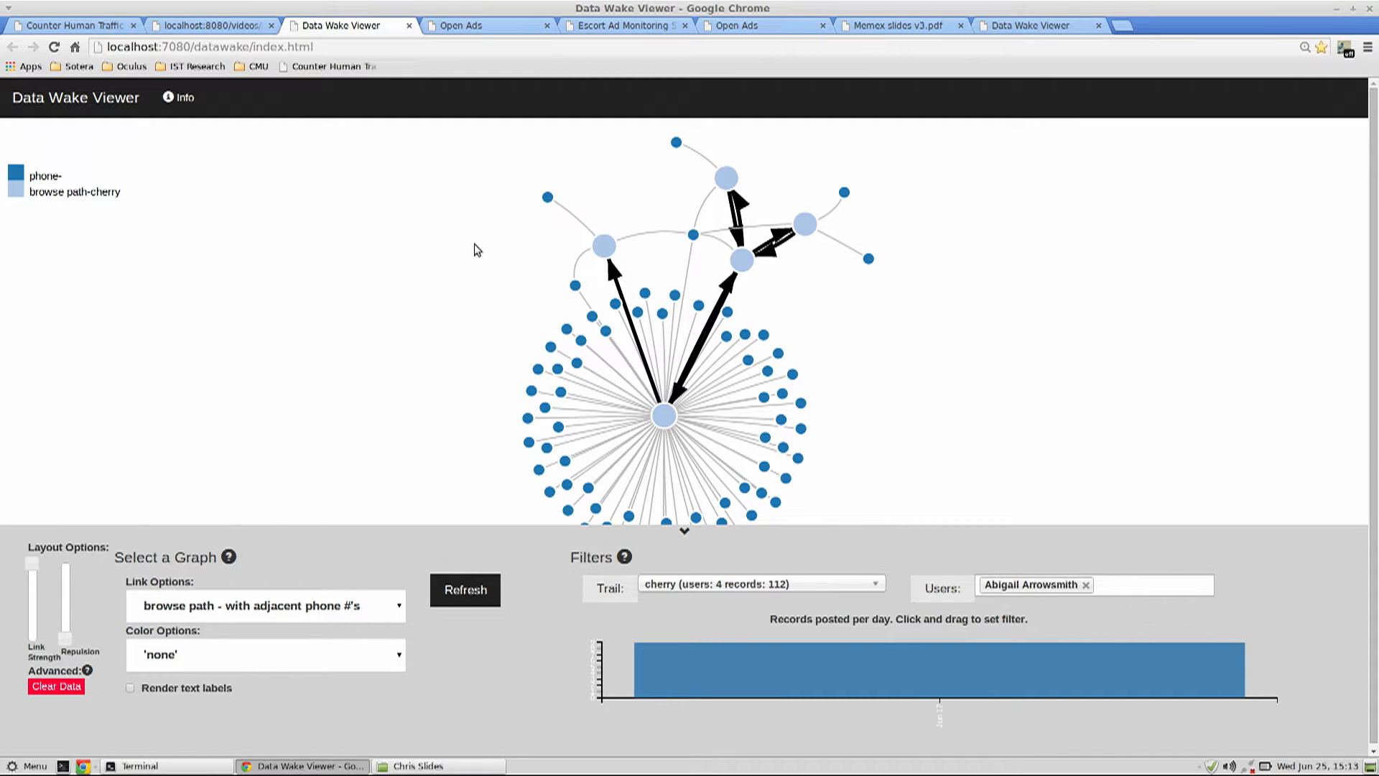
mouse_move(655, 233)
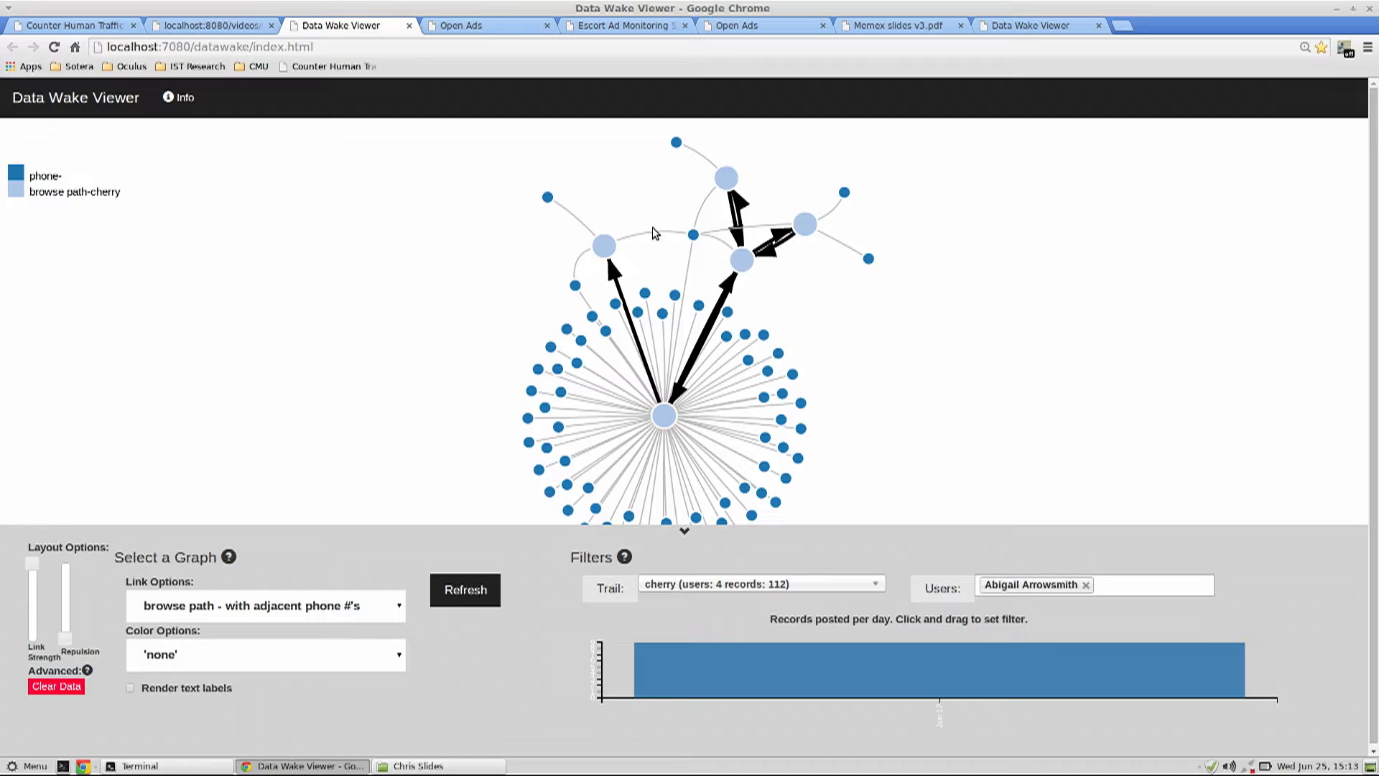
mouse_move(487, 30)
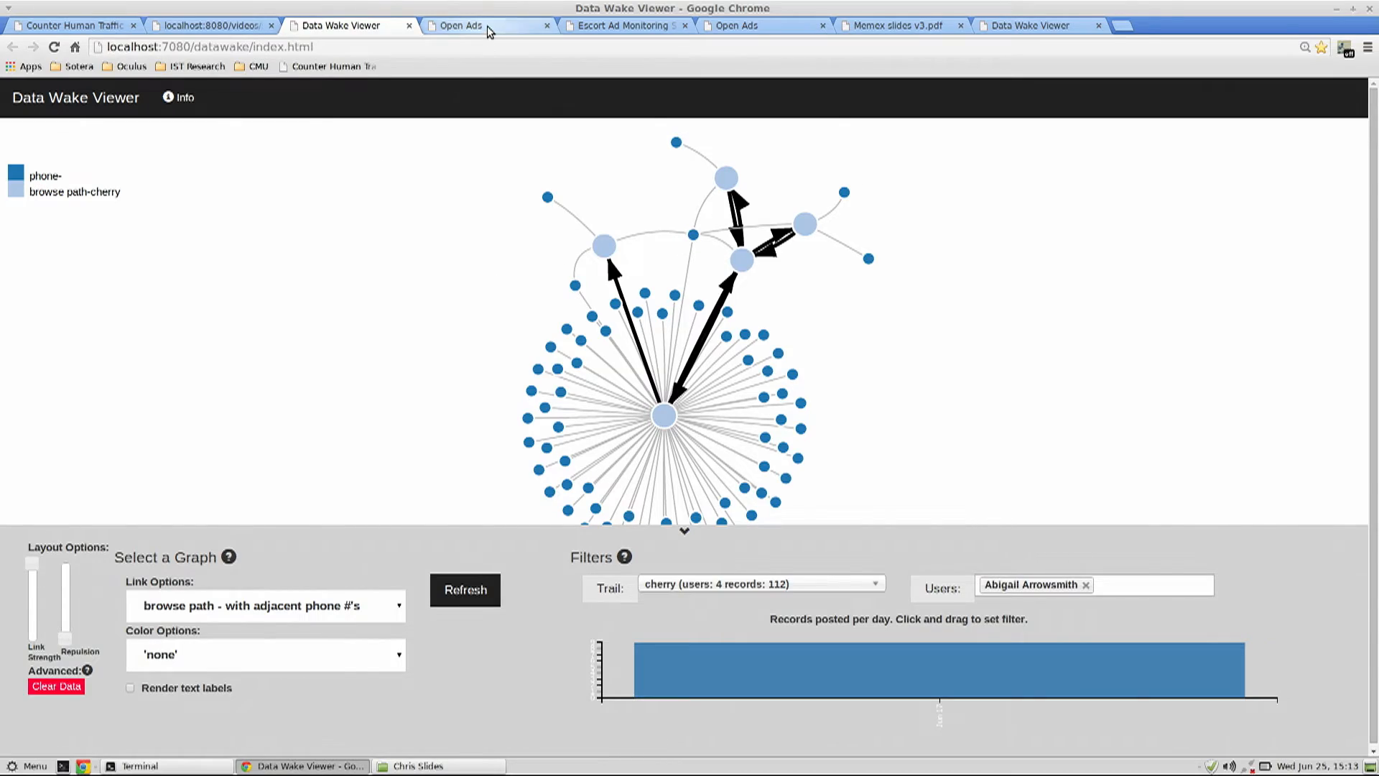
click(457, 24)
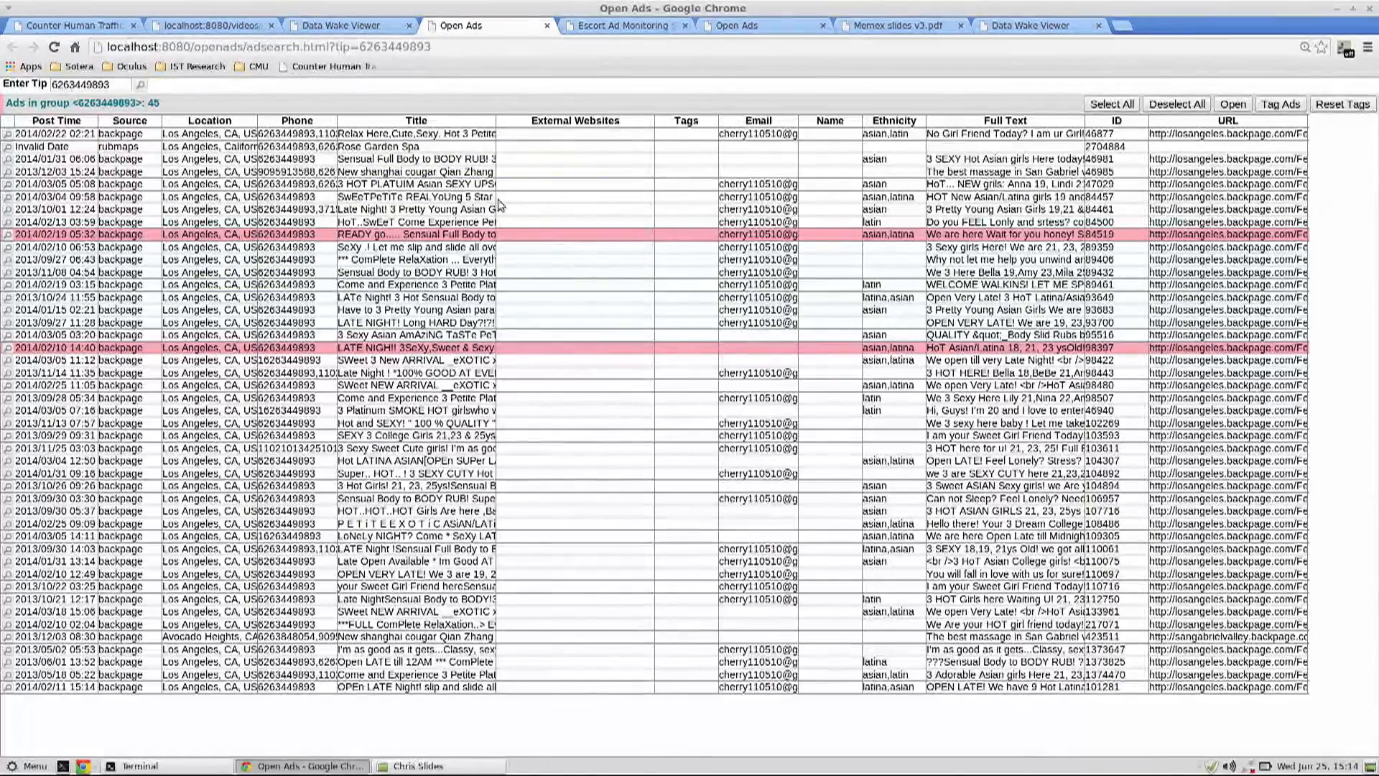
click(622, 25)
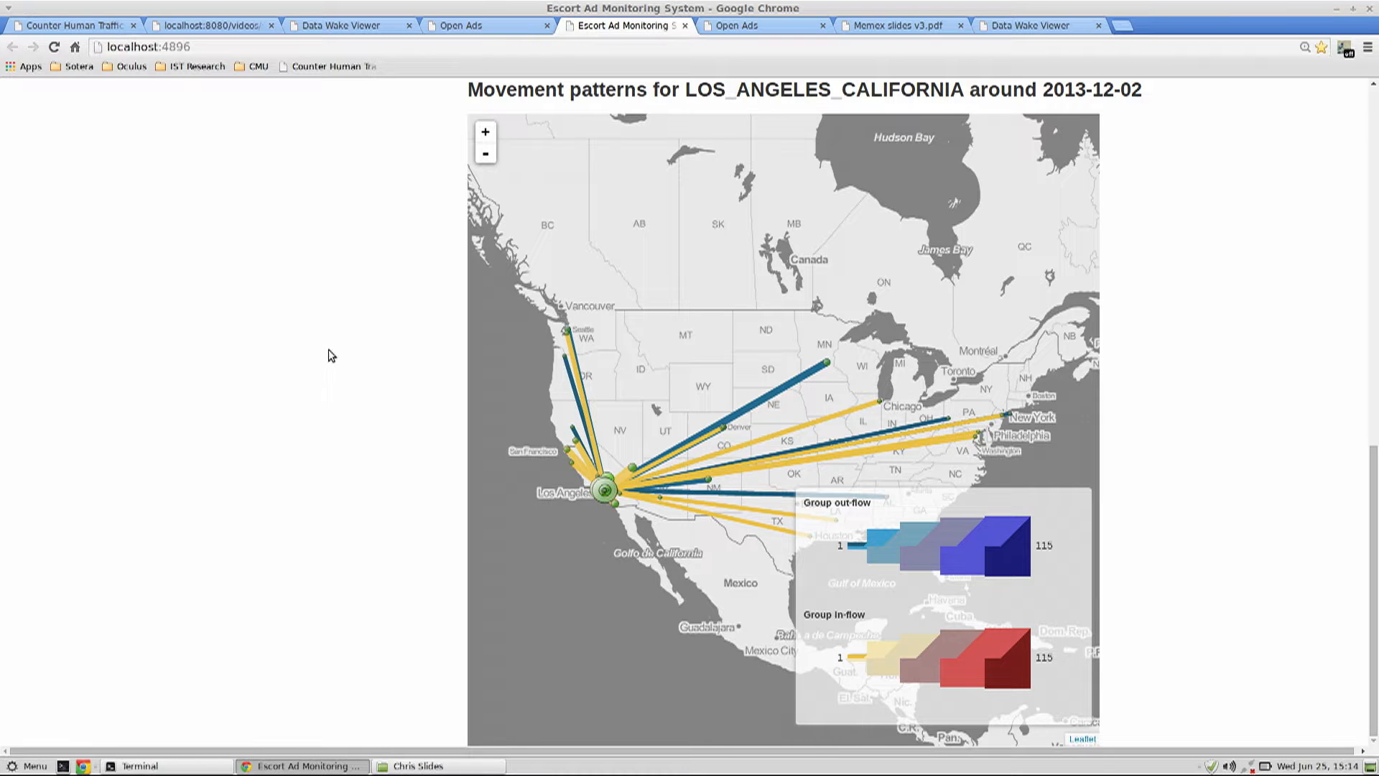
mouse_move(322, 352)
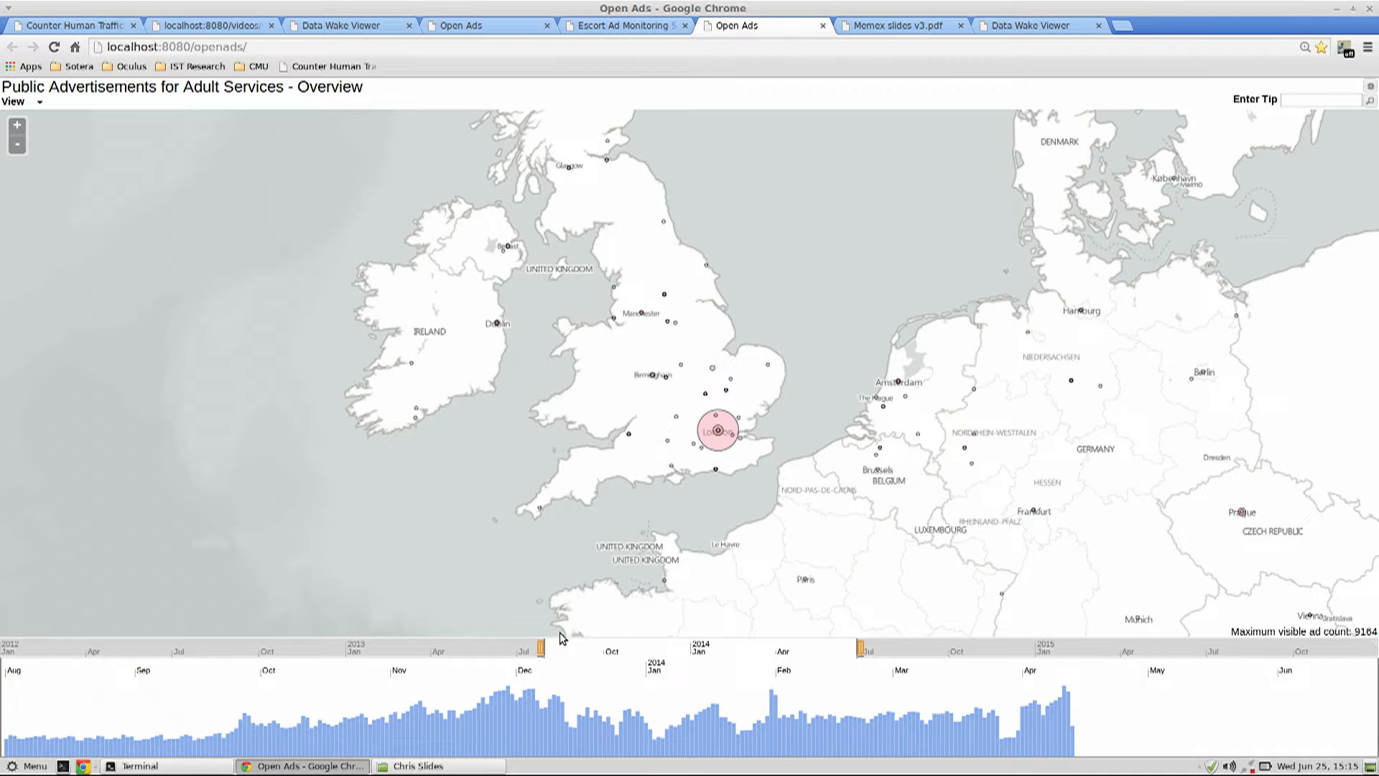
mouse_move(858, 687)
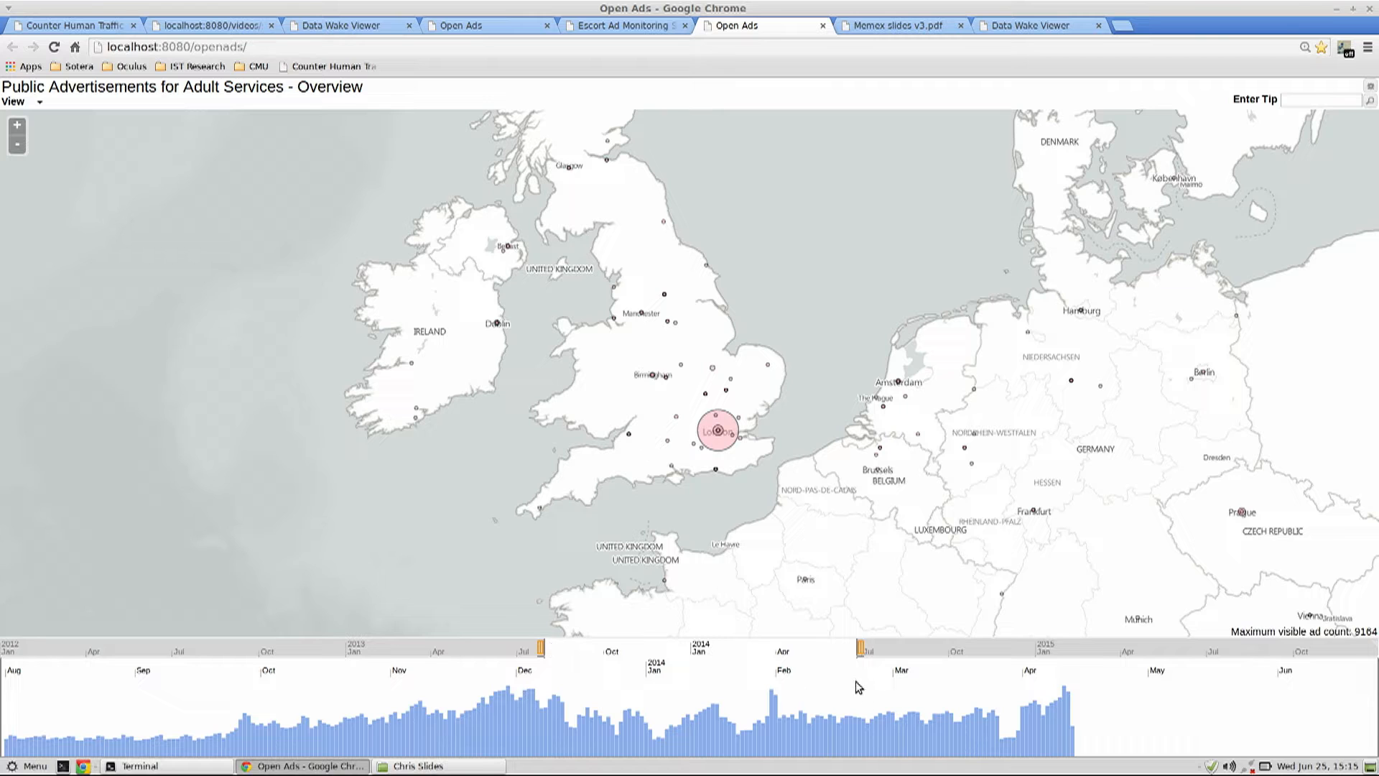
mouse_move(722, 442)
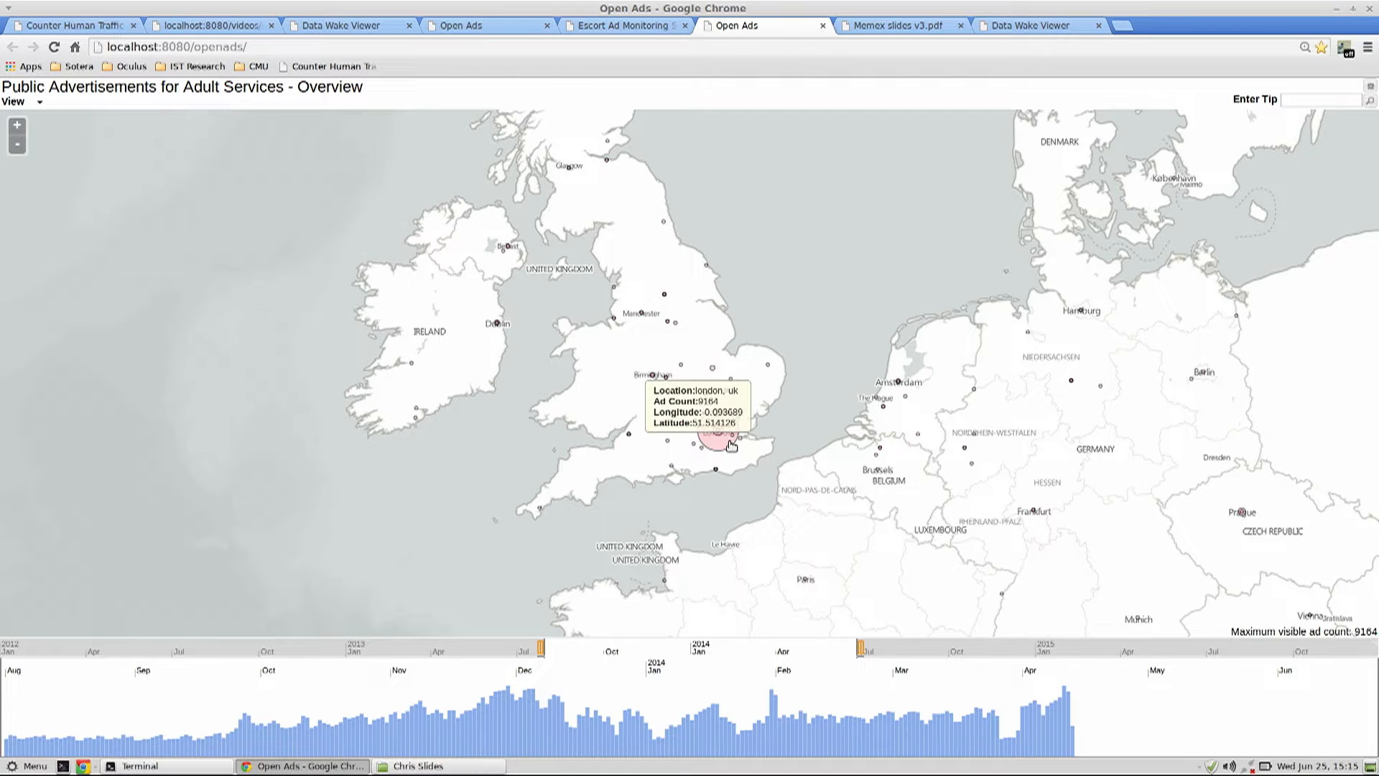
mouse_move(711, 476)
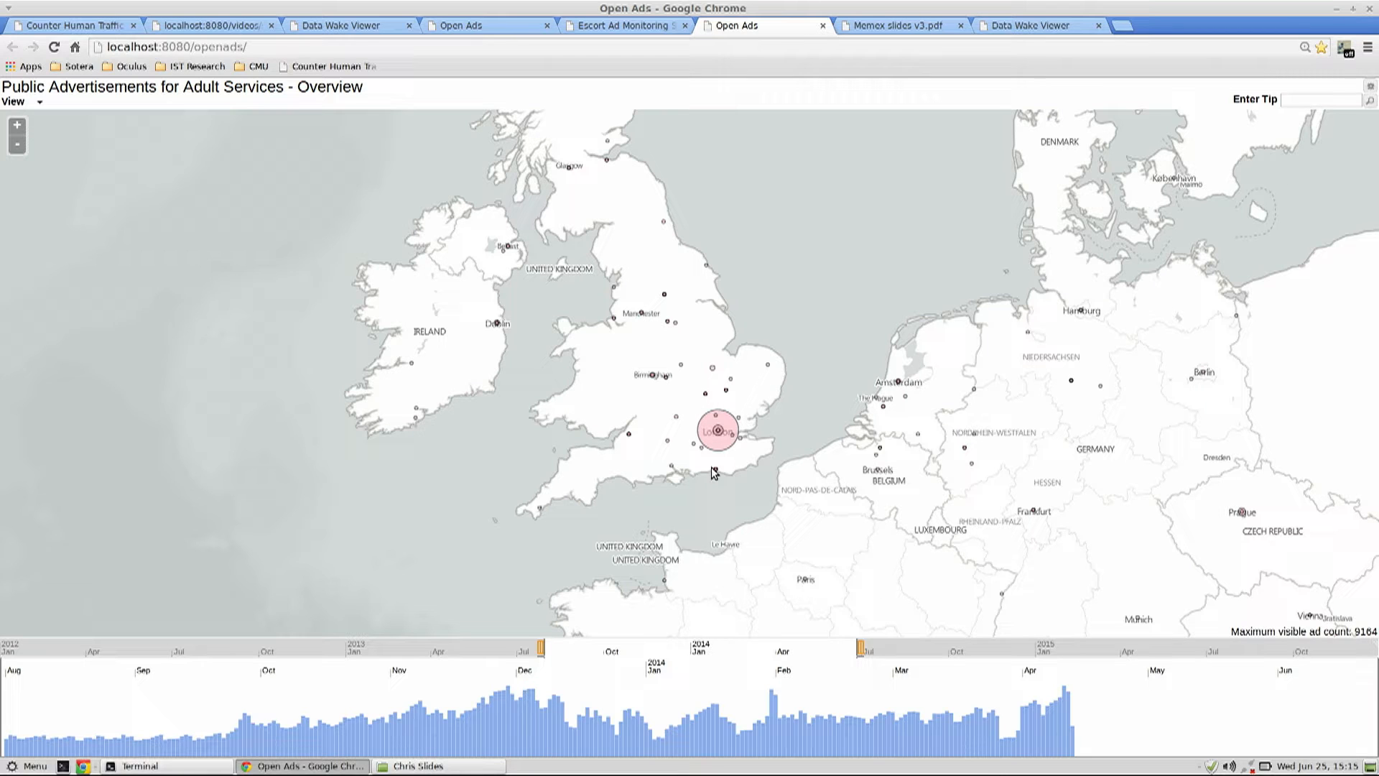
mouse_move(715, 483)
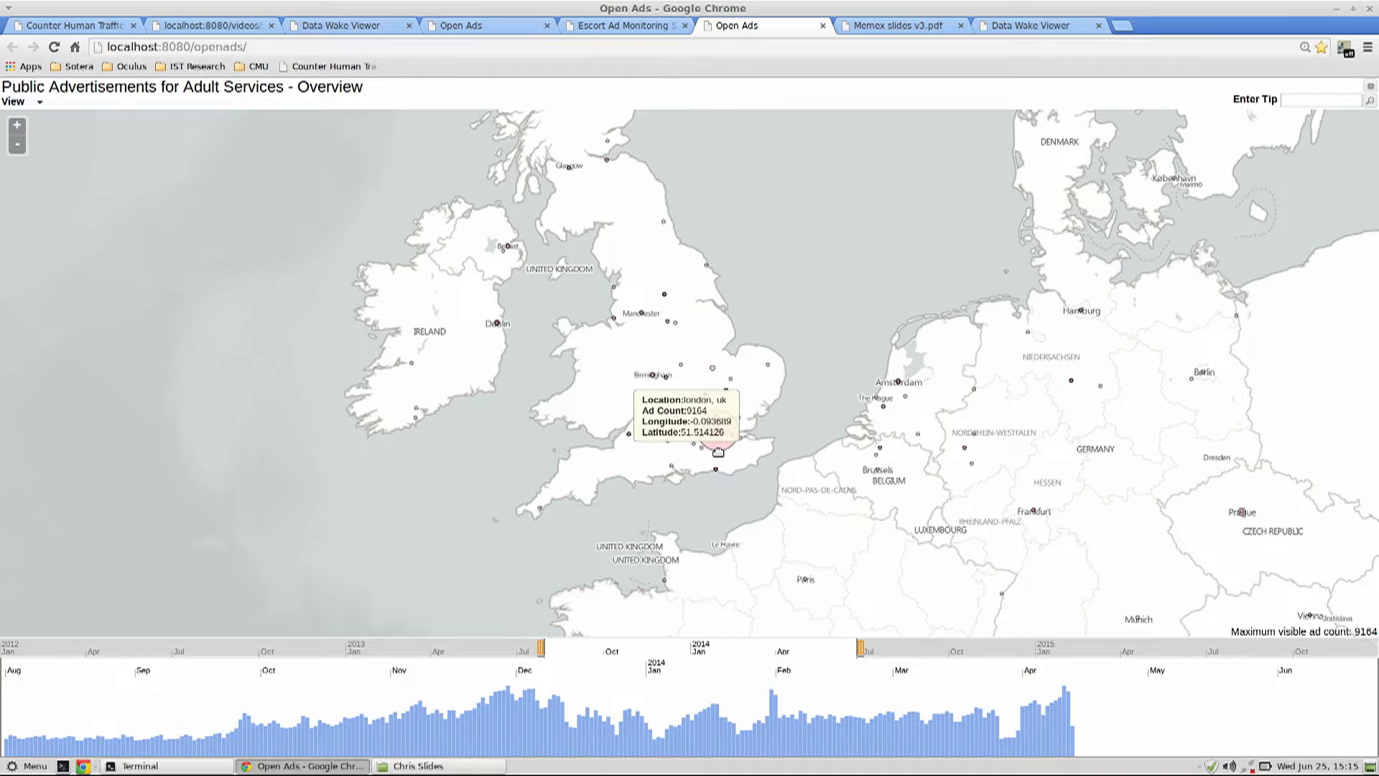
click(714, 452)
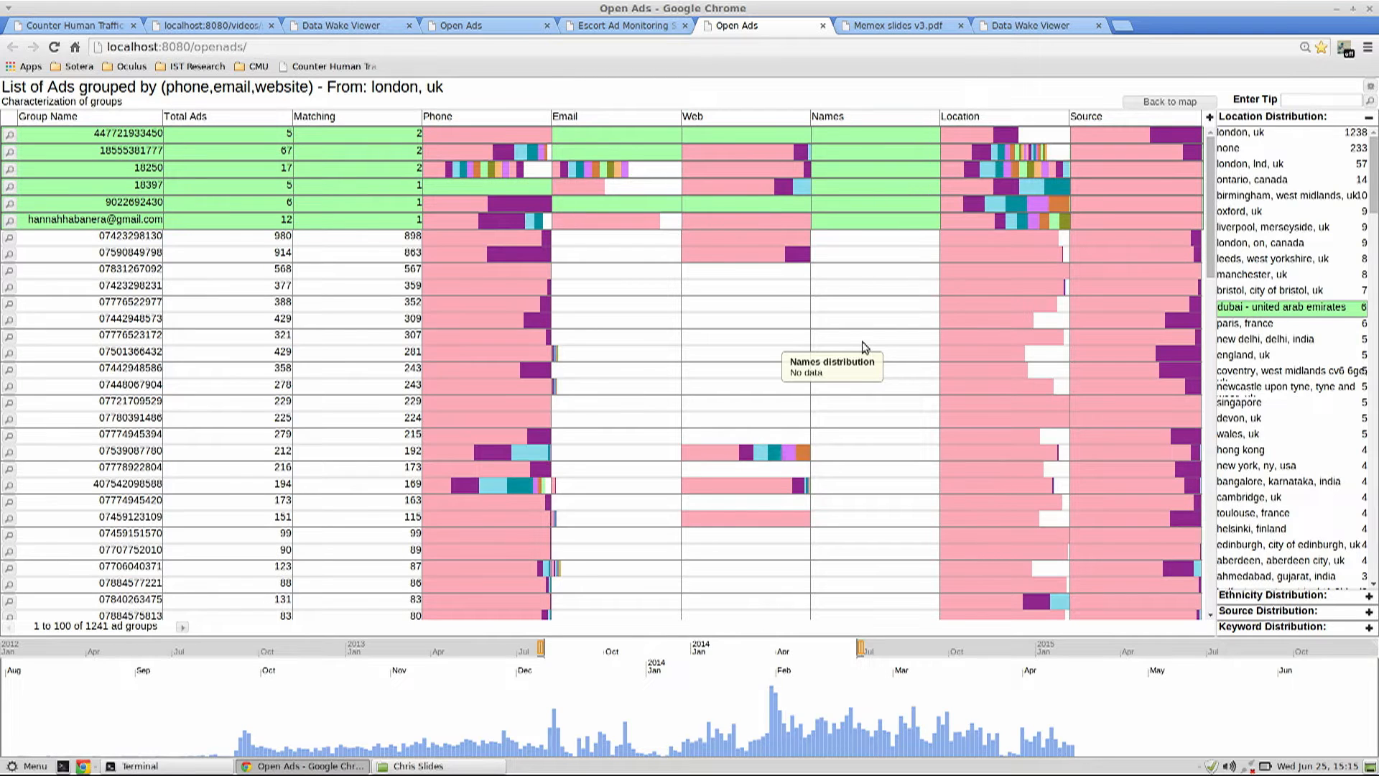
mouse_move(858, 342)
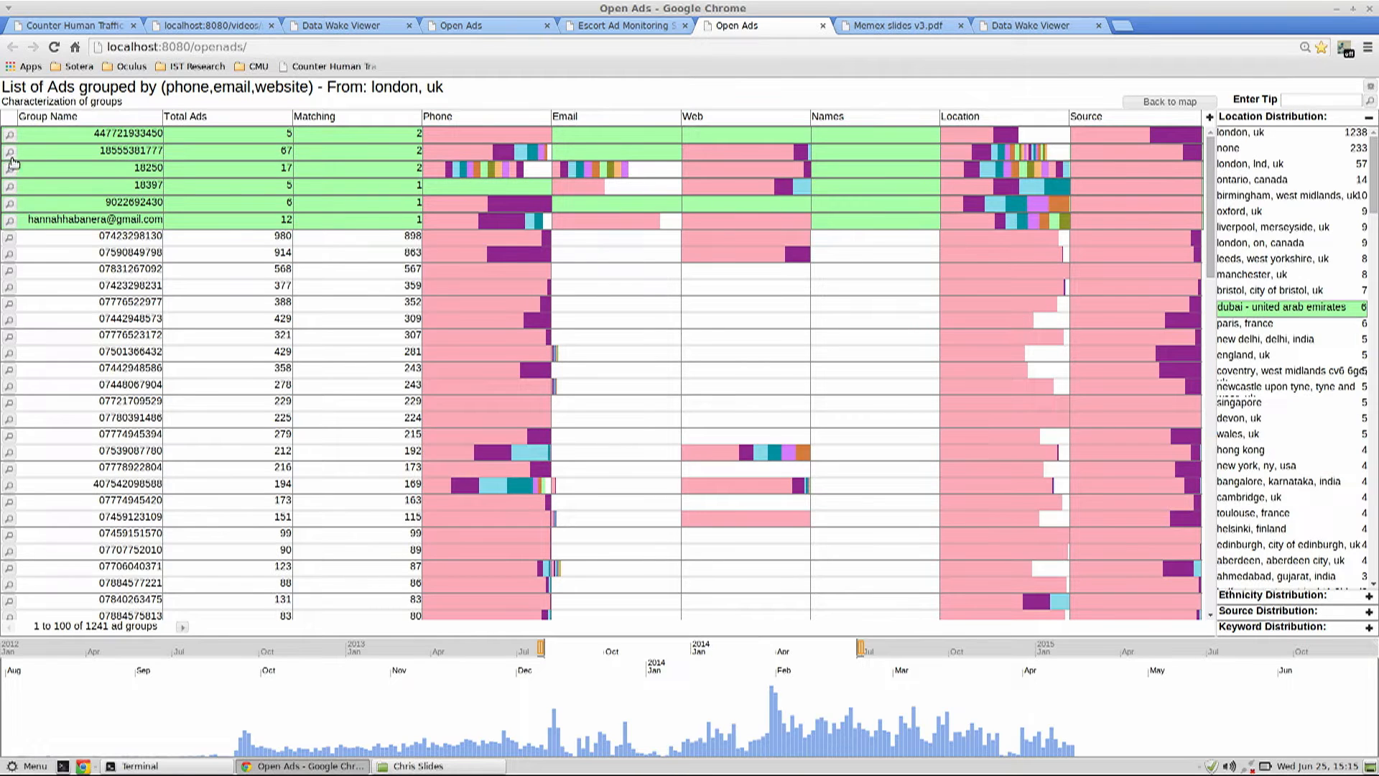
click(10, 150)
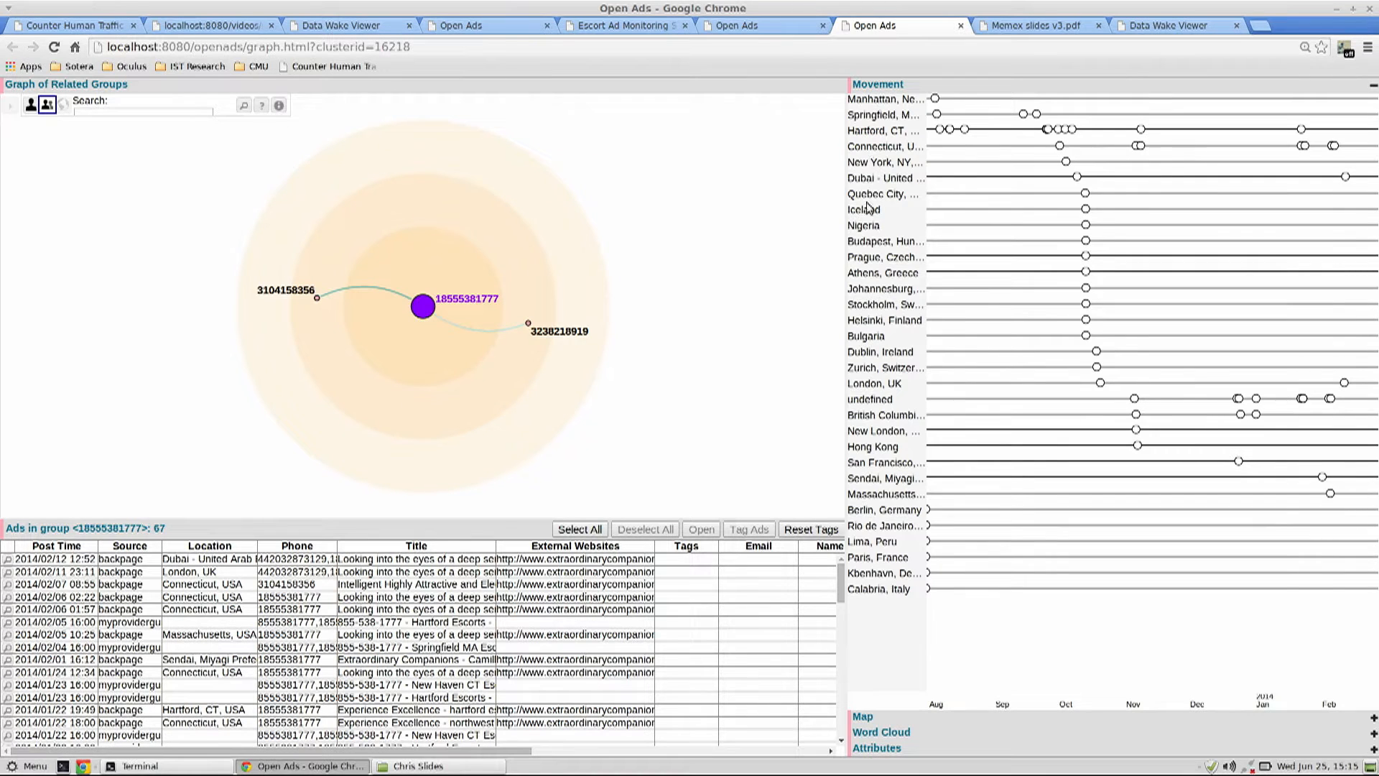
mouse_move(863, 270)
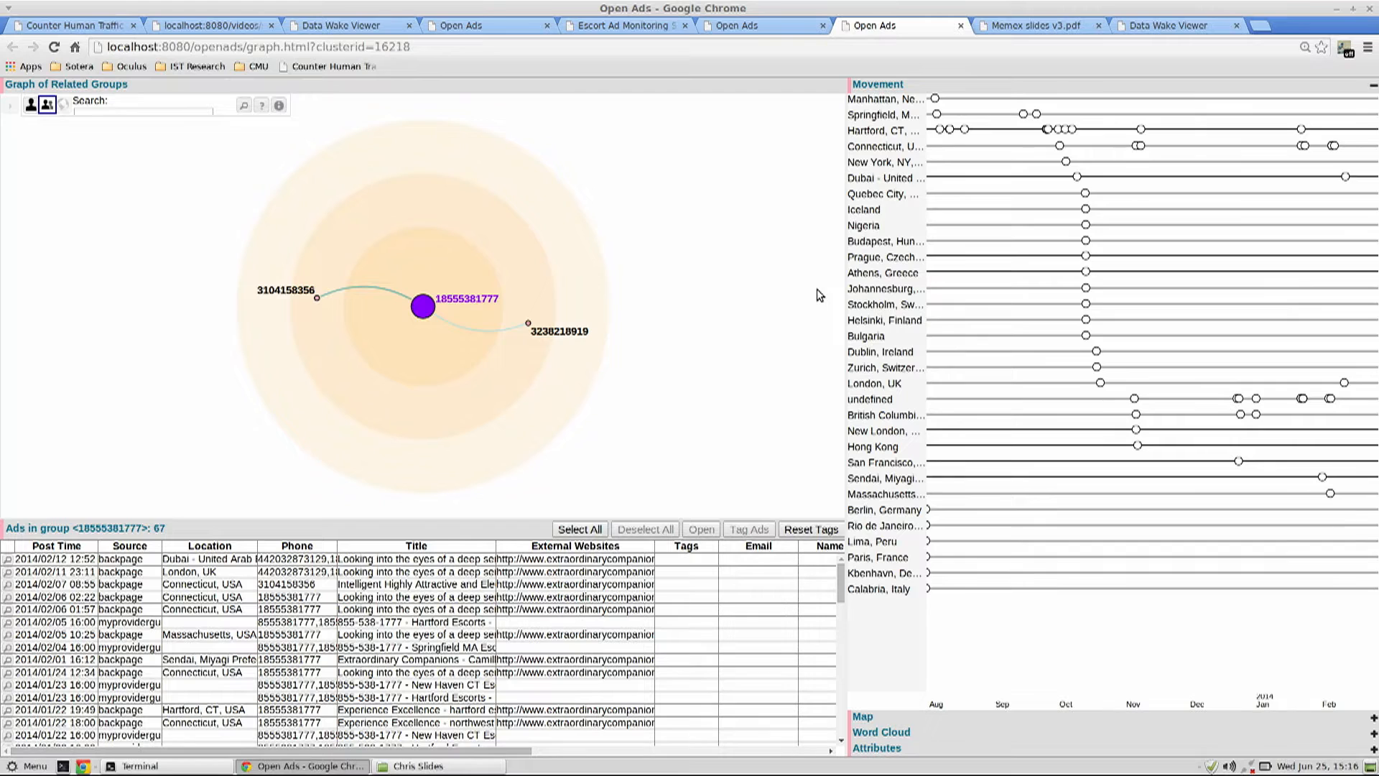
mouse_move(822, 293)
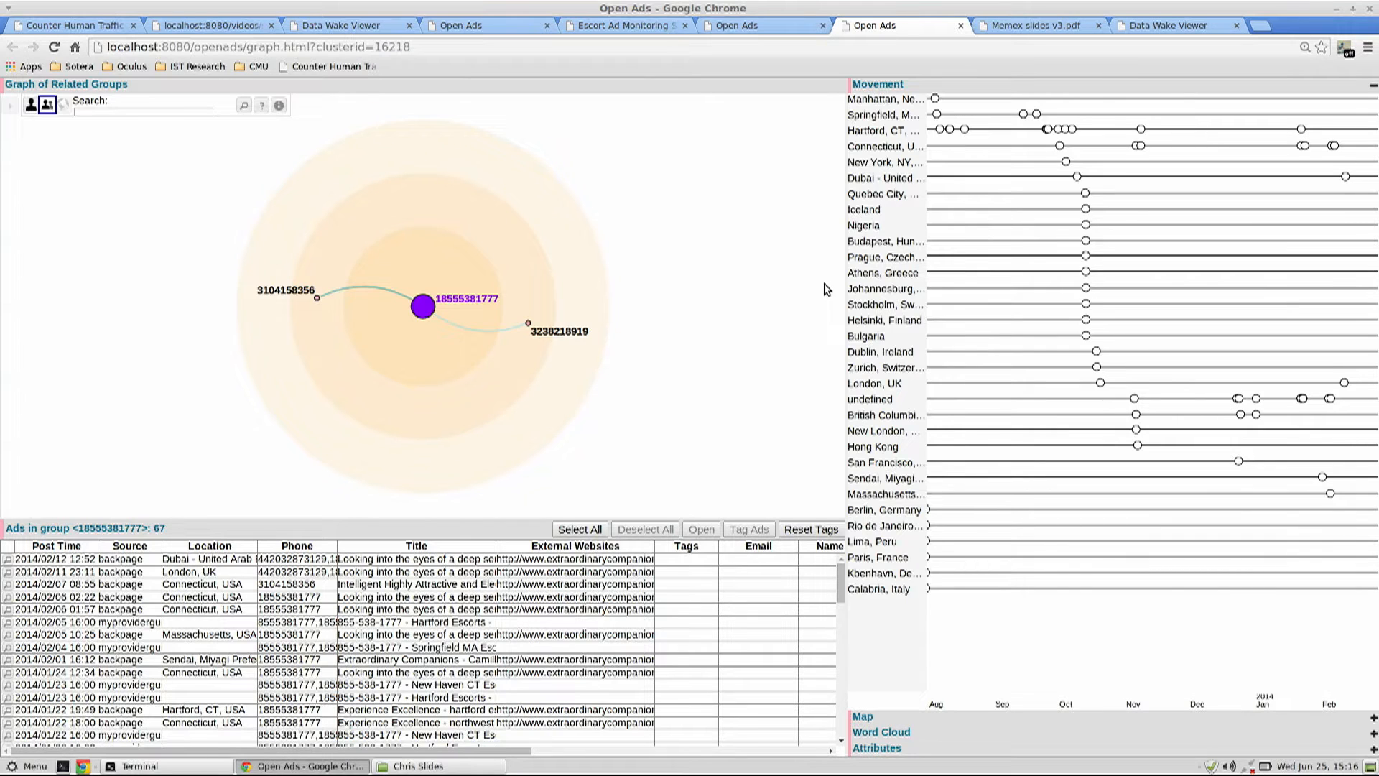
mouse_move(1068, 708)
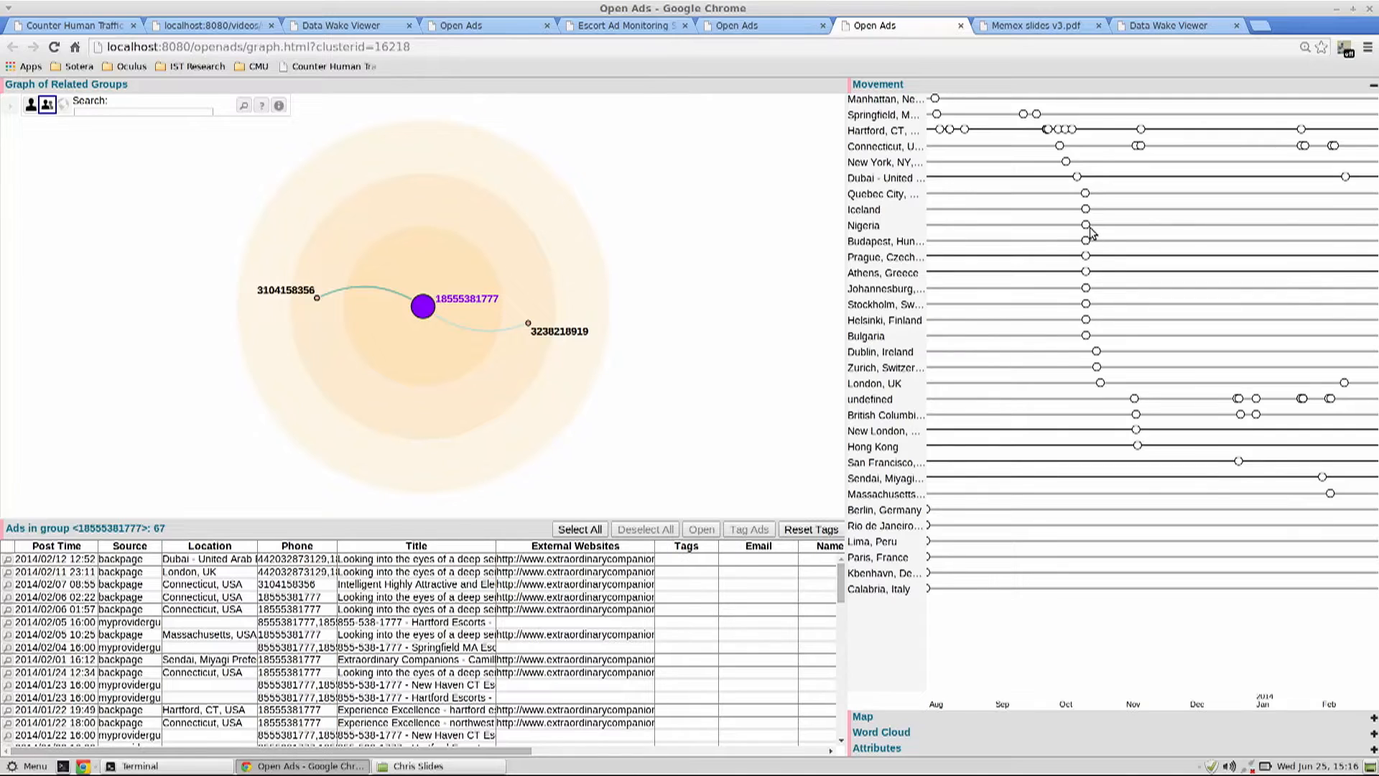
- Filter to the October Nigeria and Budapest postings and view the Nigeria ad's full listing
click(1084, 224)
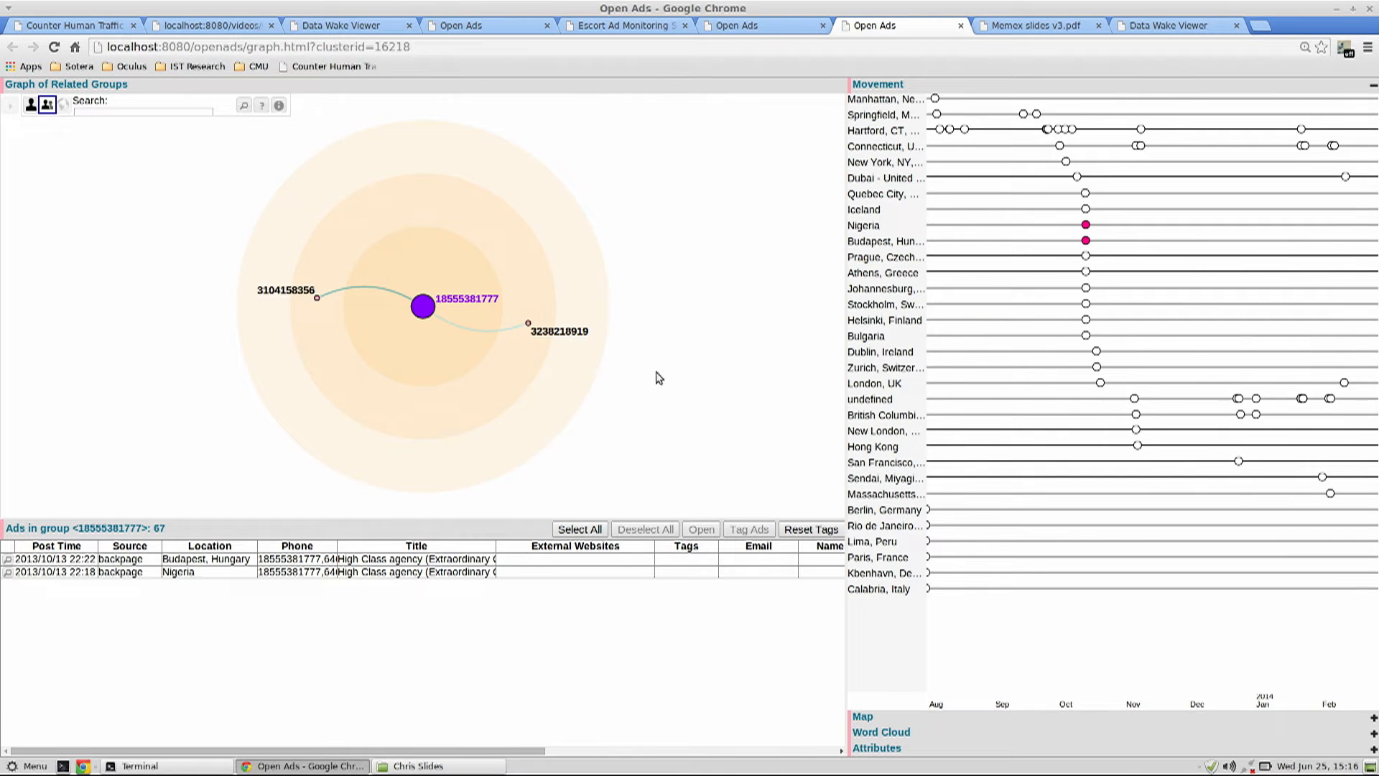
click(211, 572)
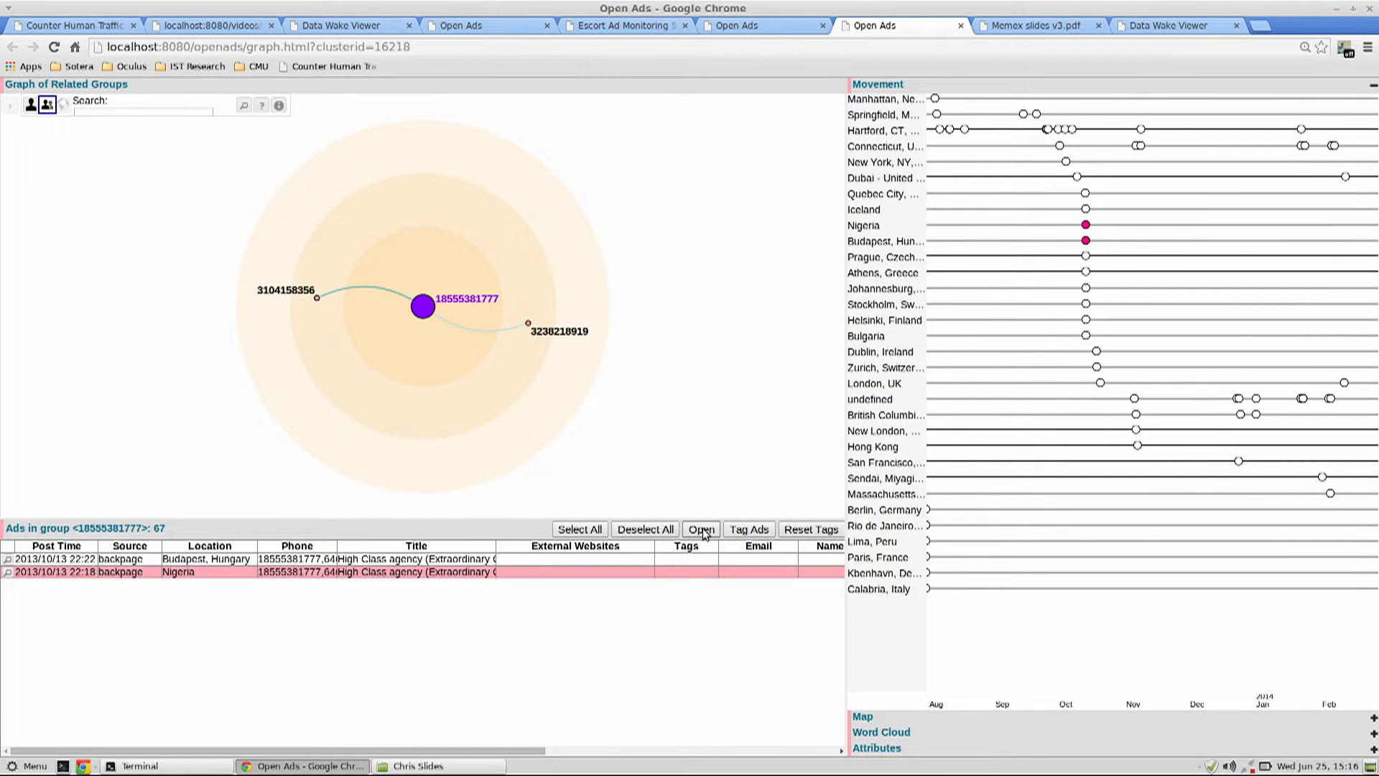
click(700, 529)
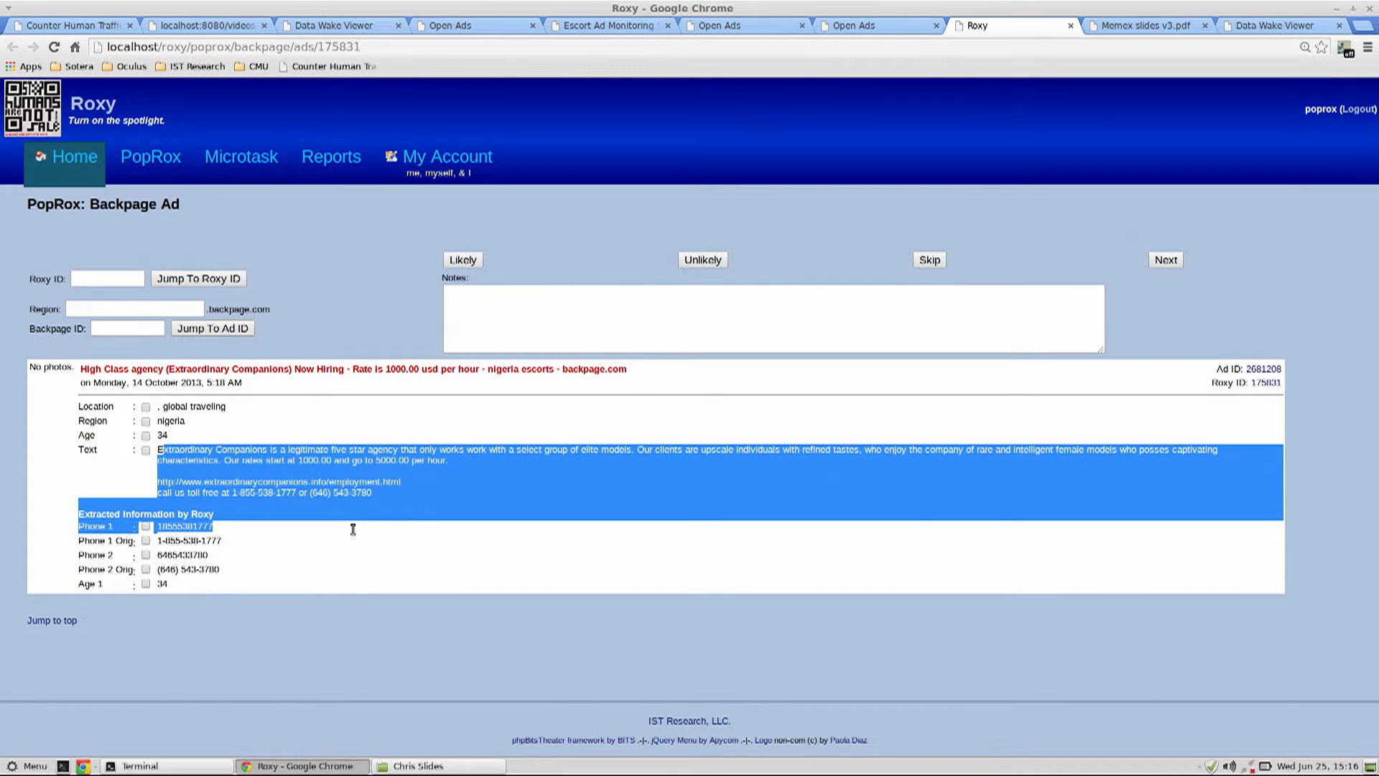
mouse_move(382, 487)
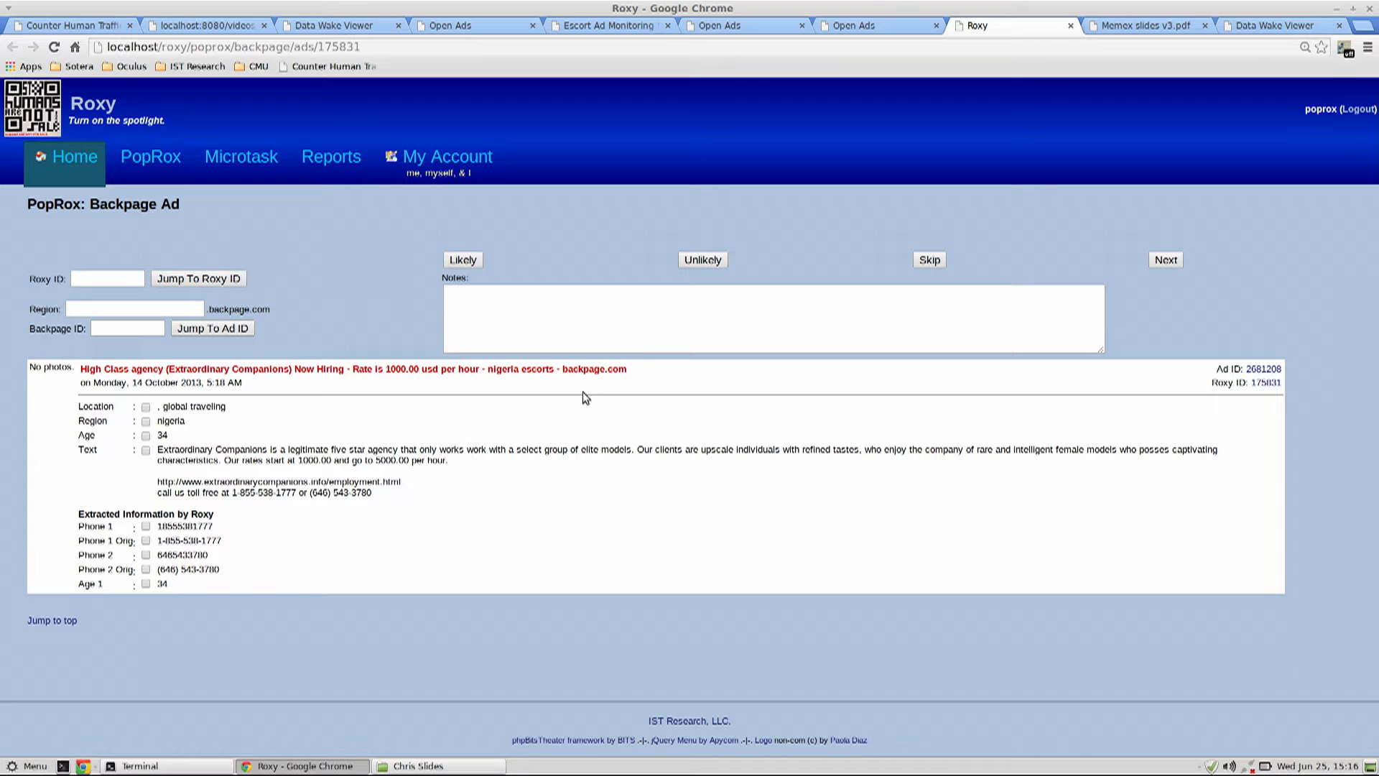
click(1143, 26)
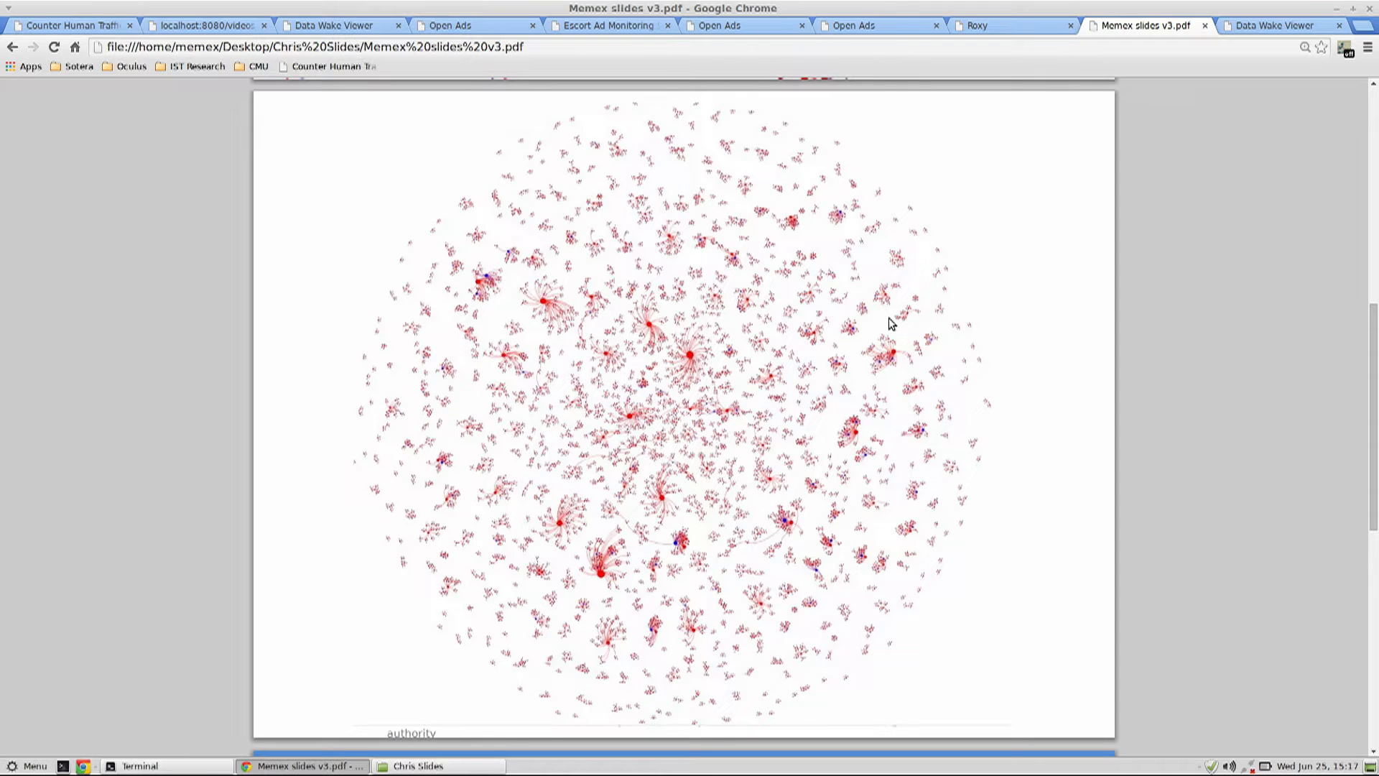
mouse_move(887, 327)
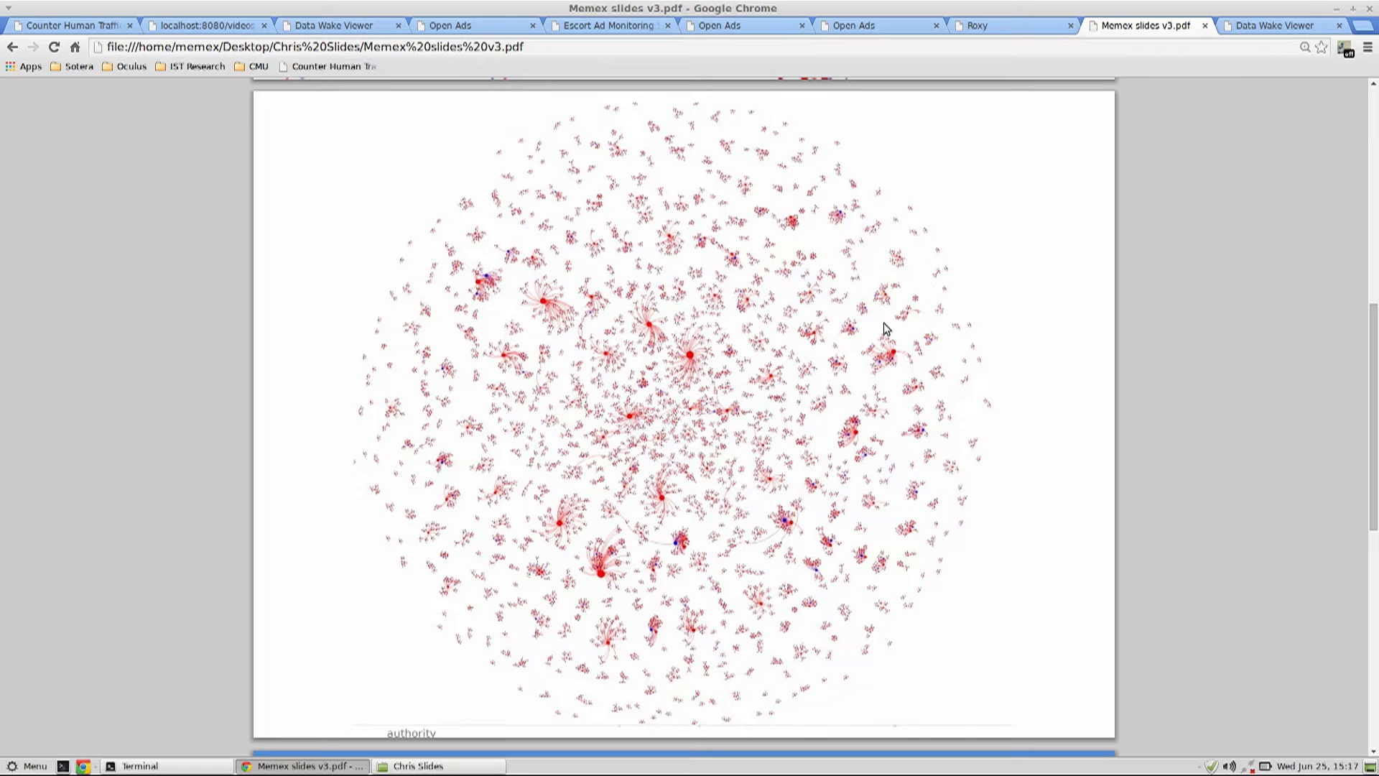
mouse_move(867, 336)
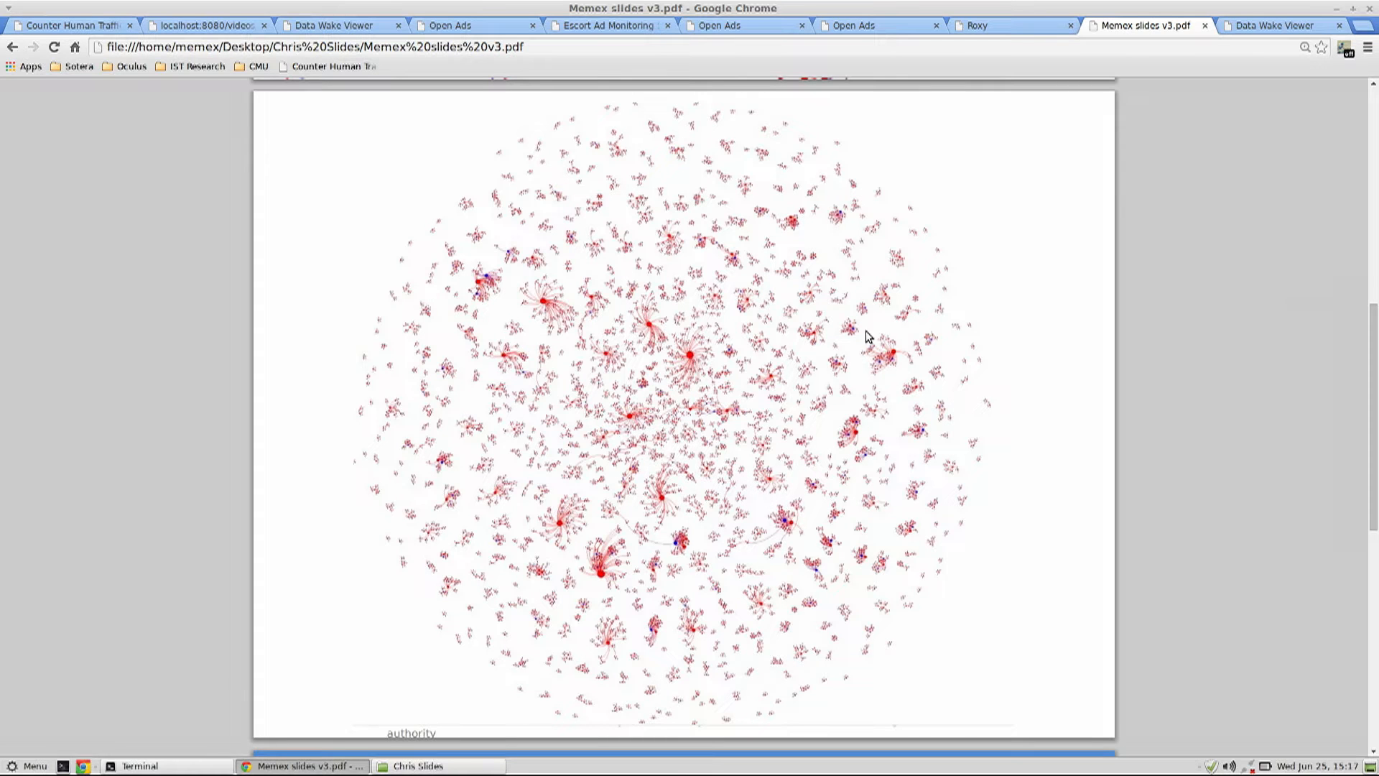
scroll(down, 3)
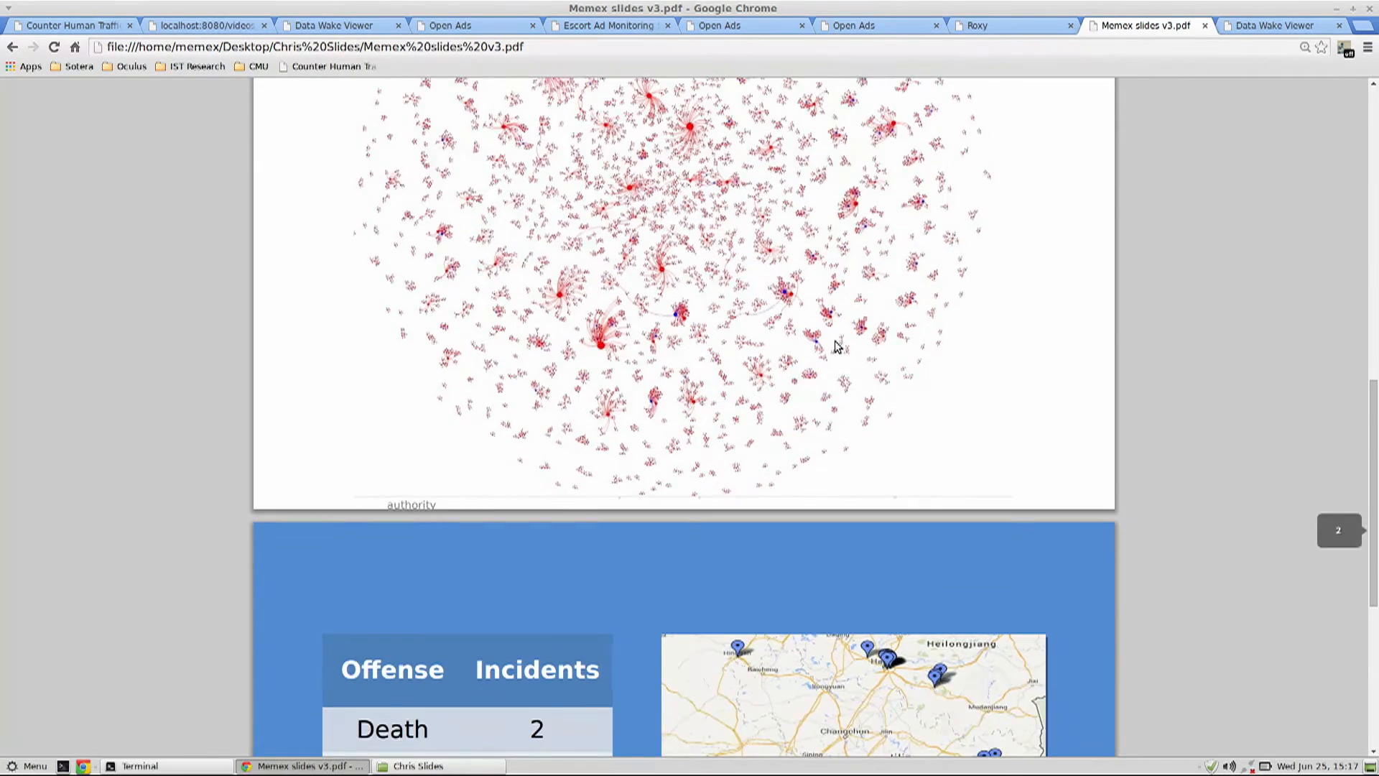
scroll(down, 3)
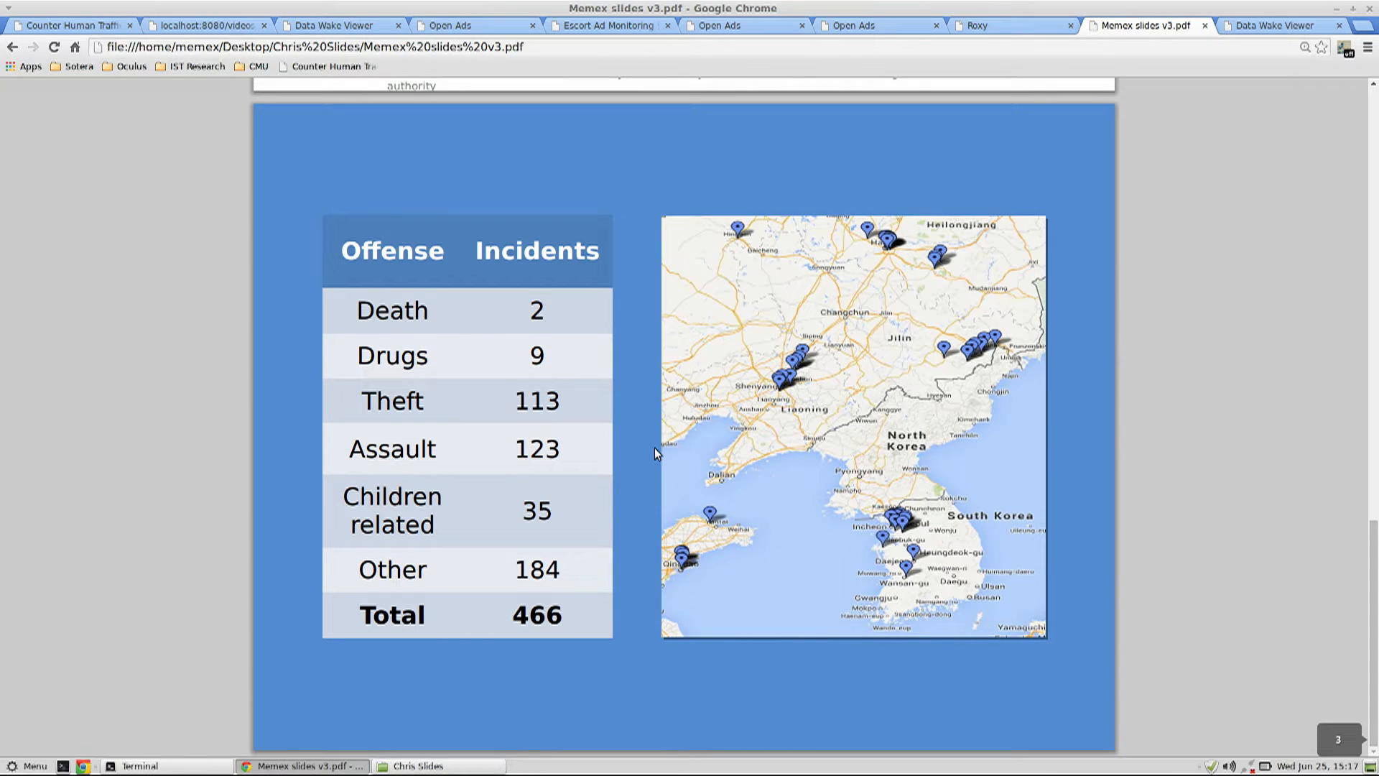
mouse_move(651, 456)
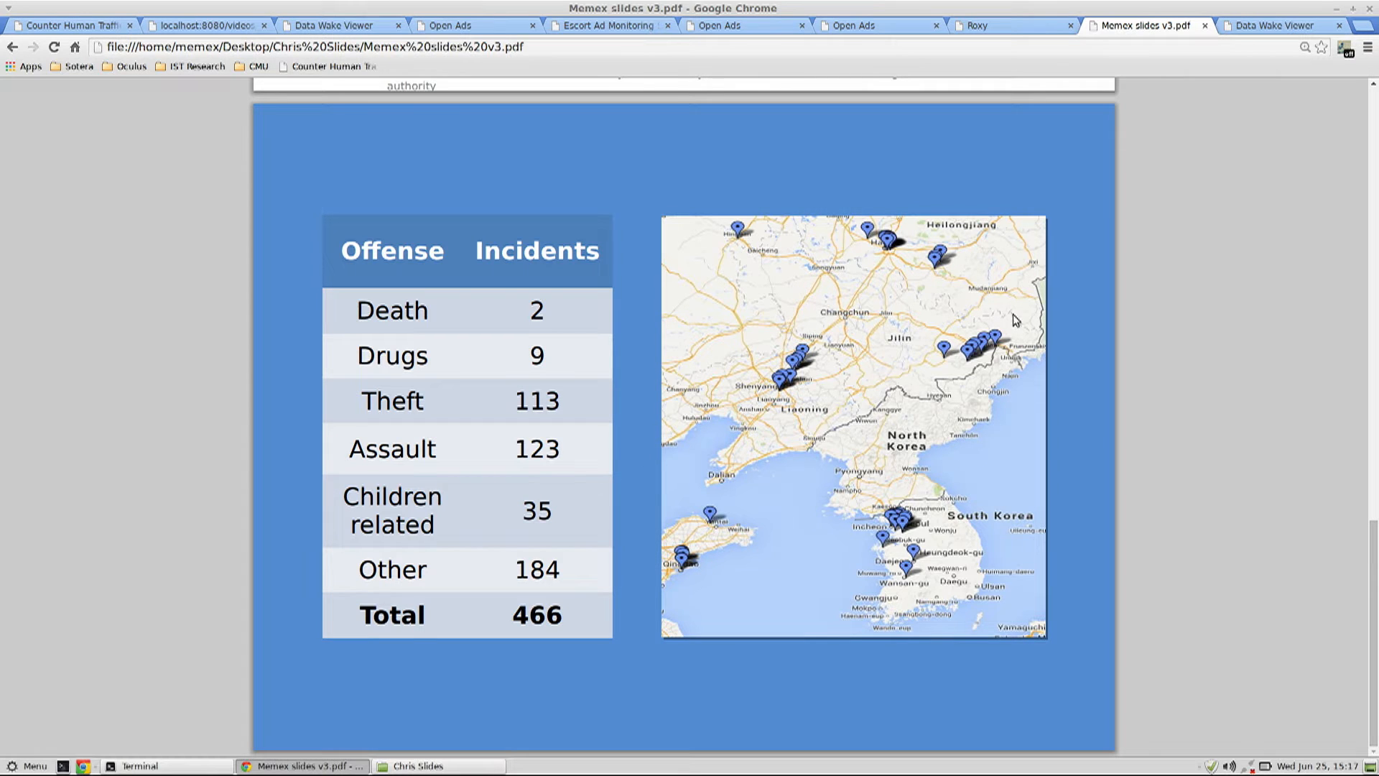
mouse_move(874, 535)
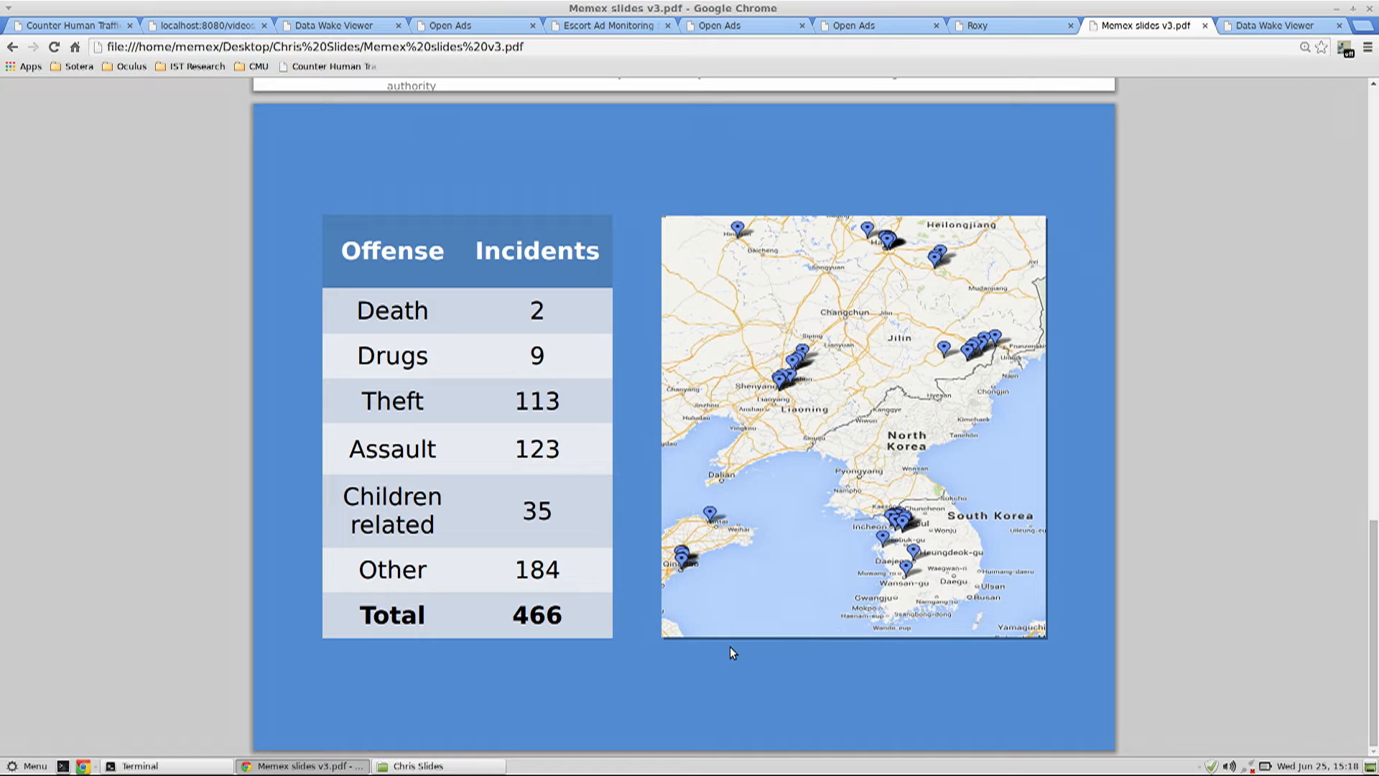
mouse_move(741, 641)
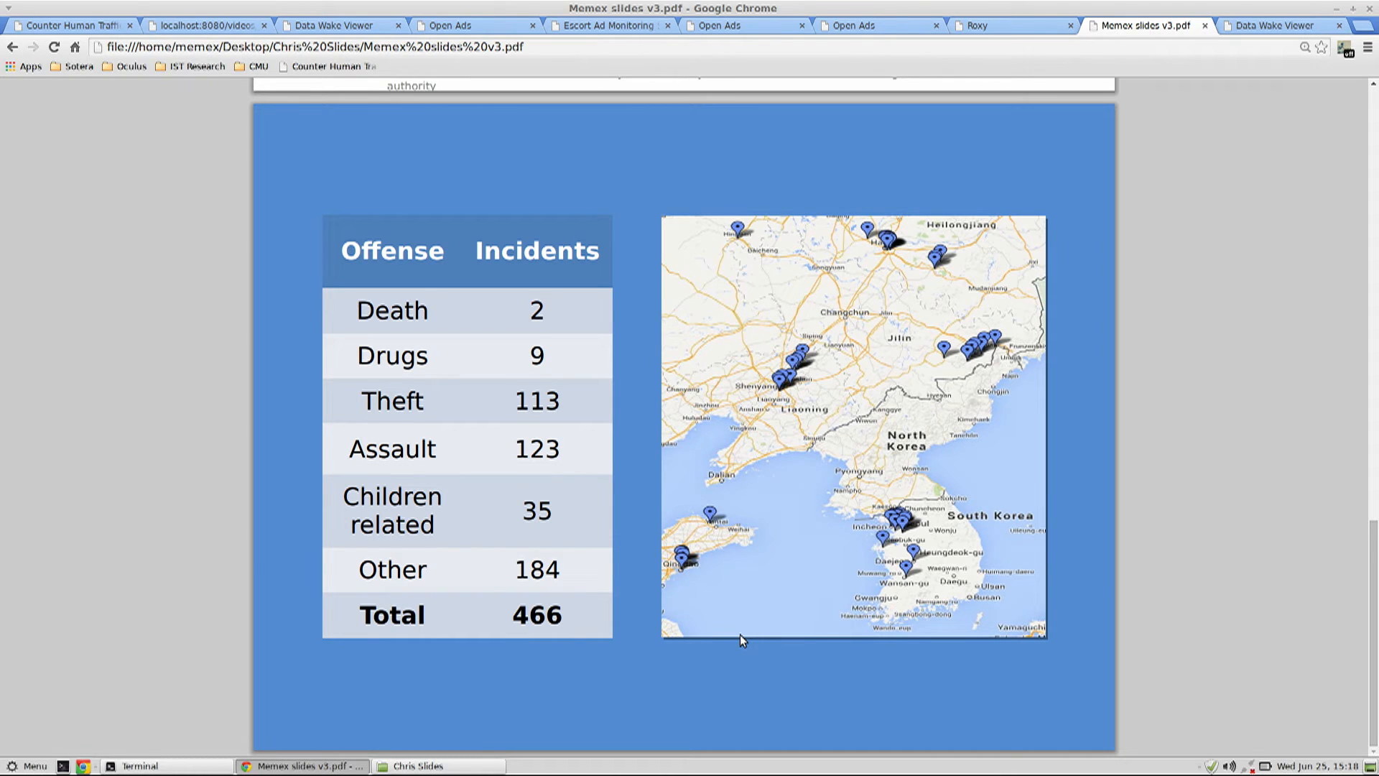
mouse_move(803, 675)
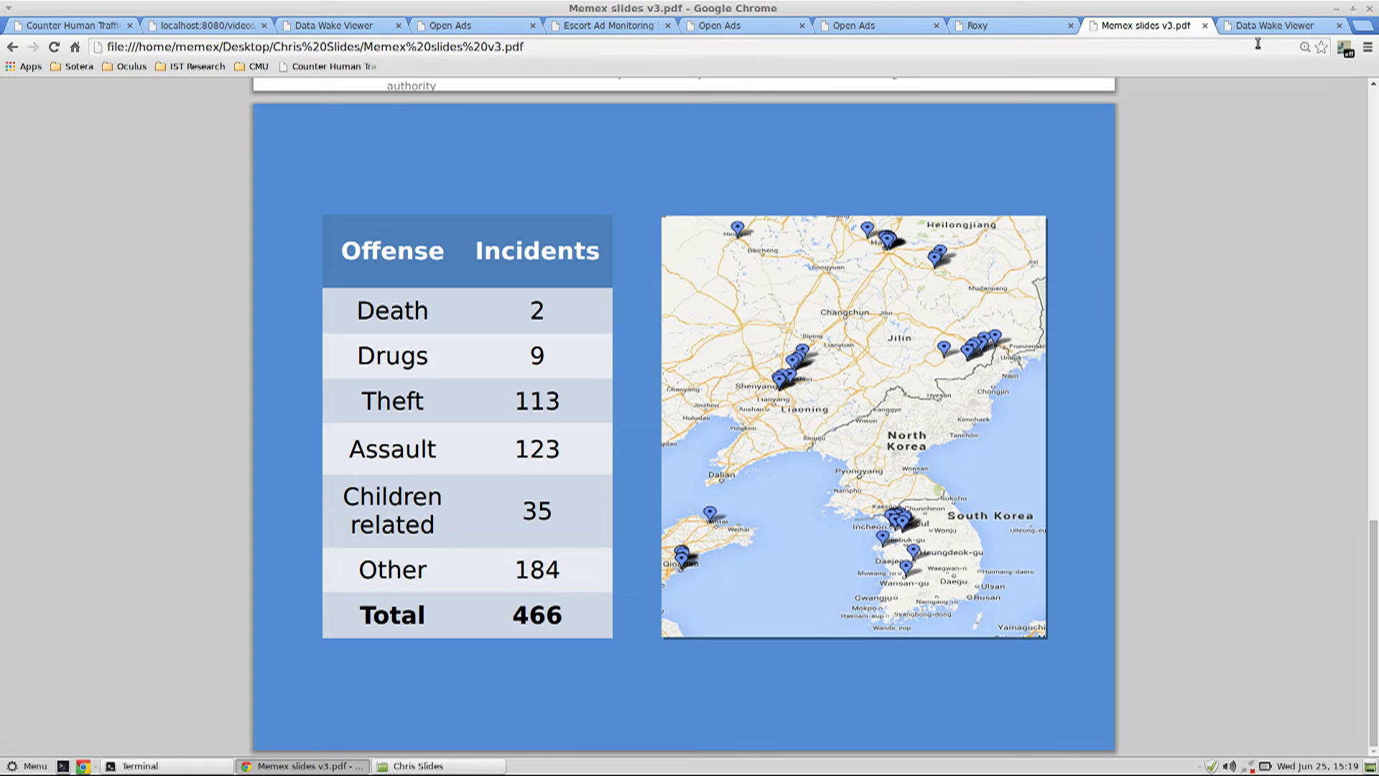
- Return to Data Wake Viewer's browse-path-with-look-ahead graph for one user
click(1269, 25)
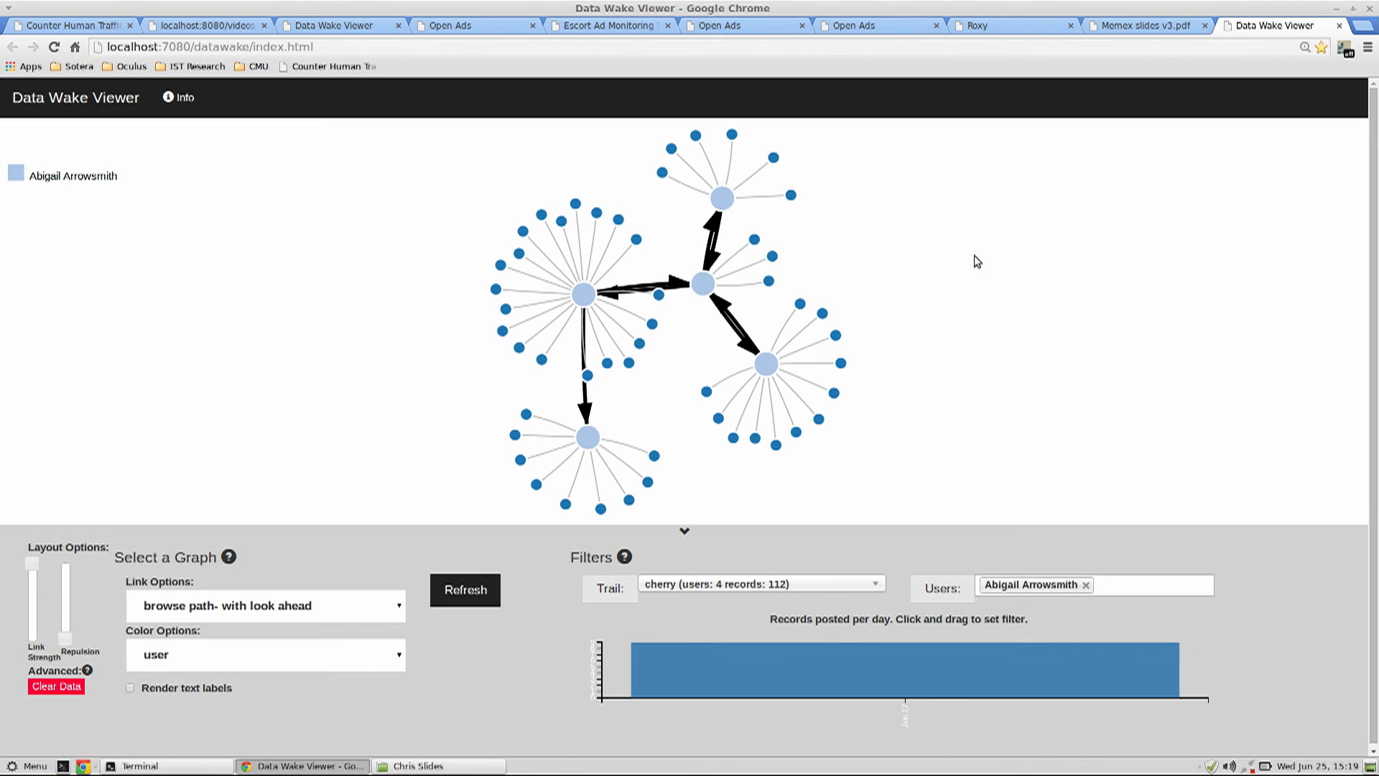
mouse_move(885, 163)
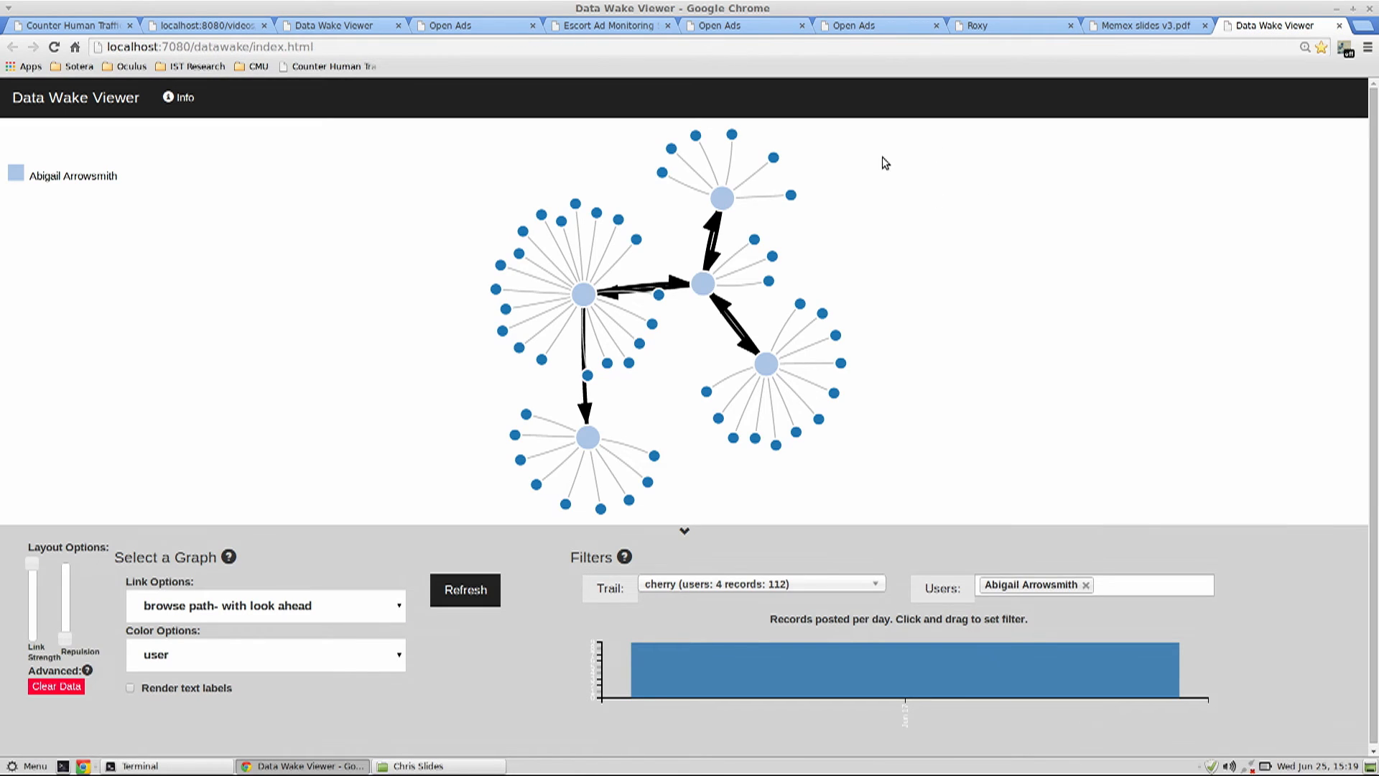
mouse_move(303, 293)
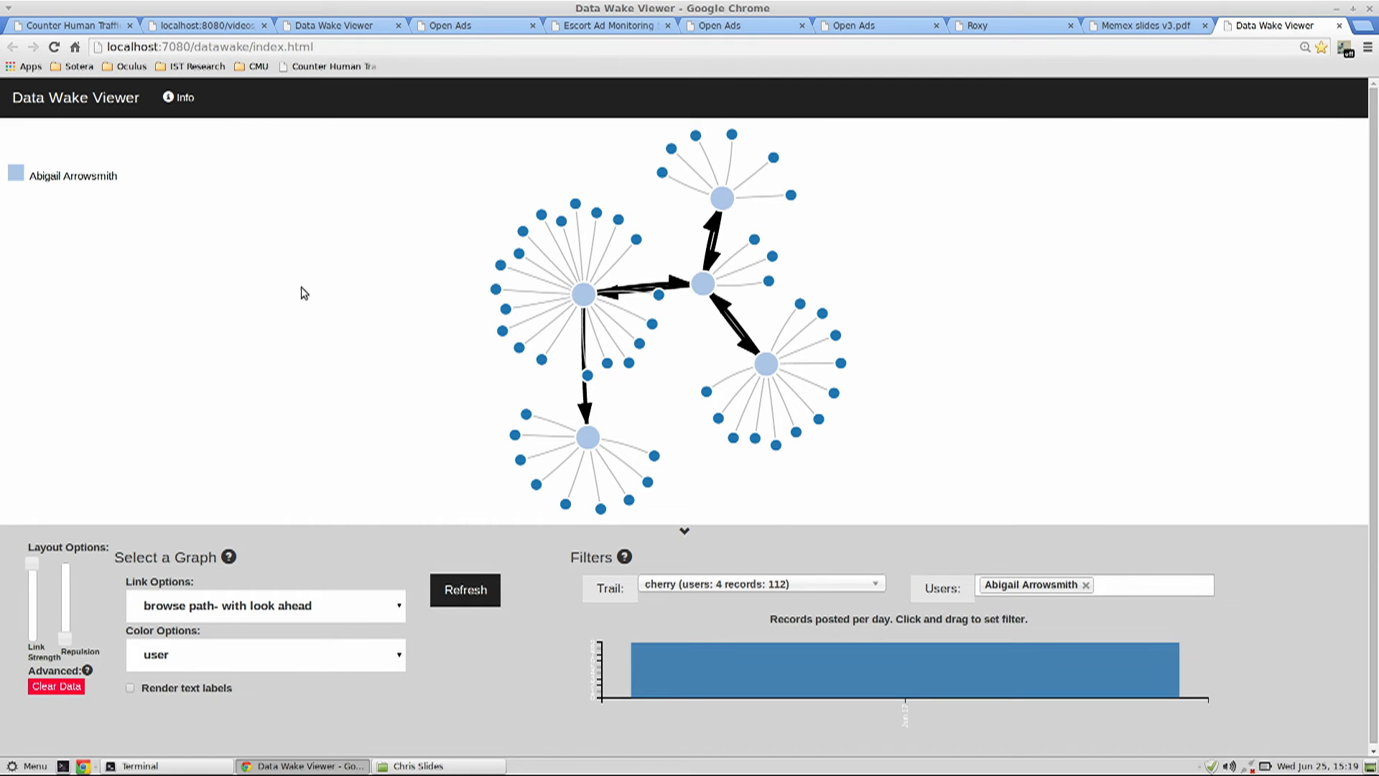
mouse_move(529, 240)
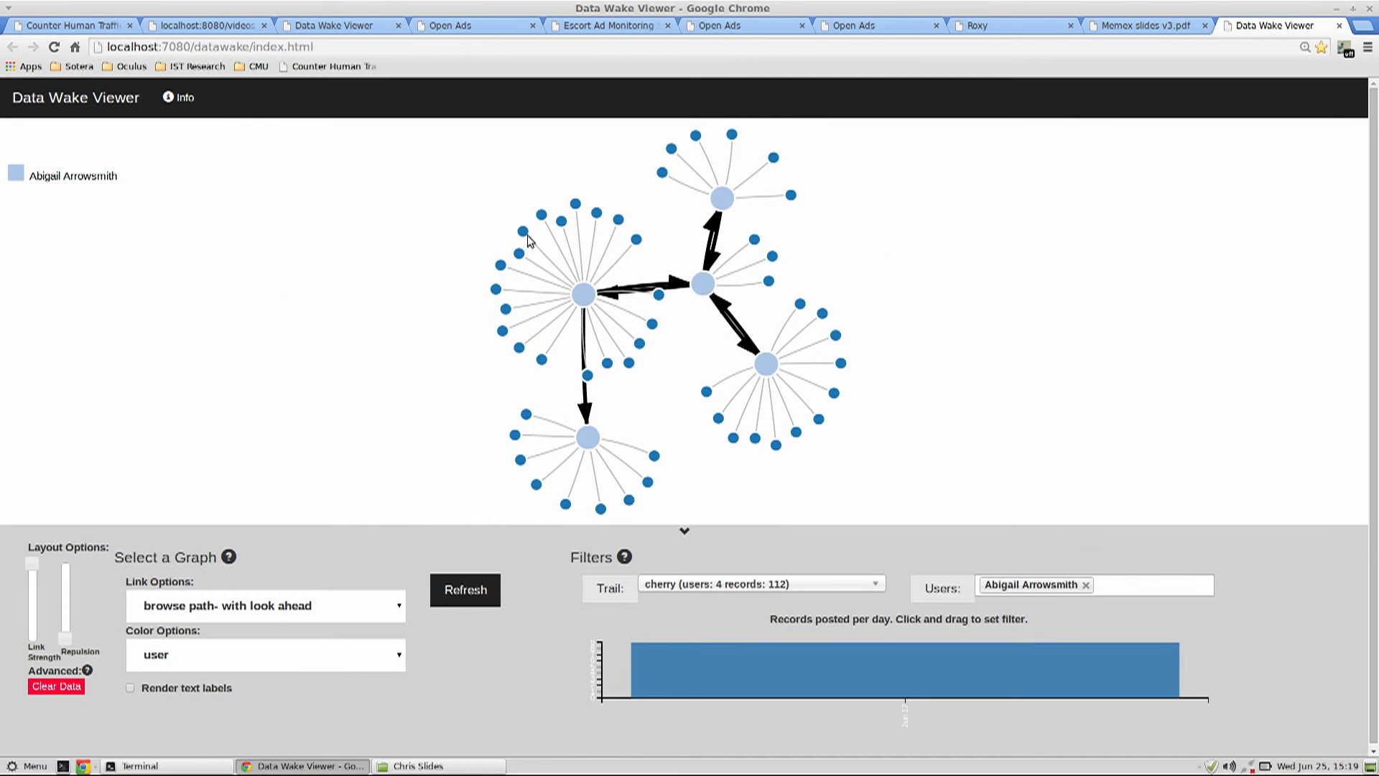
mouse_move(316, 315)
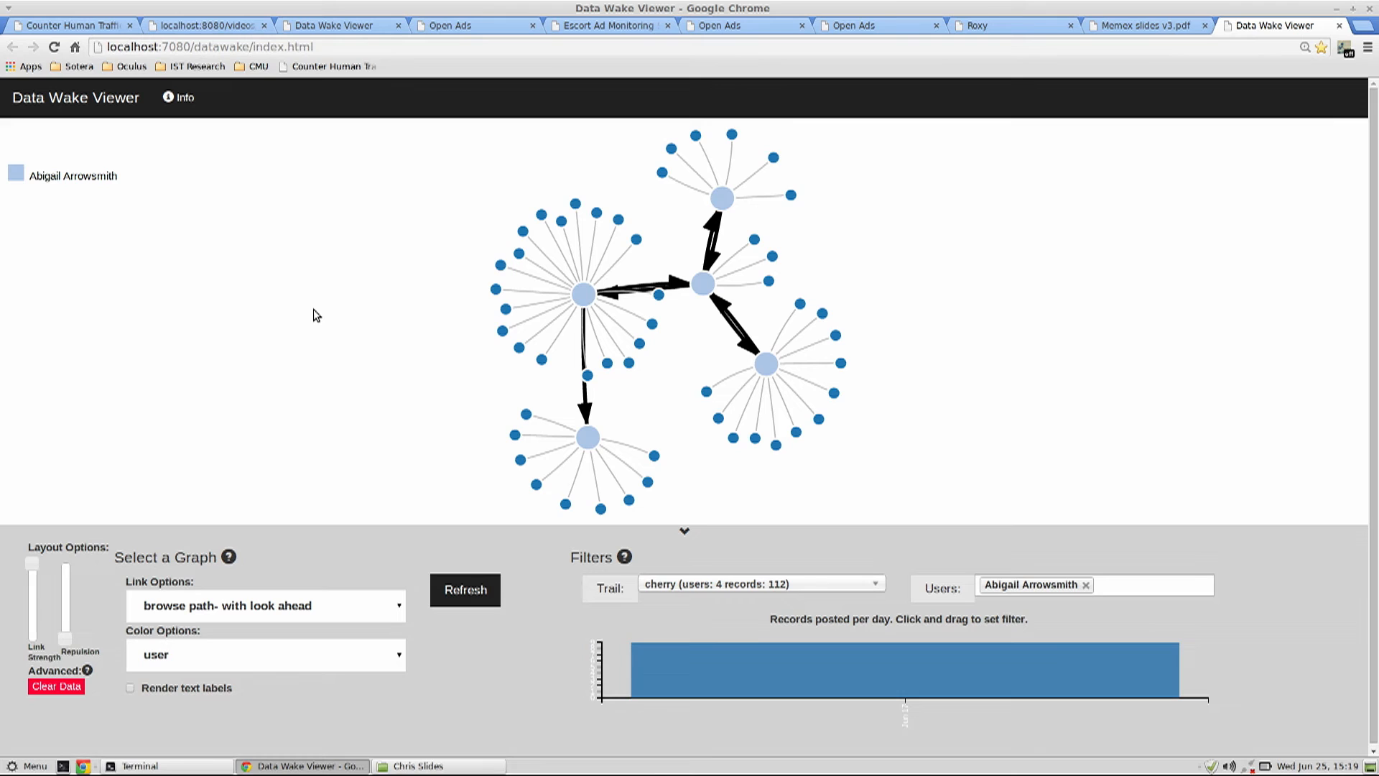
mouse_move(307, 299)
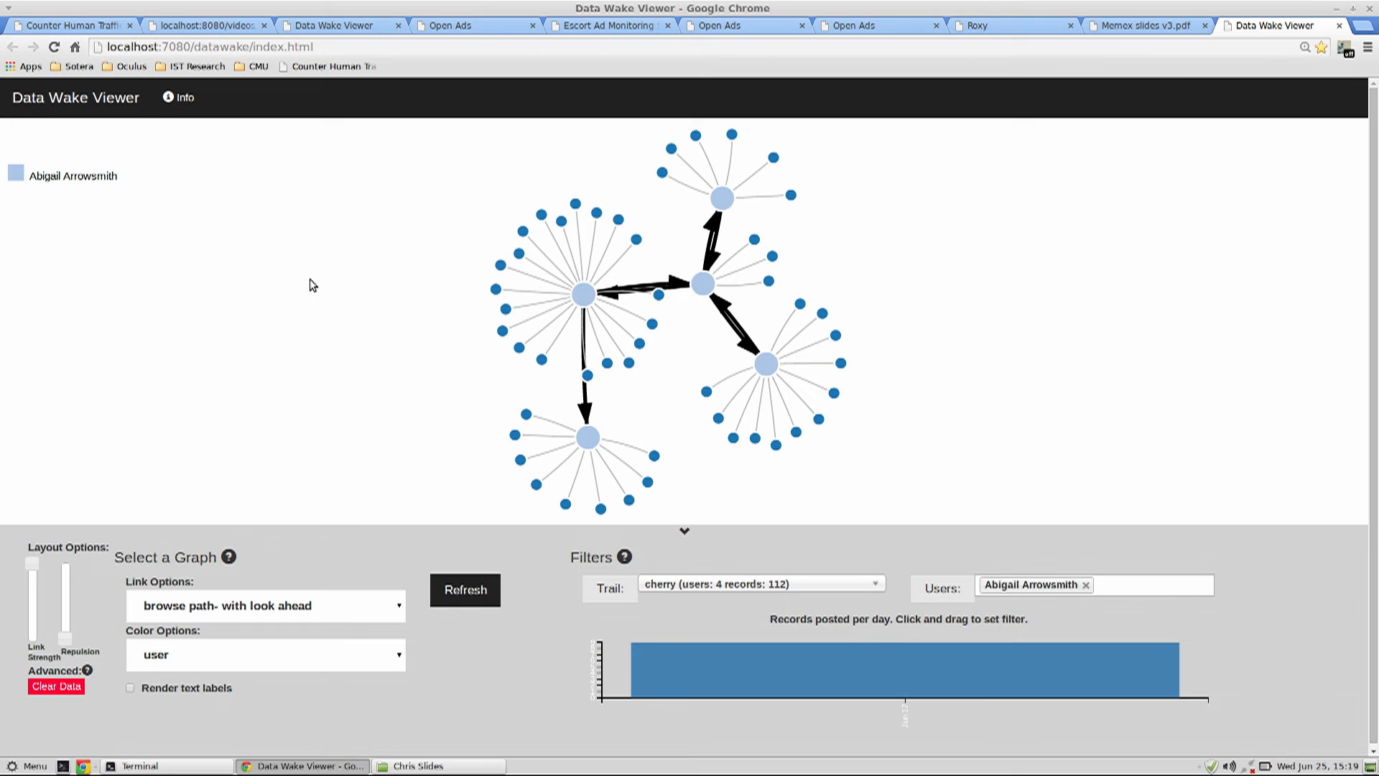
mouse_move(319, 280)
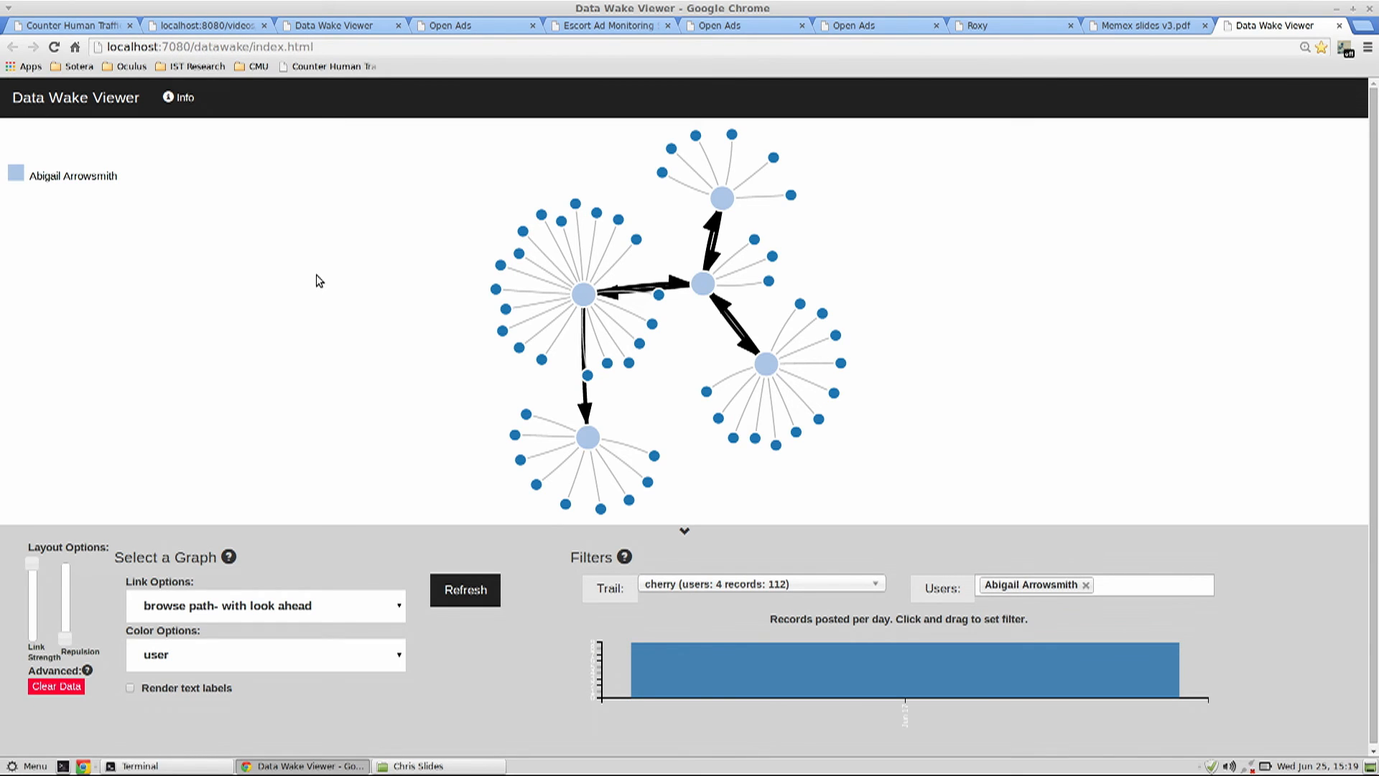
- Bring up the colour options to choose 'shared entities (look ahead only)'
click(264, 654)
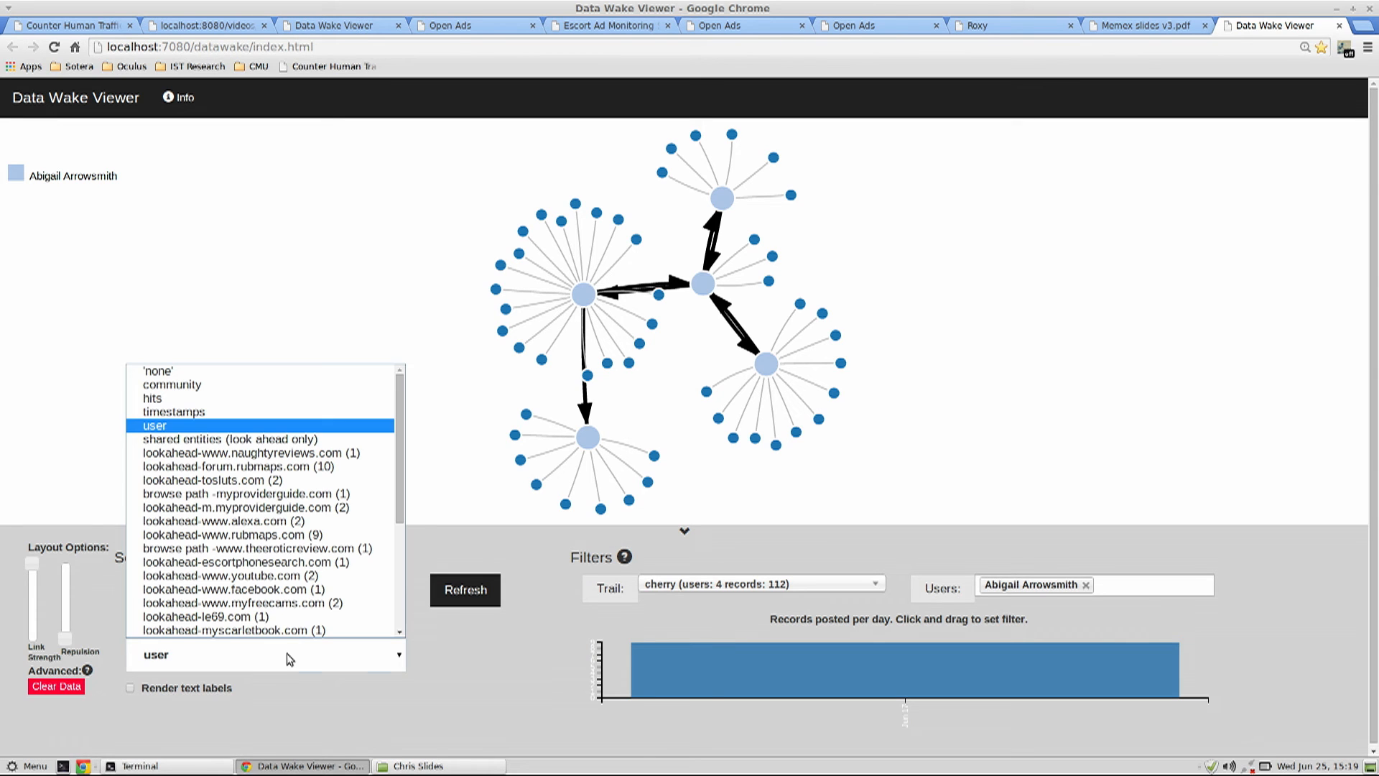
mouse_move(268, 440)
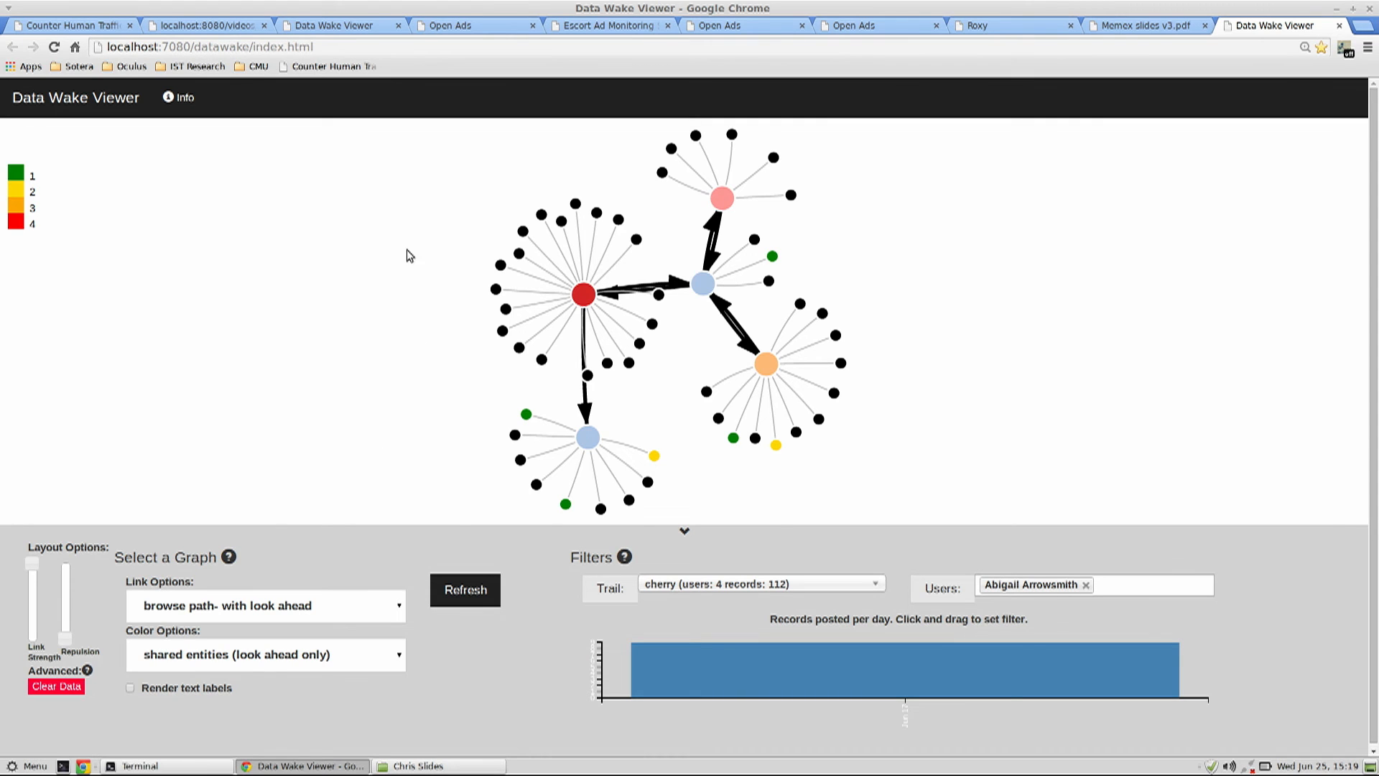
mouse_move(440, 224)
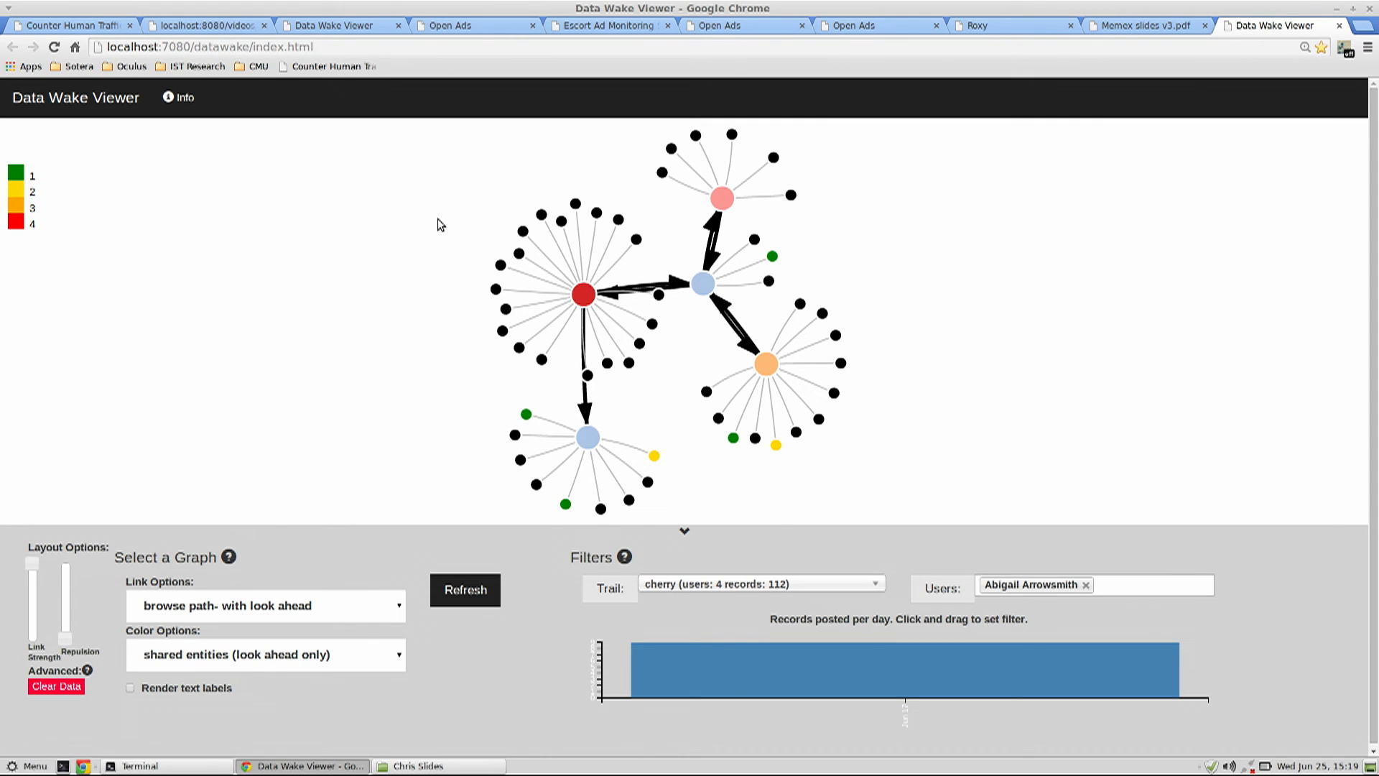
mouse_move(562, 491)
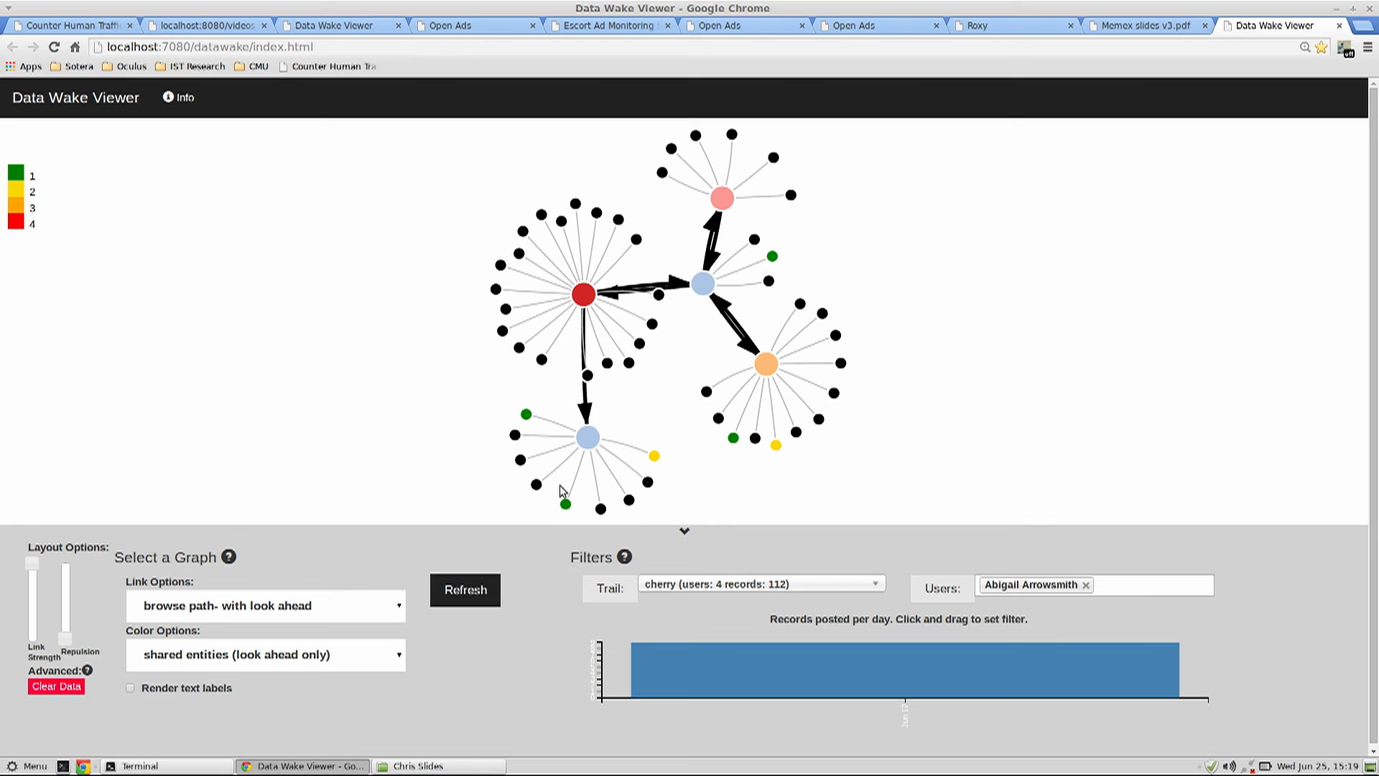
mouse_move(564, 503)
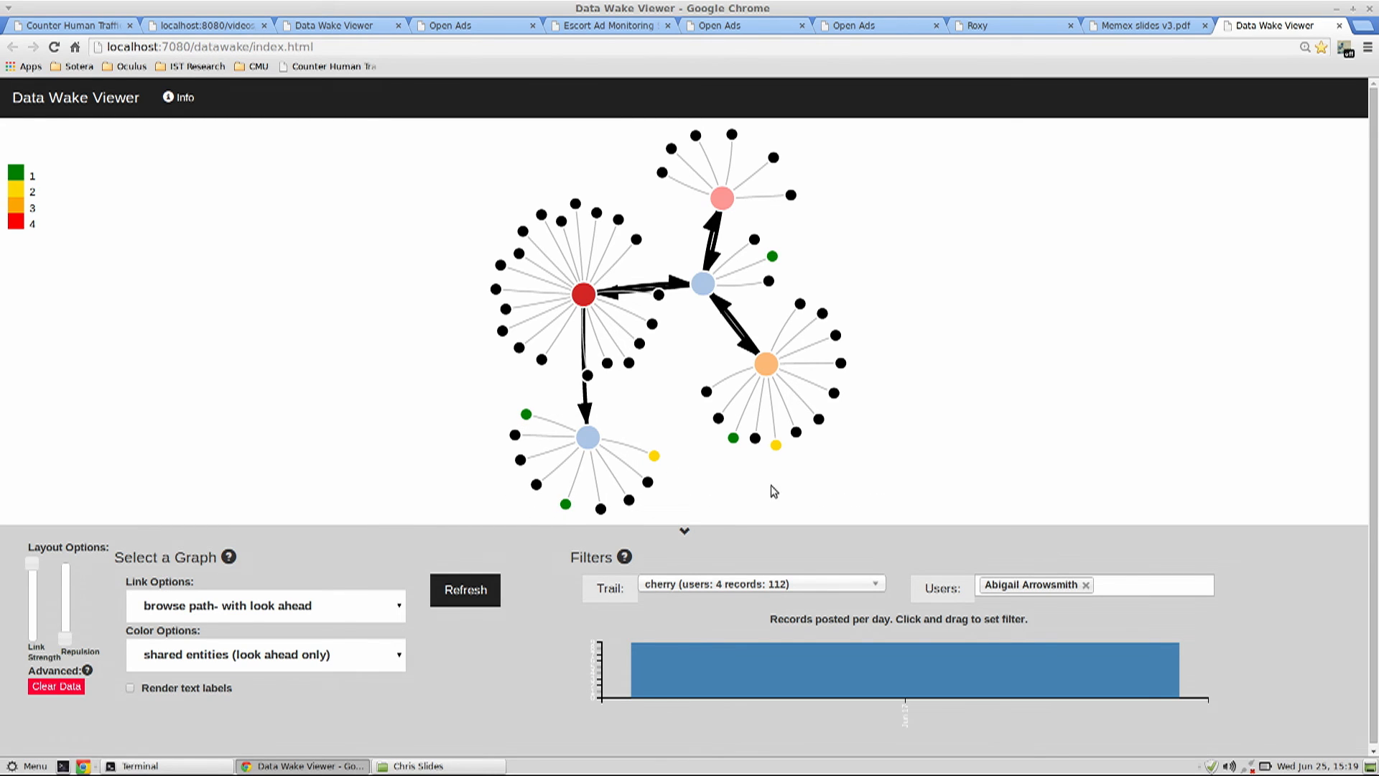
mouse_move(790, 488)
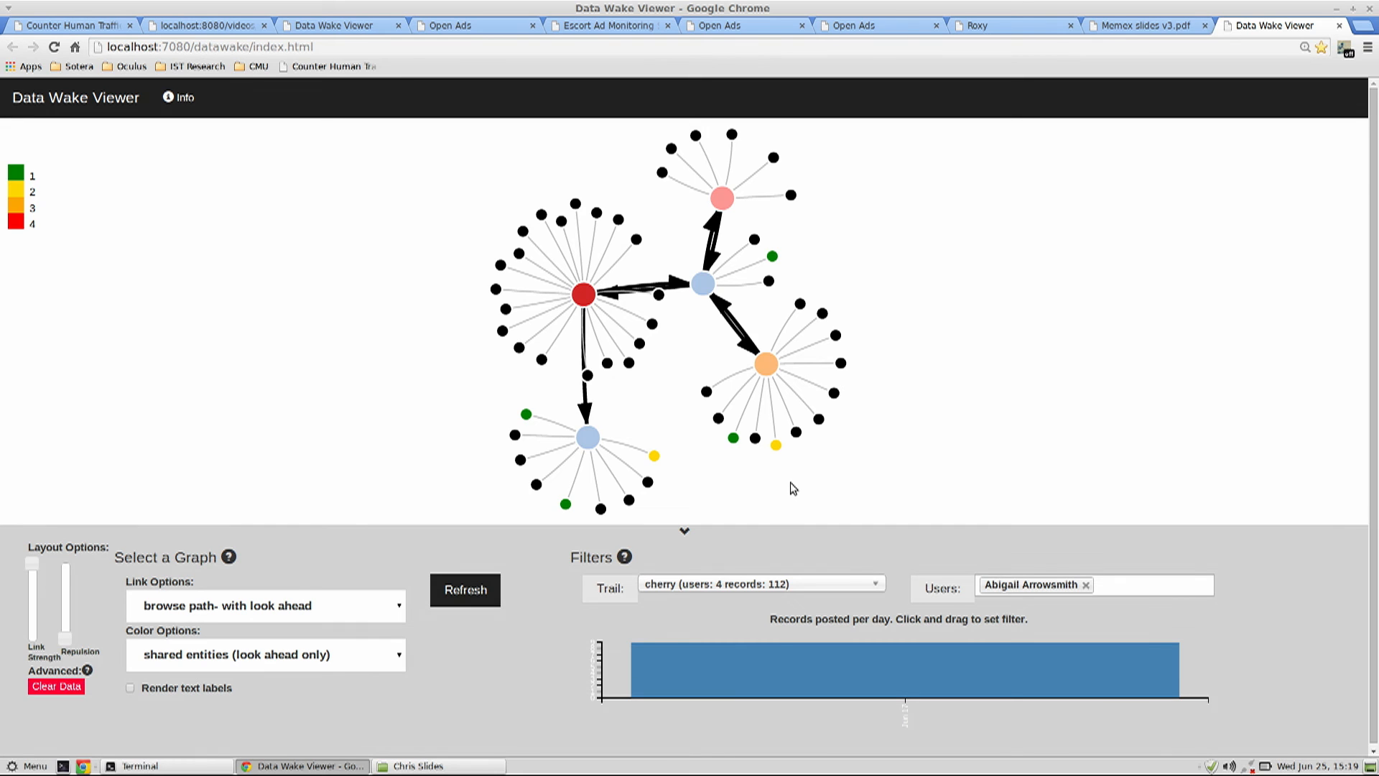
mouse_move(290, 707)
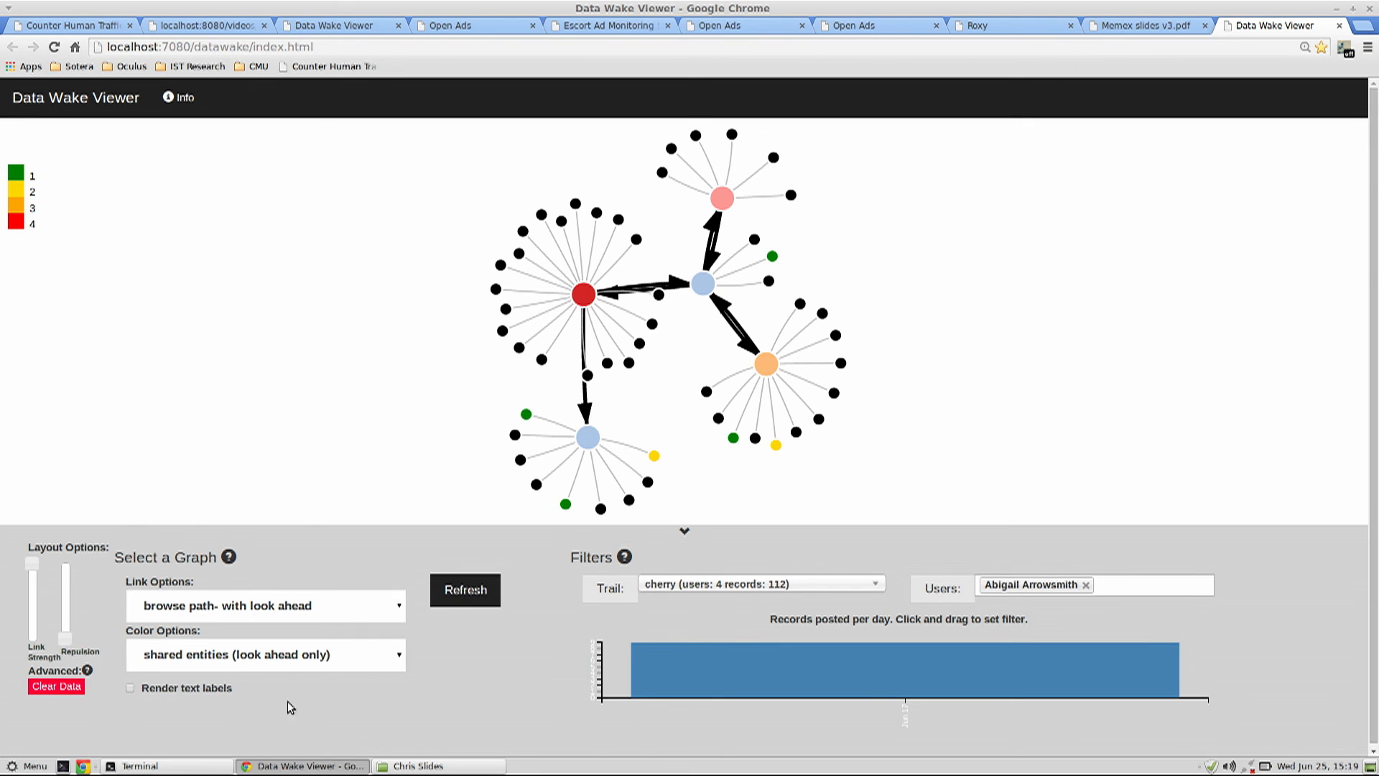
- Colour the cherry graph by user for Abigail Arrowsmith and Evelyn Everwaters
click(265, 655)
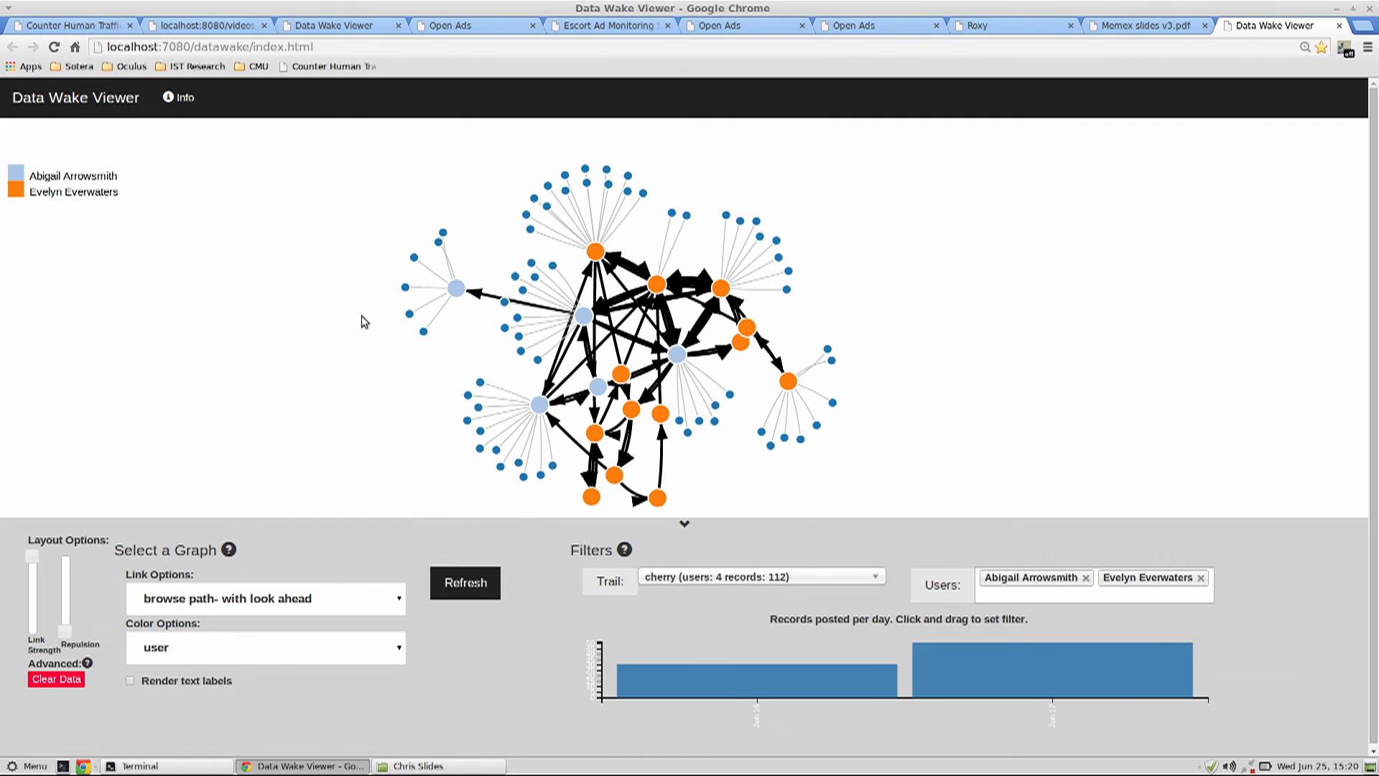
mouse_move(918, 586)
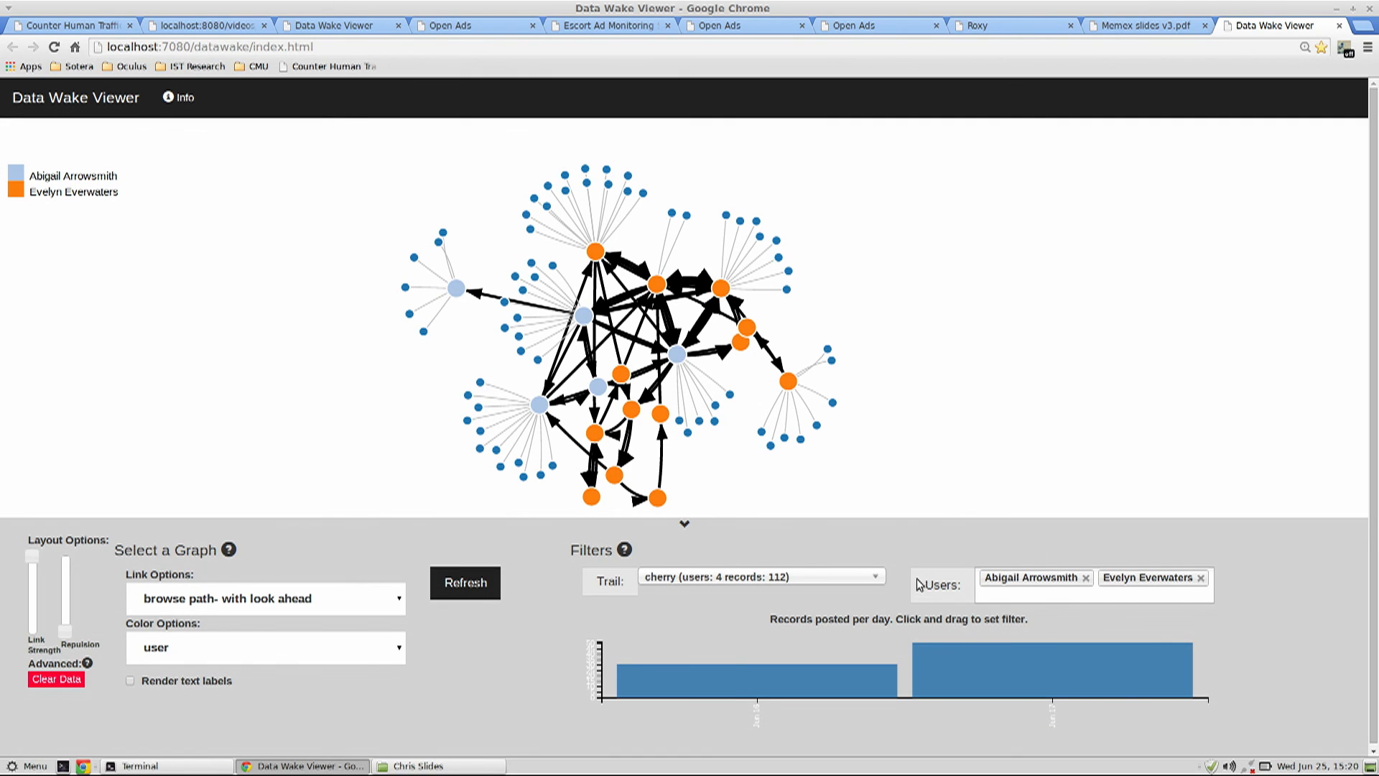
mouse_move(802, 481)
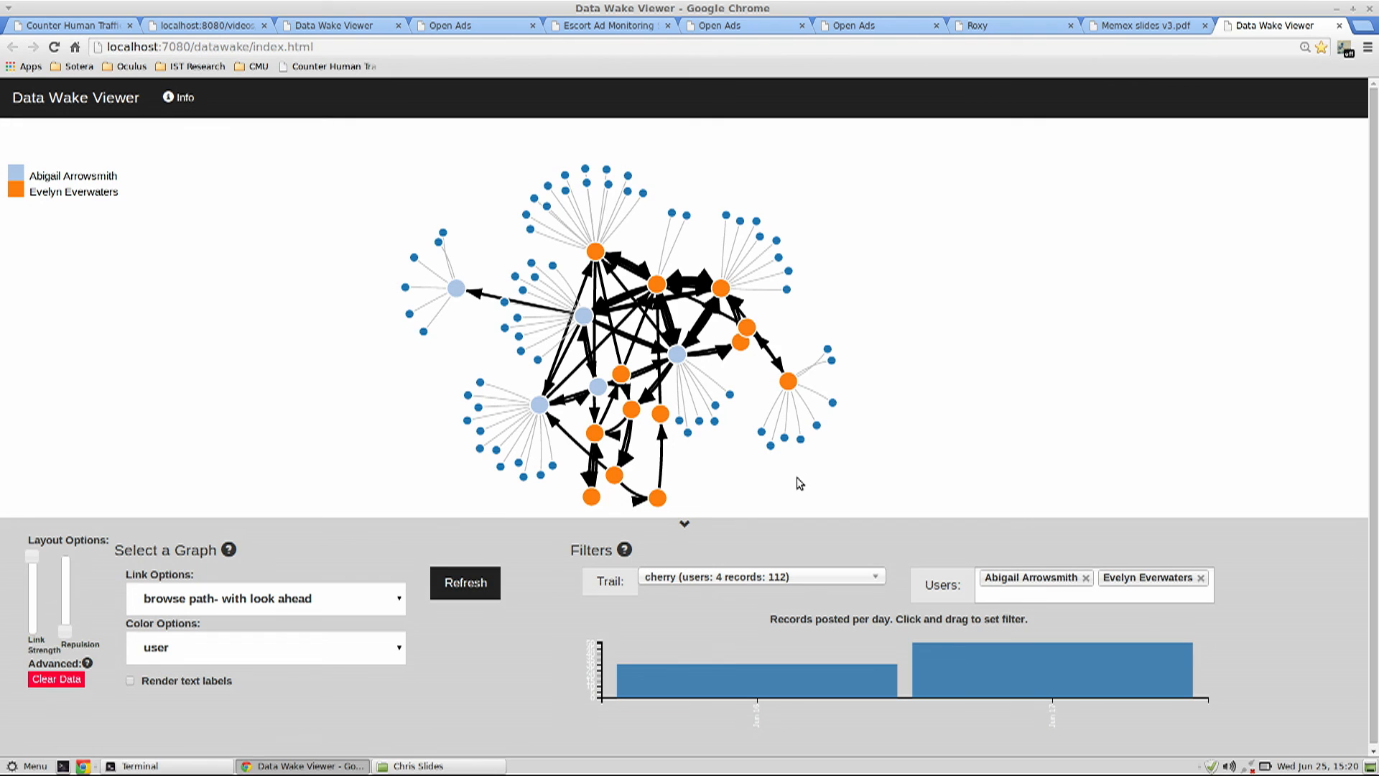
mouse_move(783, 500)
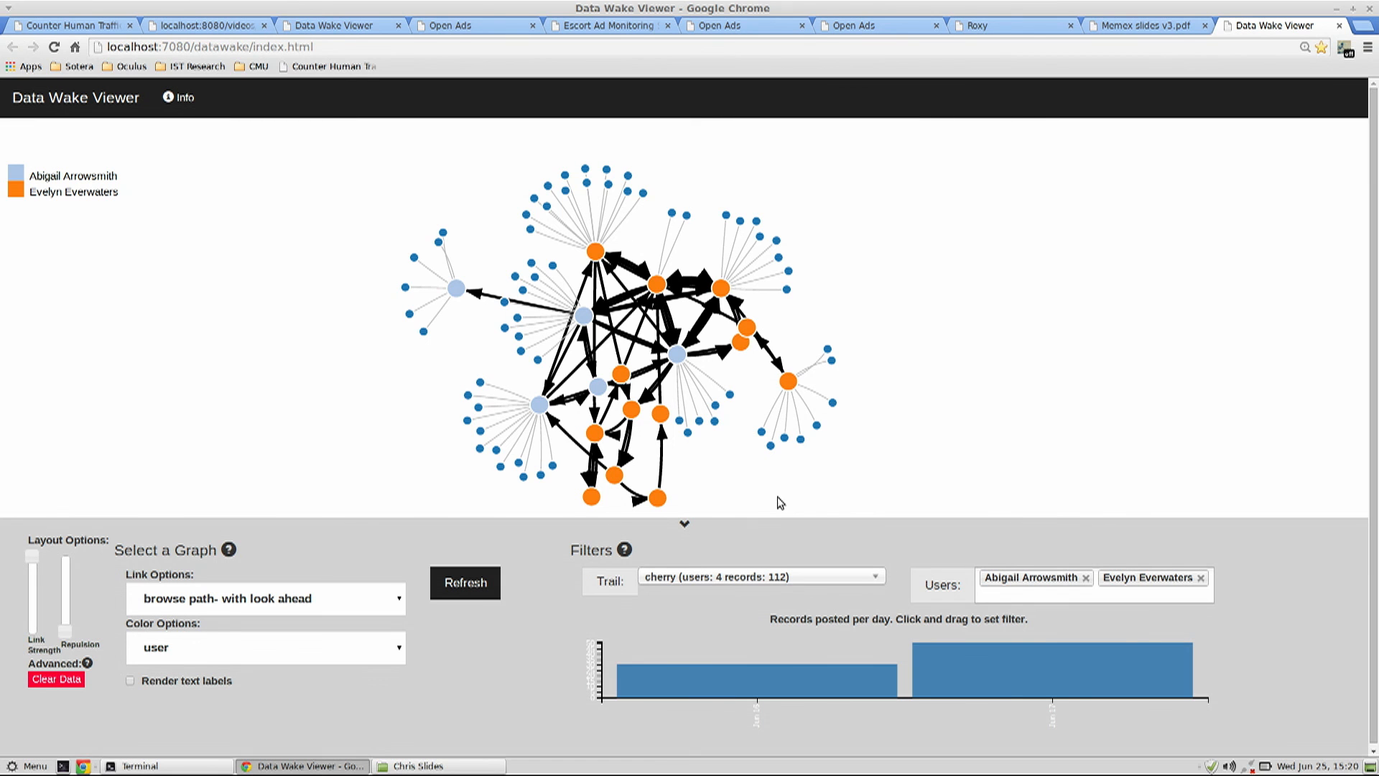
mouse_move(831, 564)
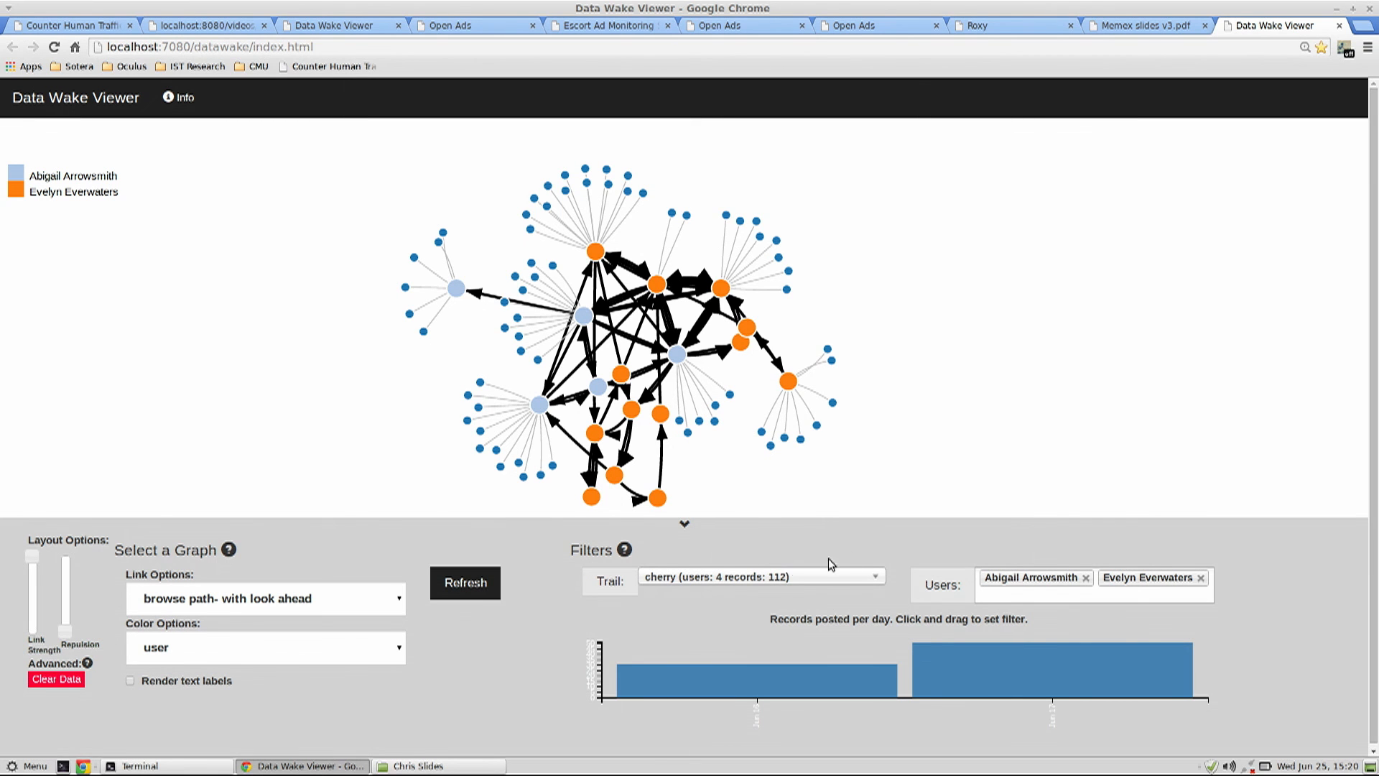